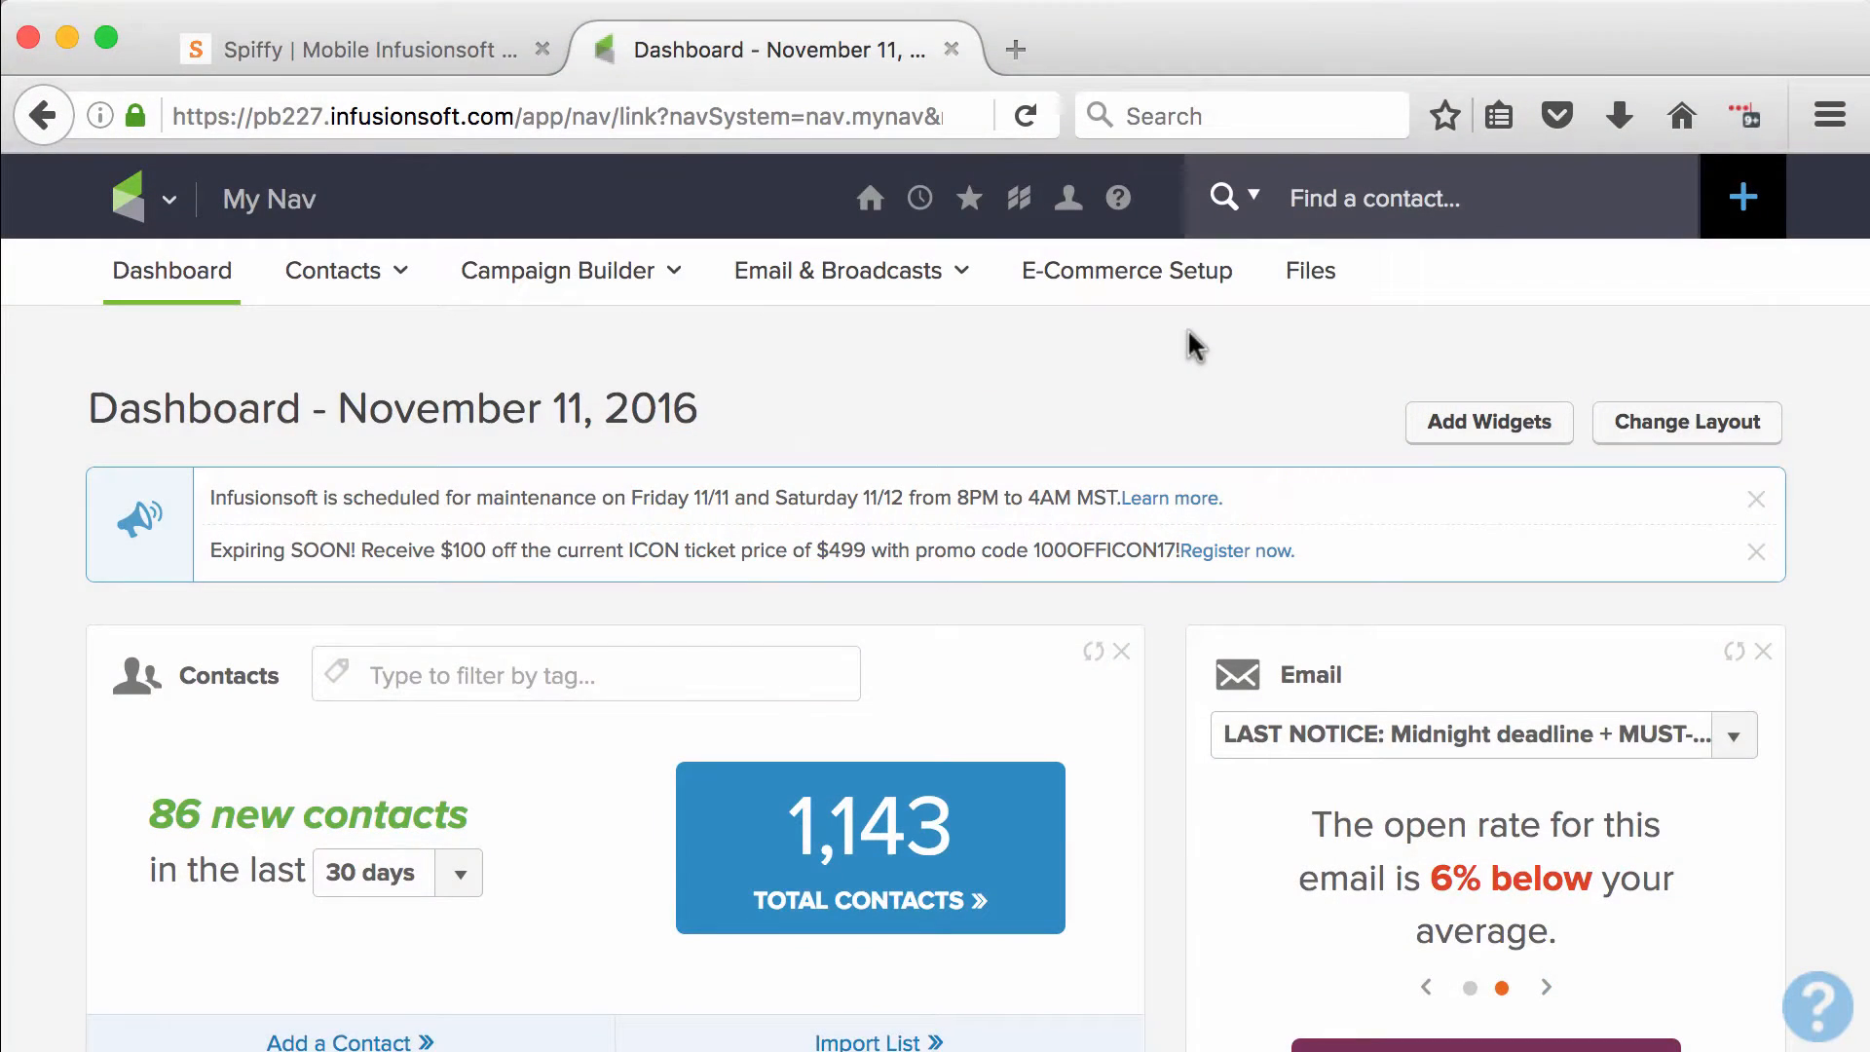
mouse_move(931, 368)
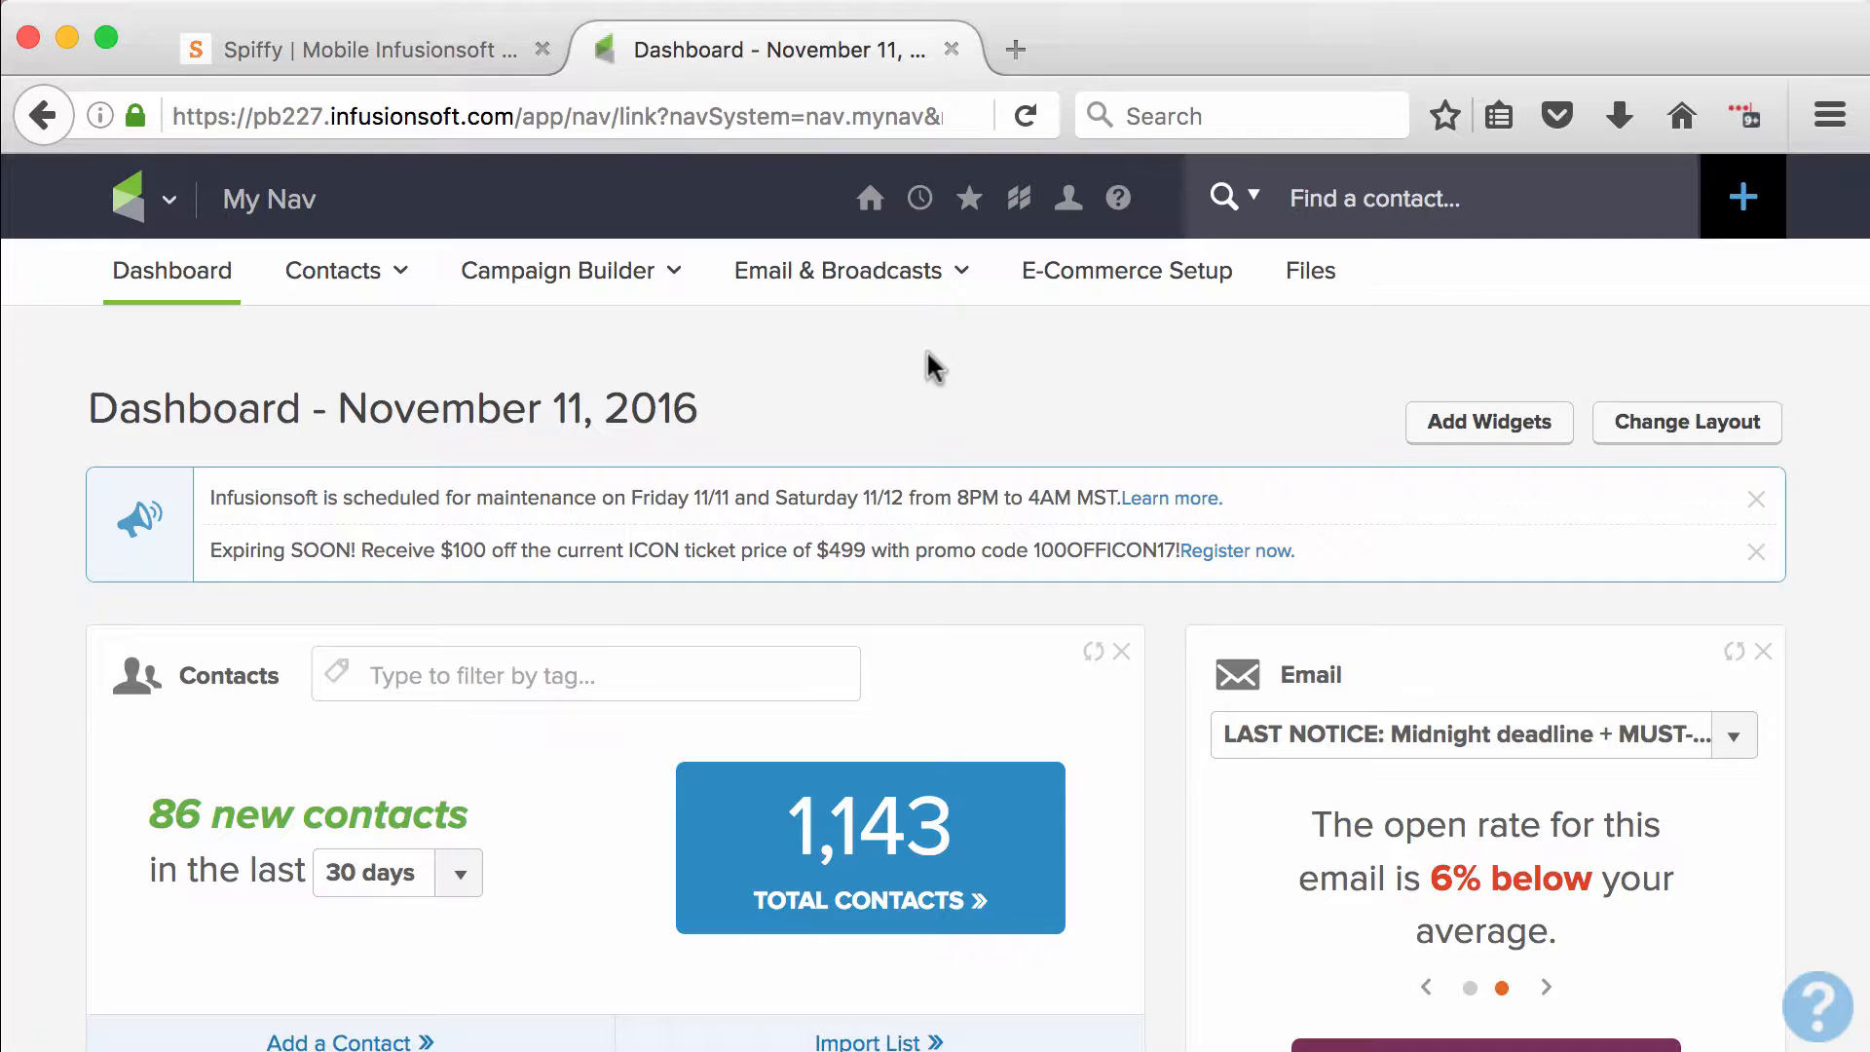
Navigate through E-Commerce Setup to the Order Form Themes list under Design
left_click(168, 199)
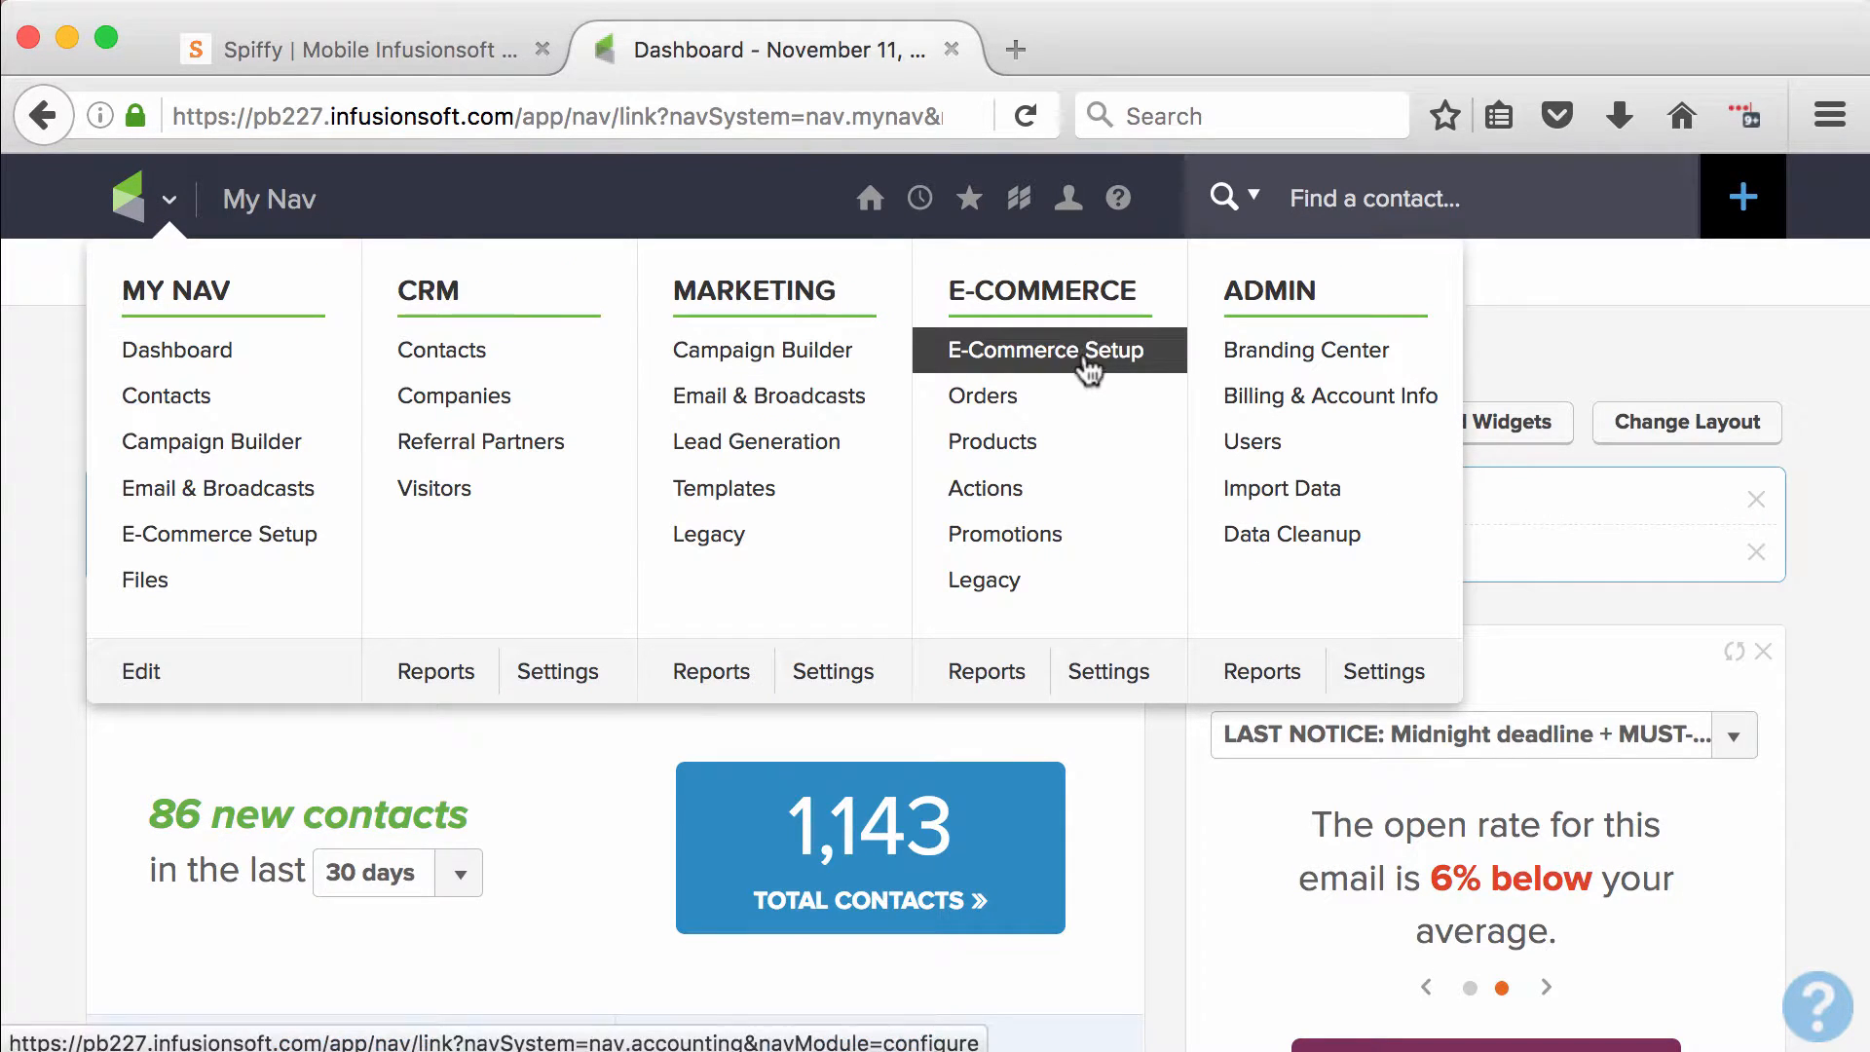
left_click(1046, 349)
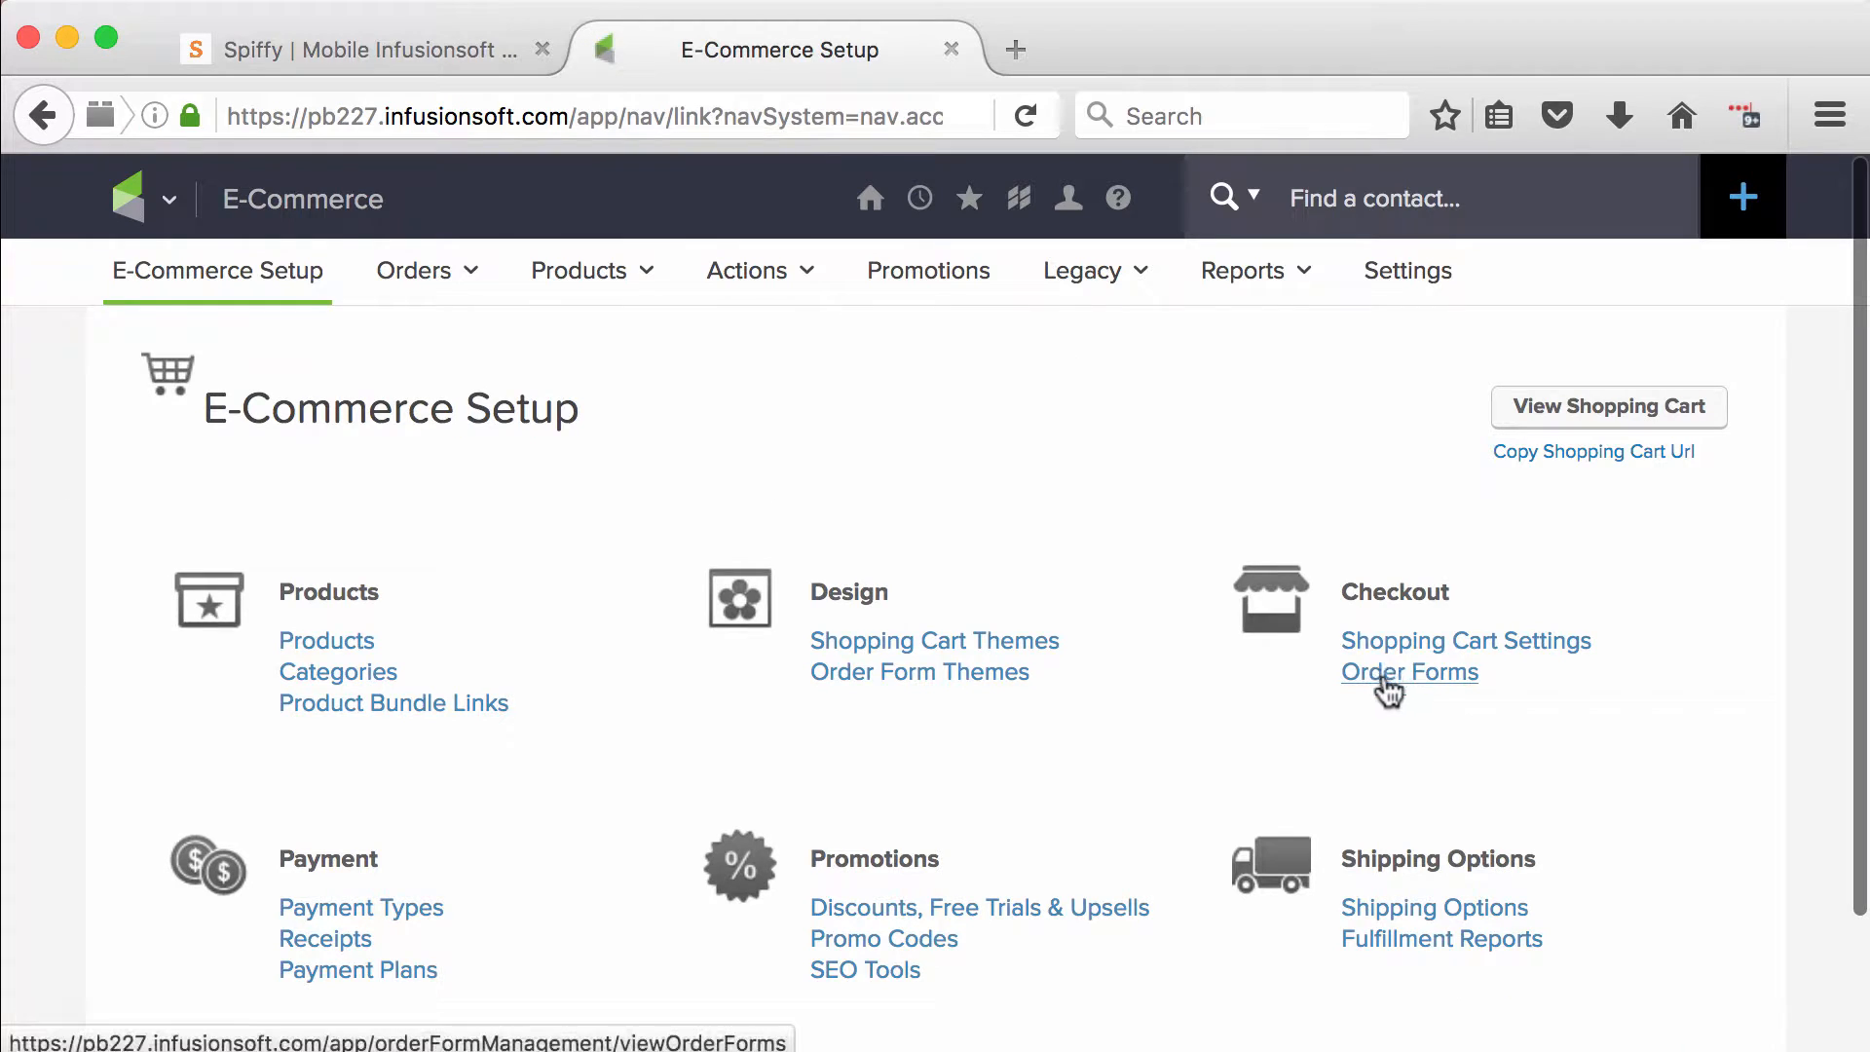
mouse_move(1394, 727)
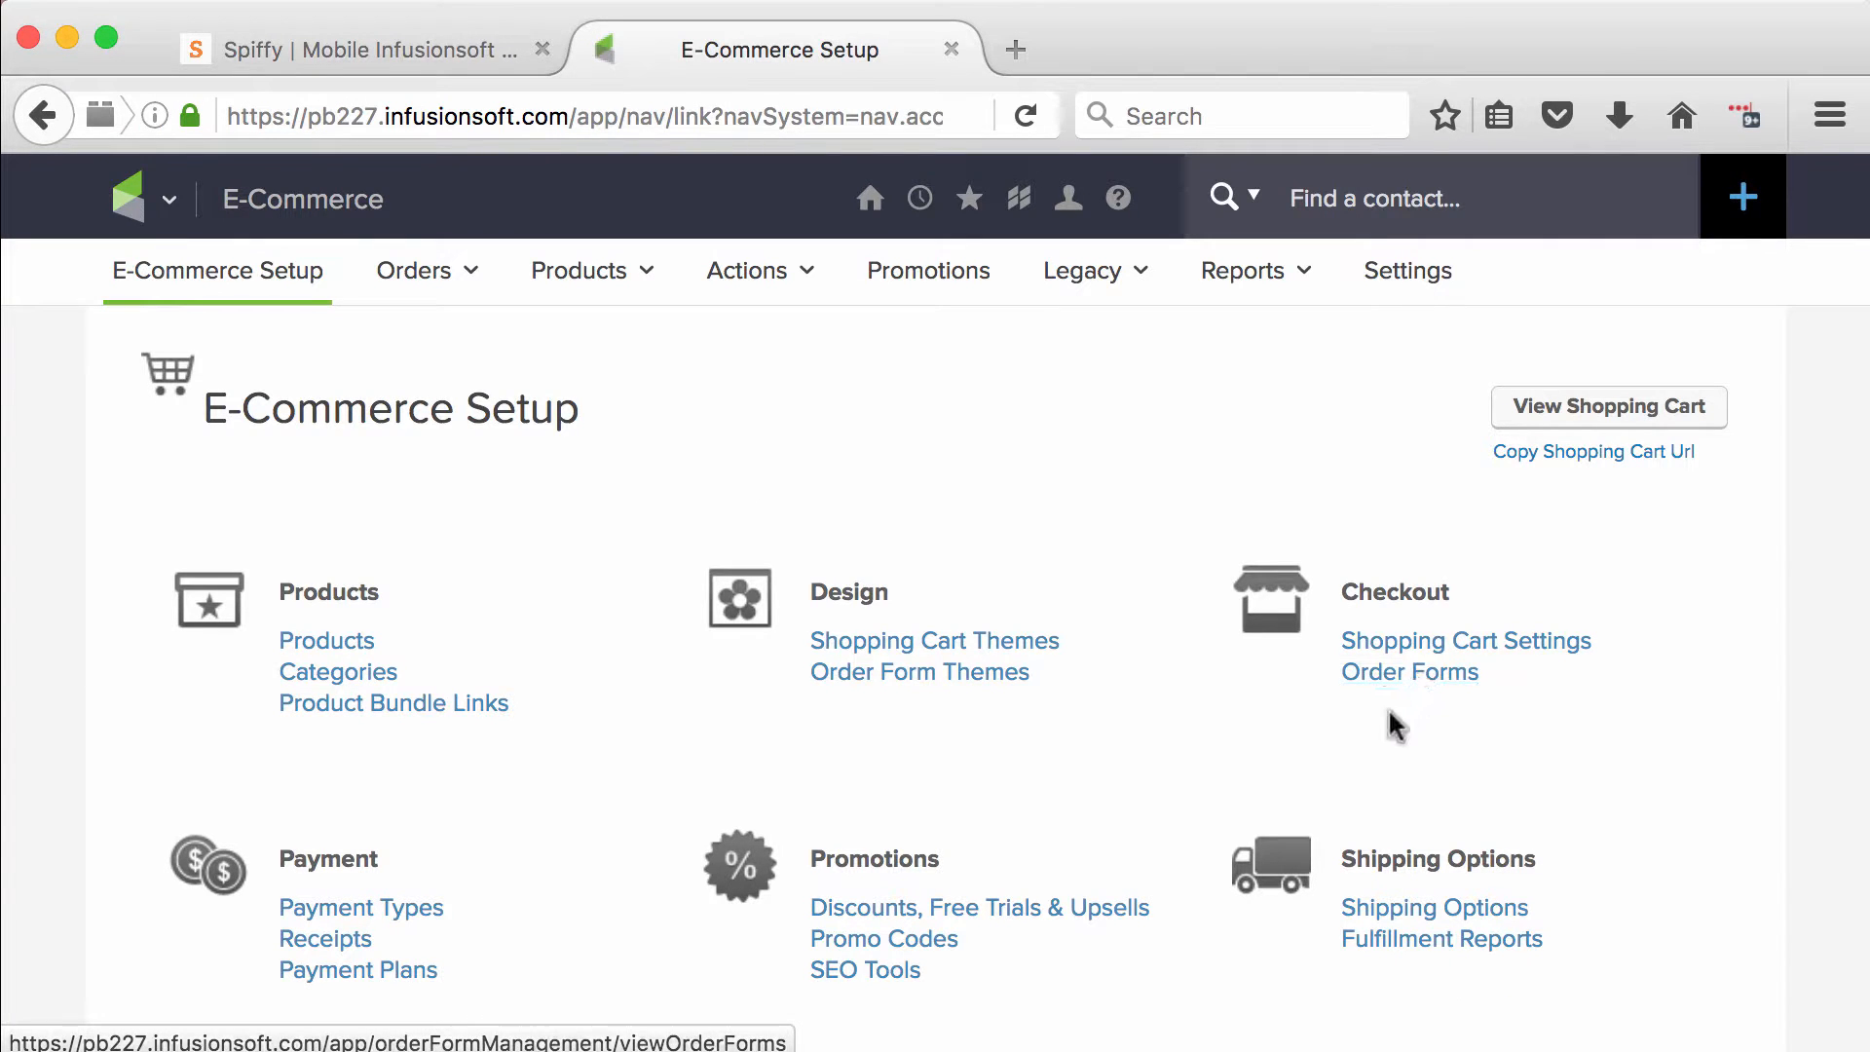
mouse_move(917, 672)
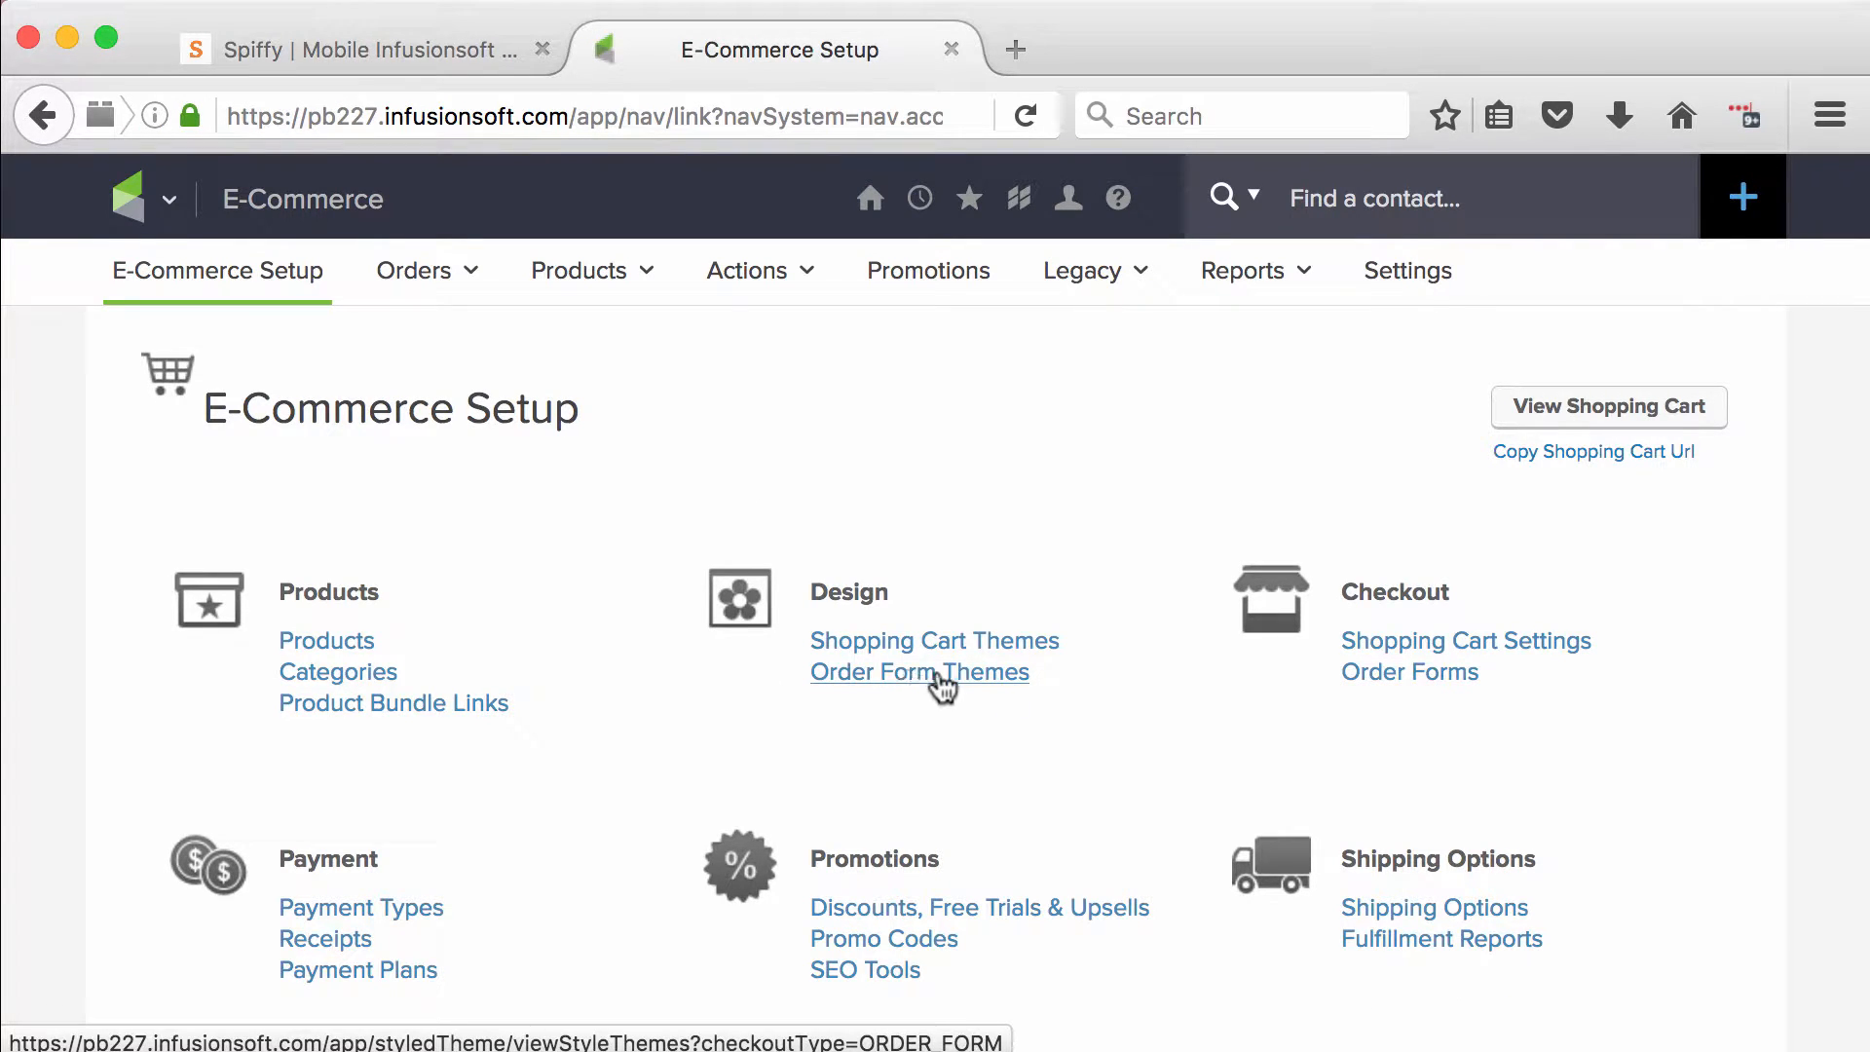
left_click(919, 672)
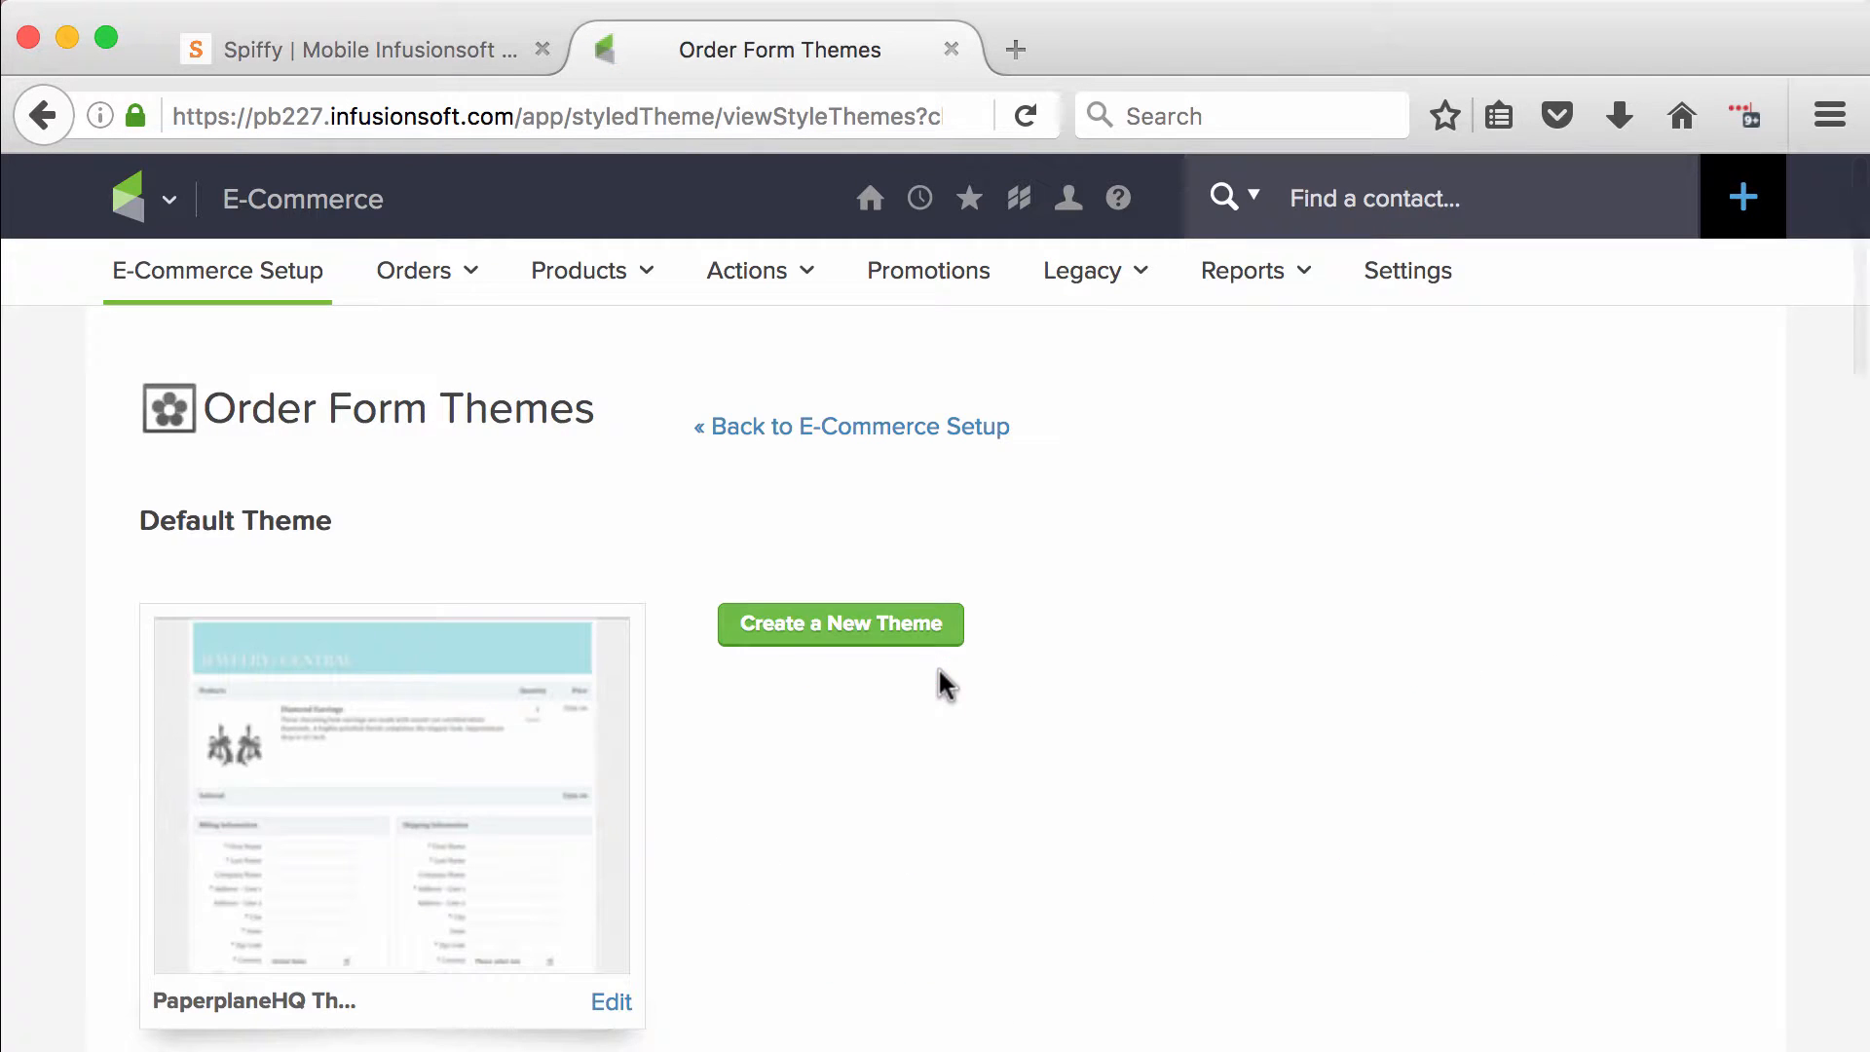
Create a new theme based on Basic Grey, named 'Spiffy New Theme', and save it
left_click(839, 623)
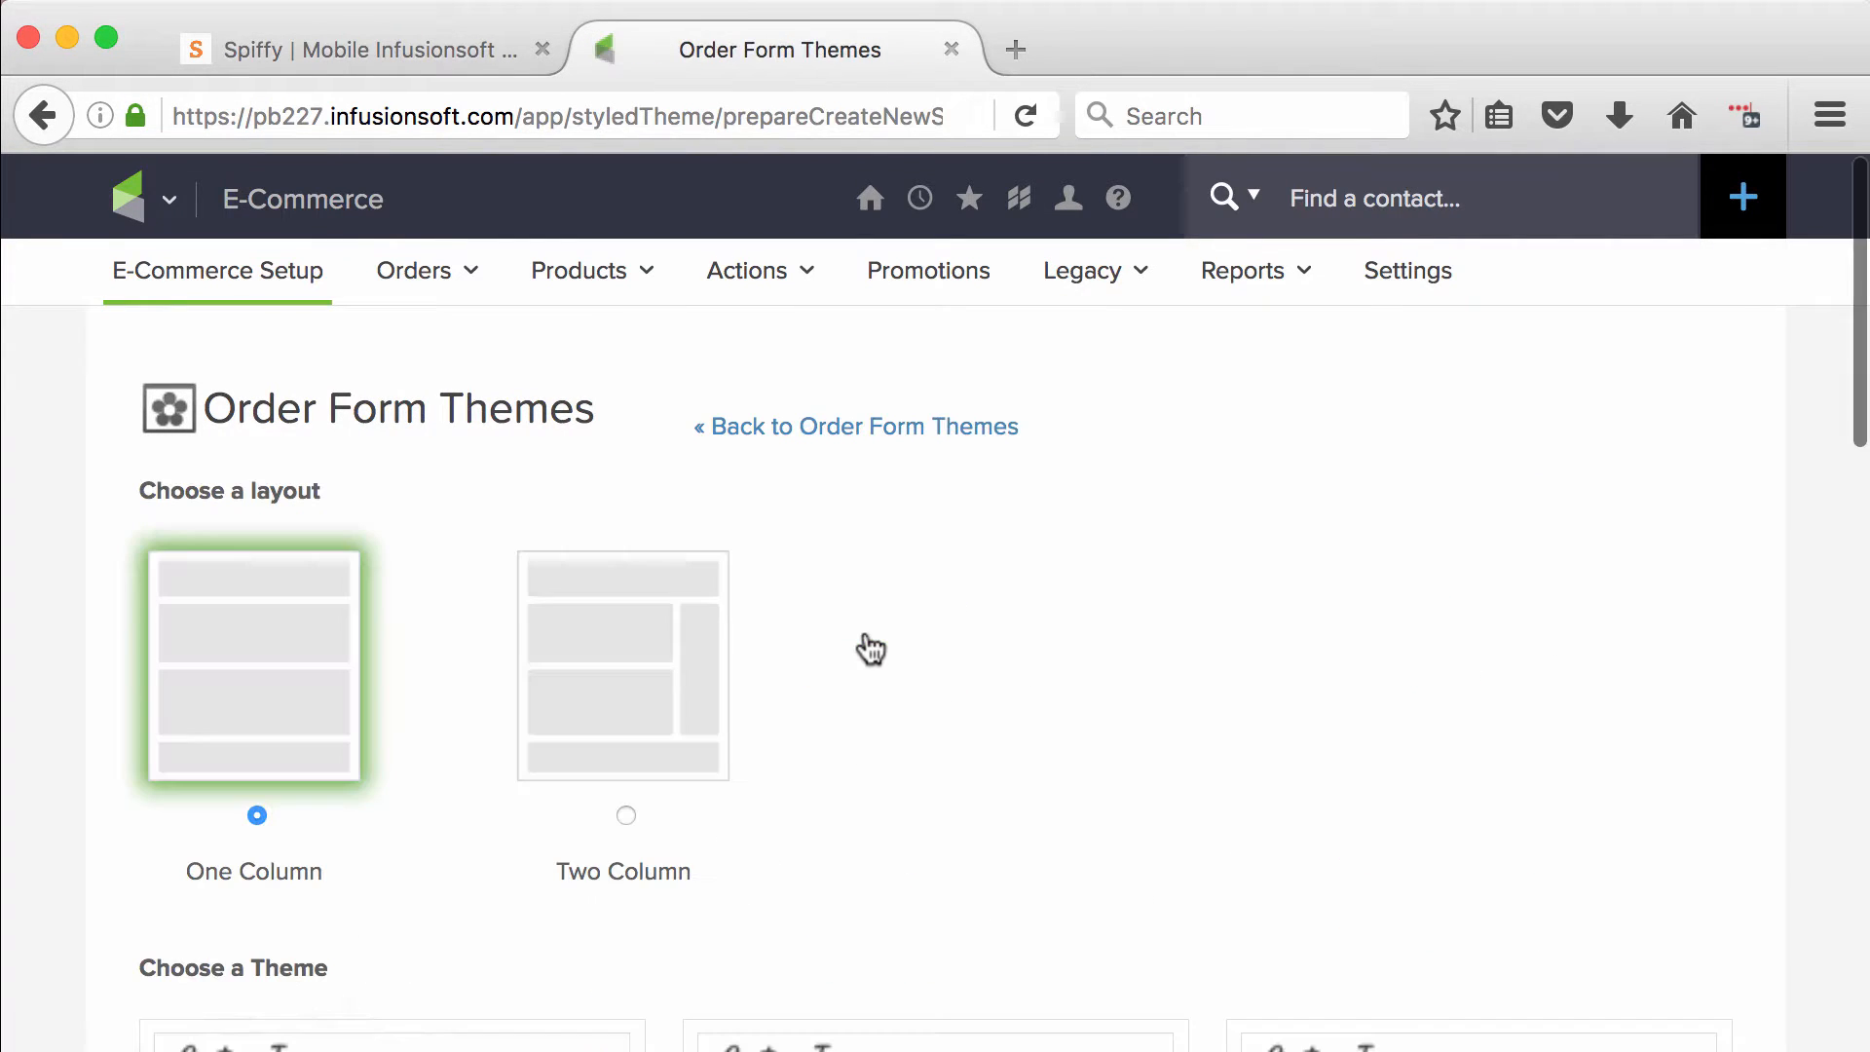
scroll("down", 3)
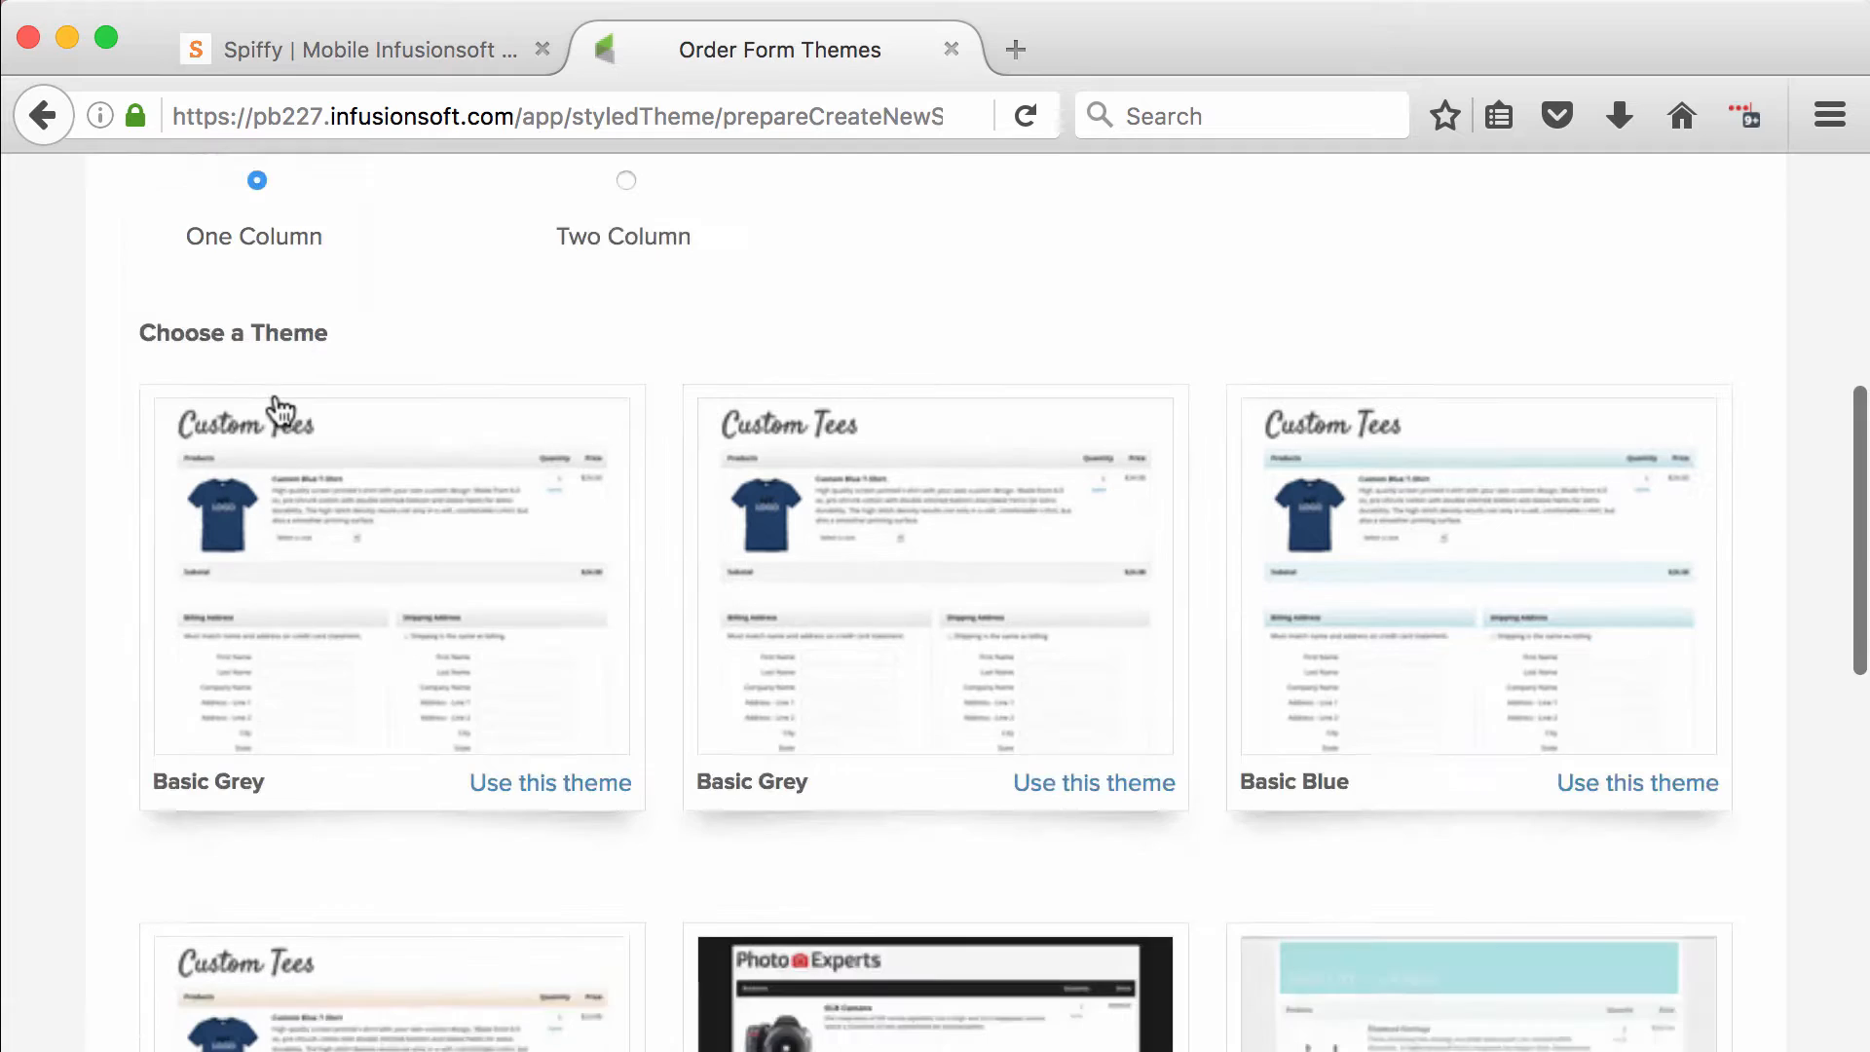
scroll("down", 3)
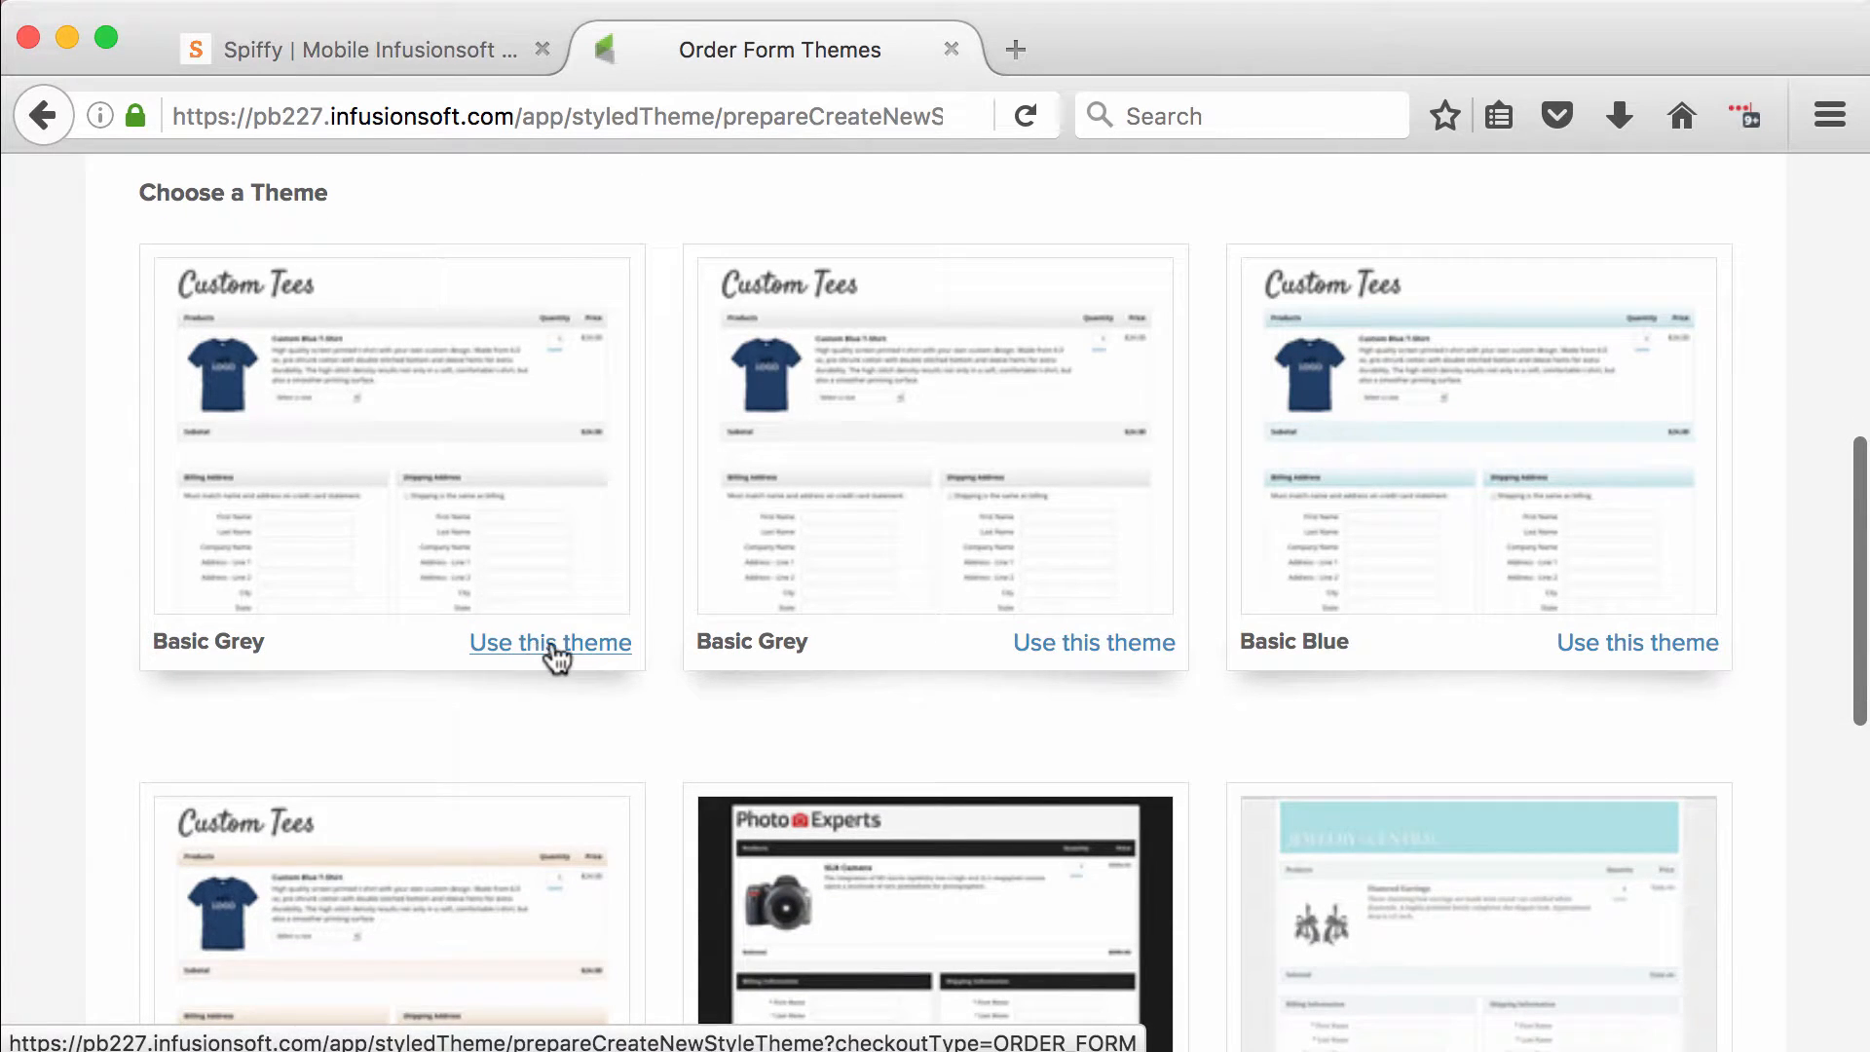
left_click(549, 641)
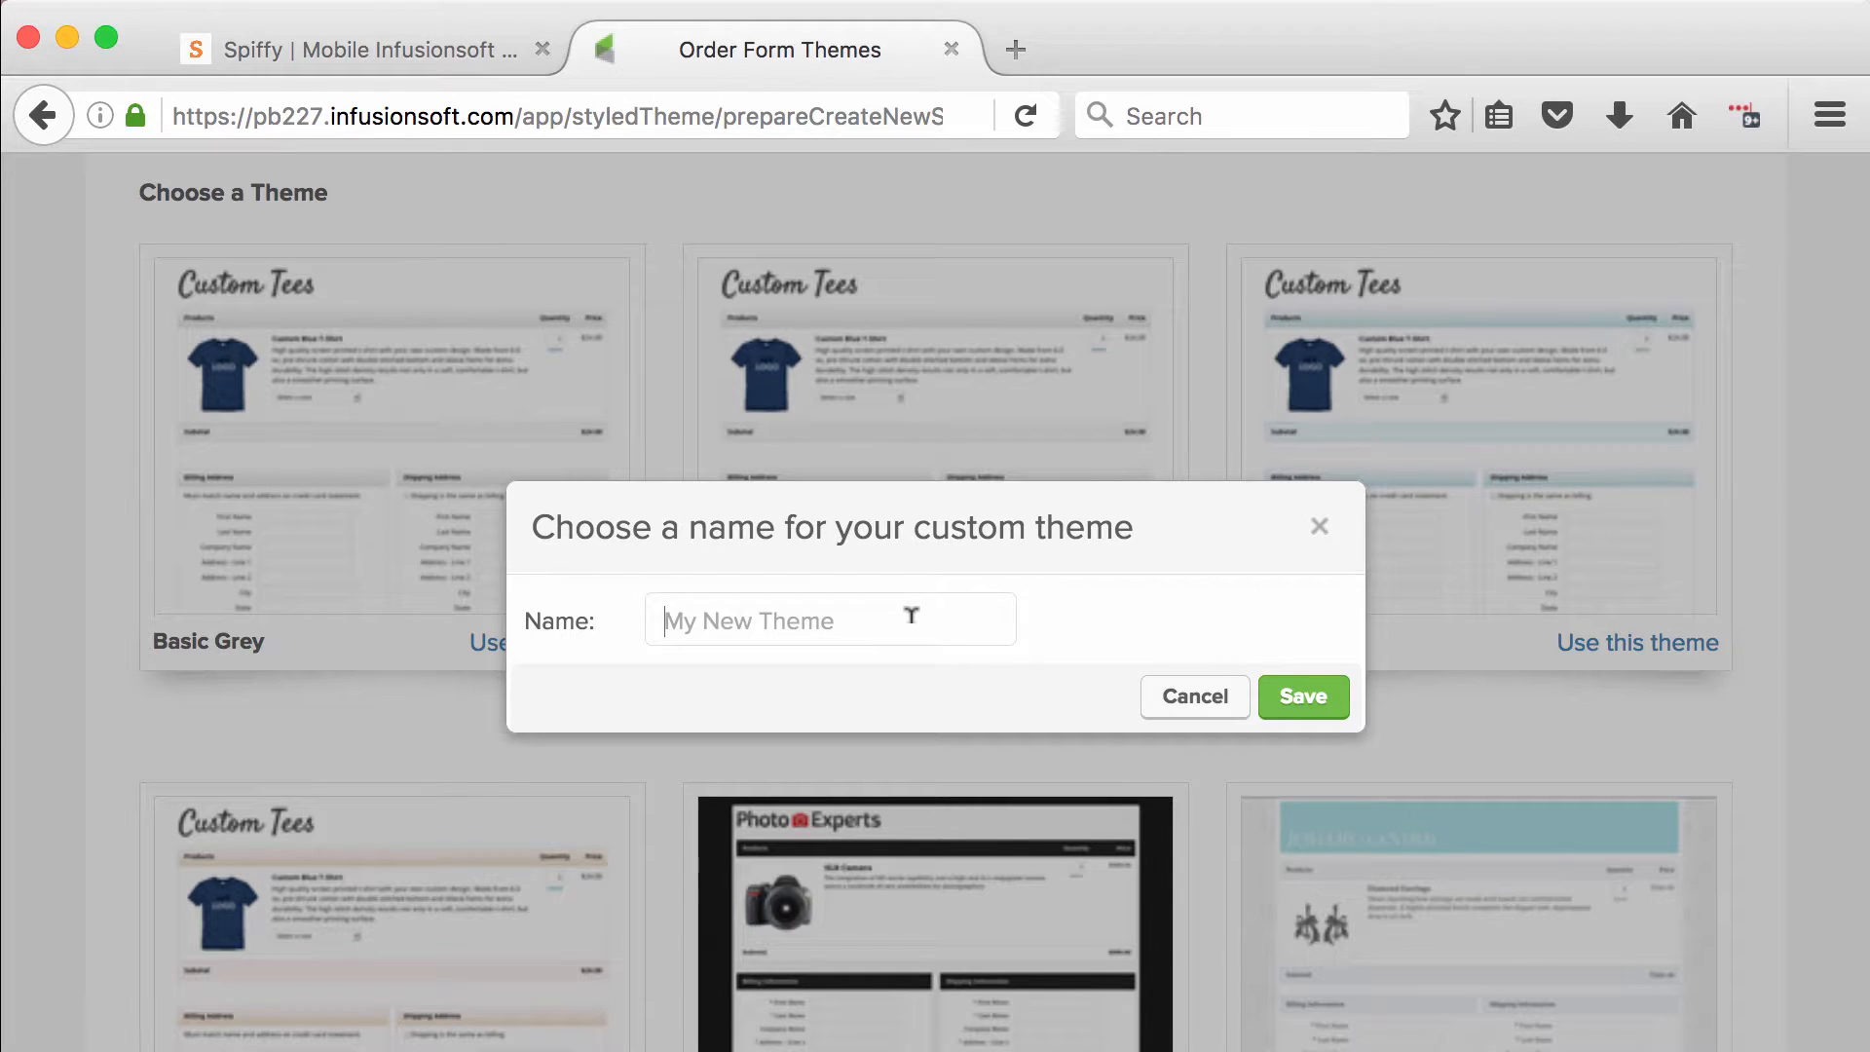
type("Spiffy")
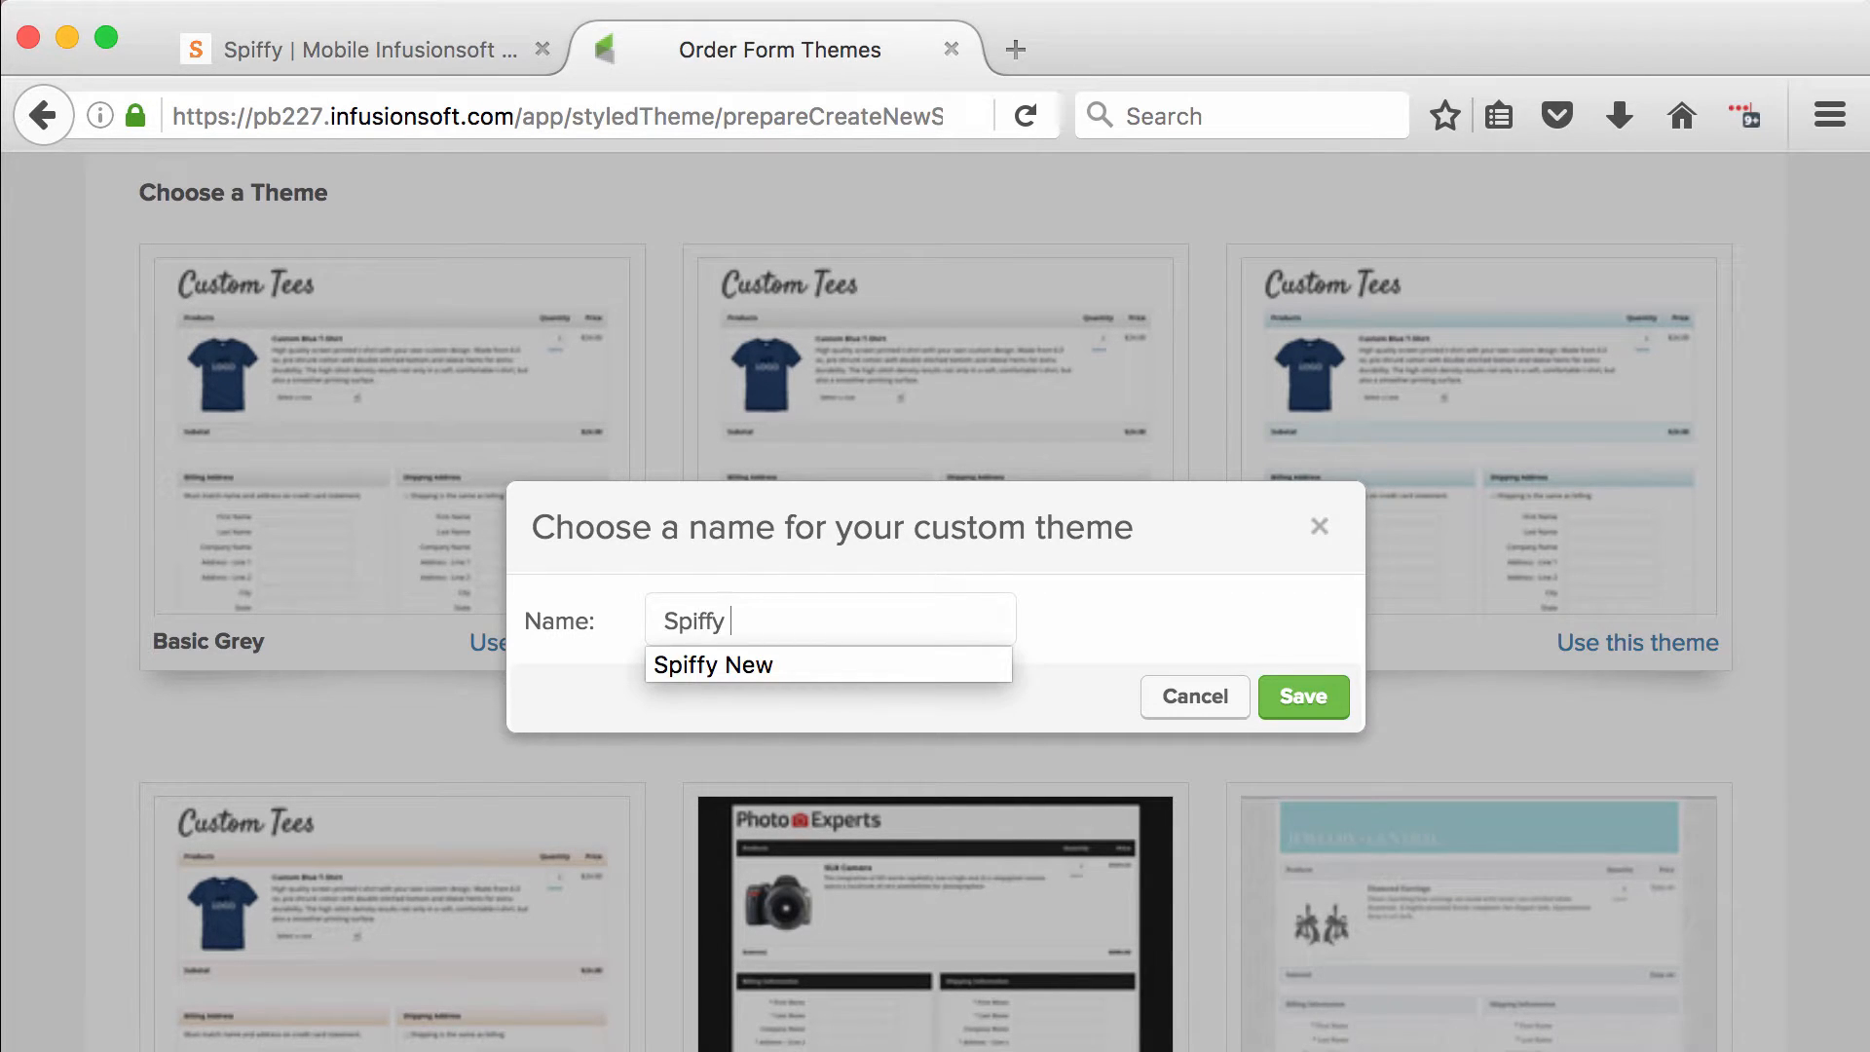
type("New Theme")
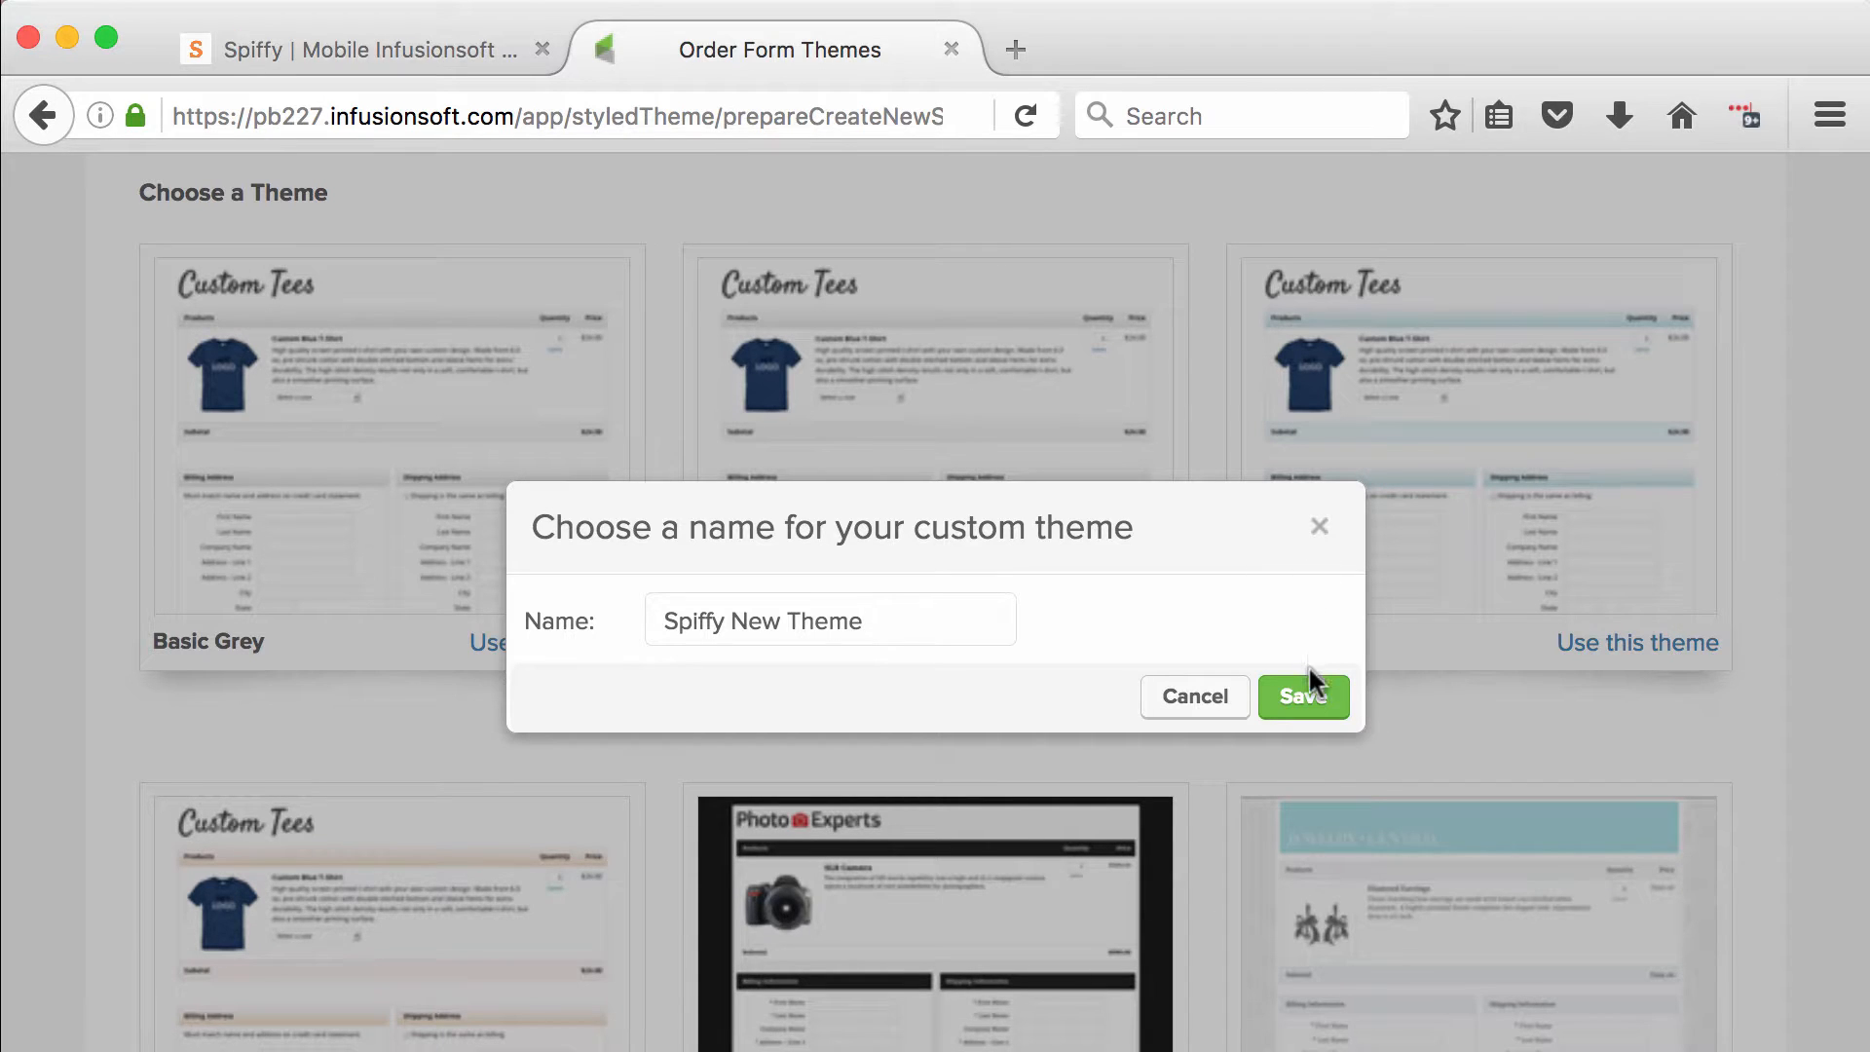
left_click(1303, 697)
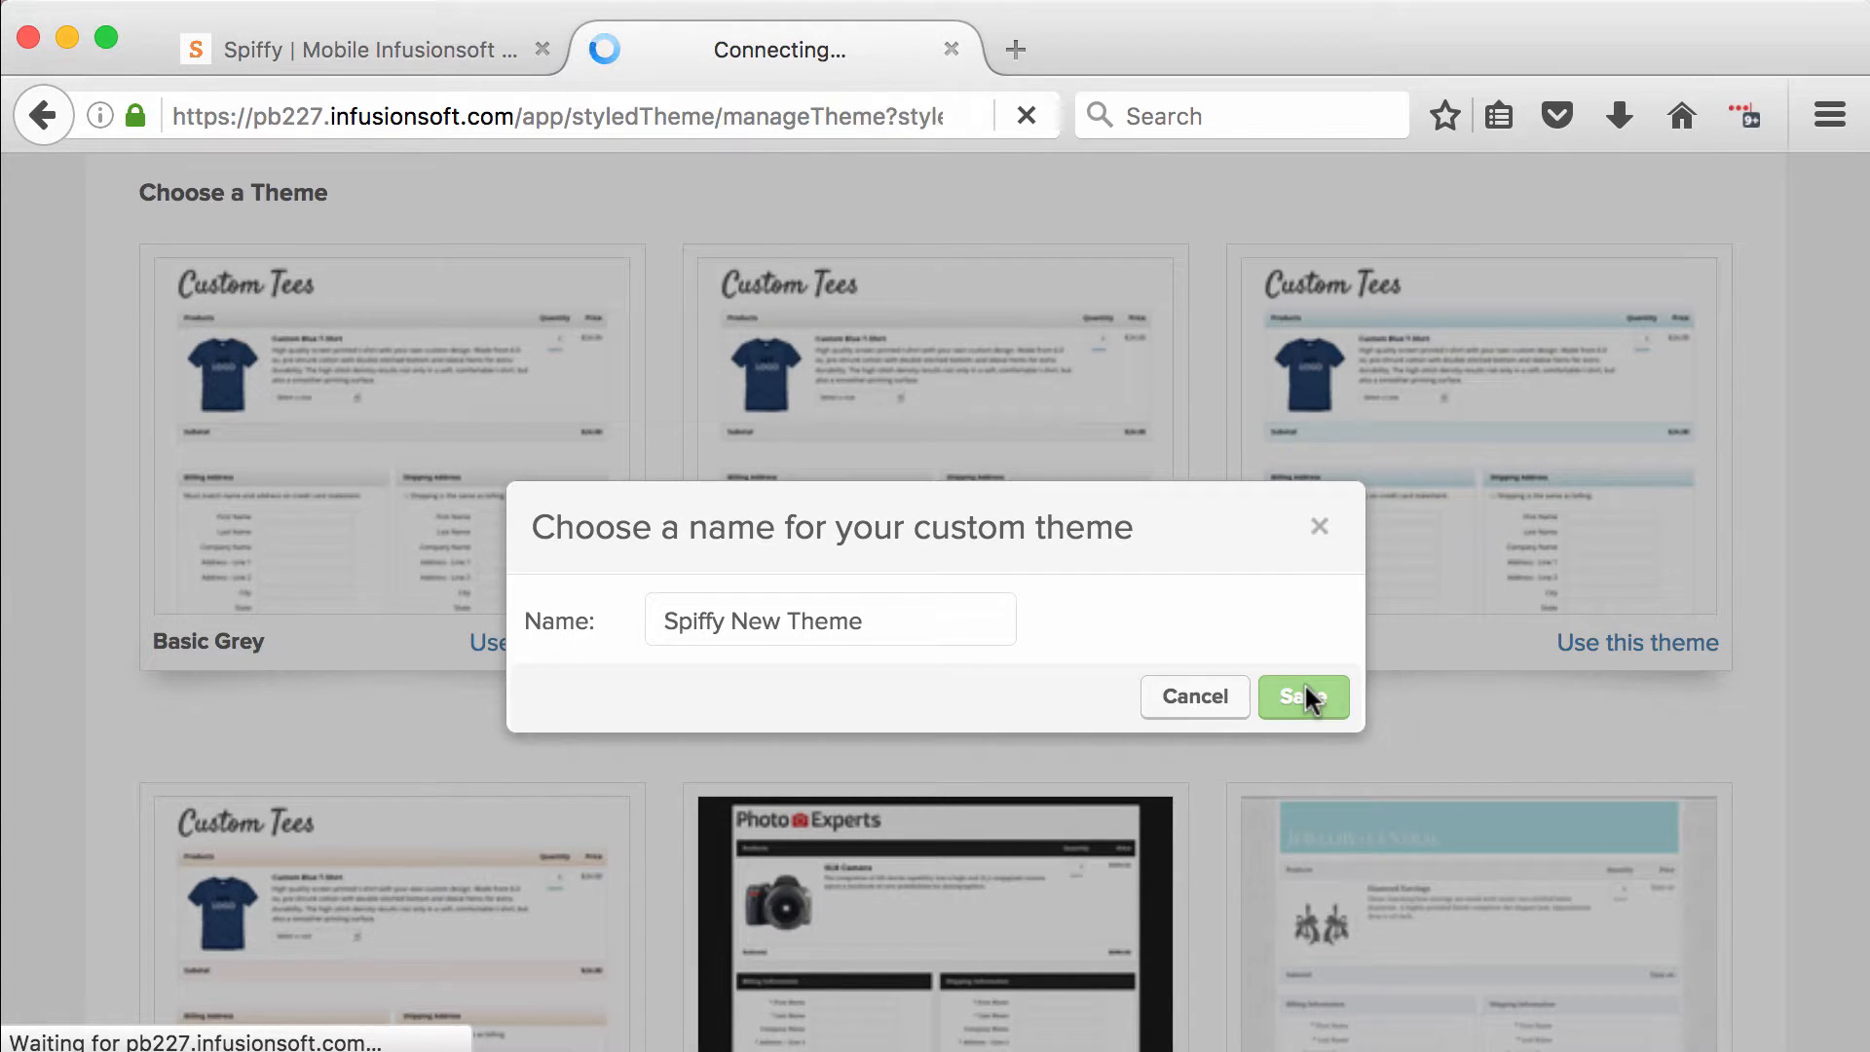
left_click(1301, 697)
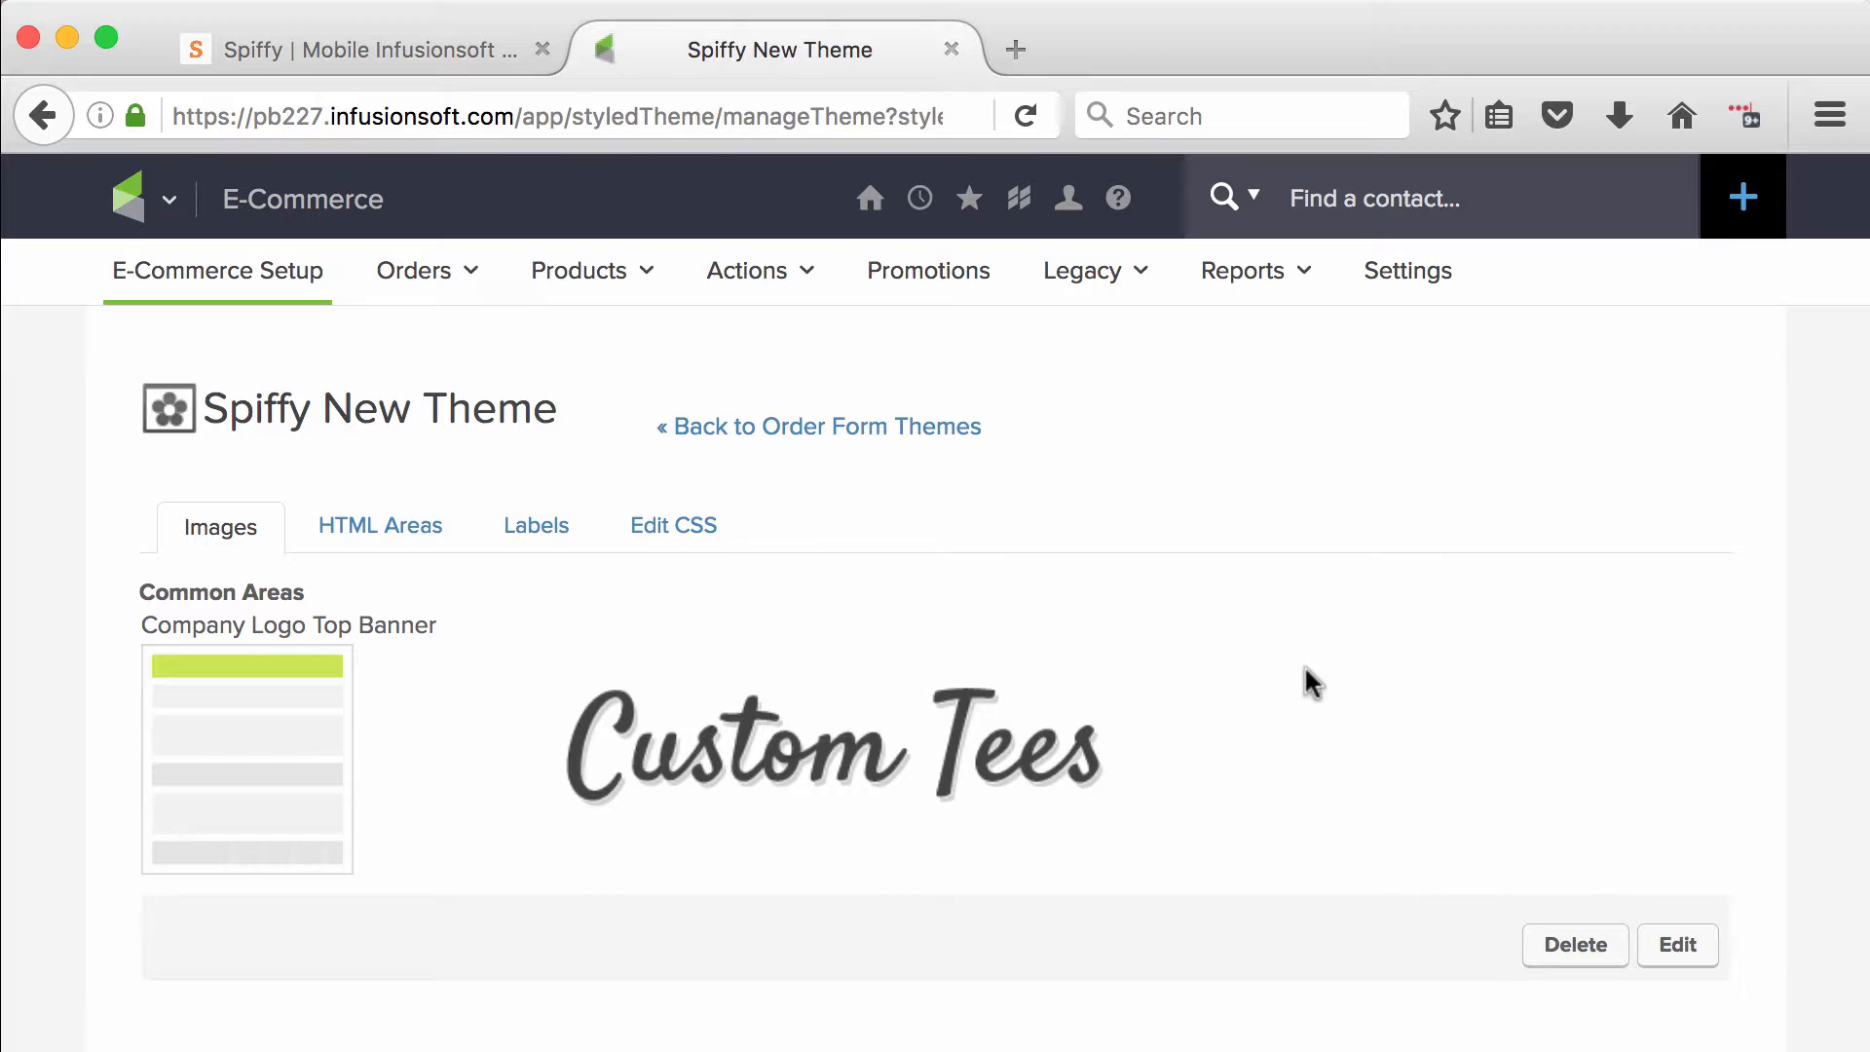
In Spiffy, inspect the Custom Development form's logo image settings, then return to the theme tab
left_click(358, 51)
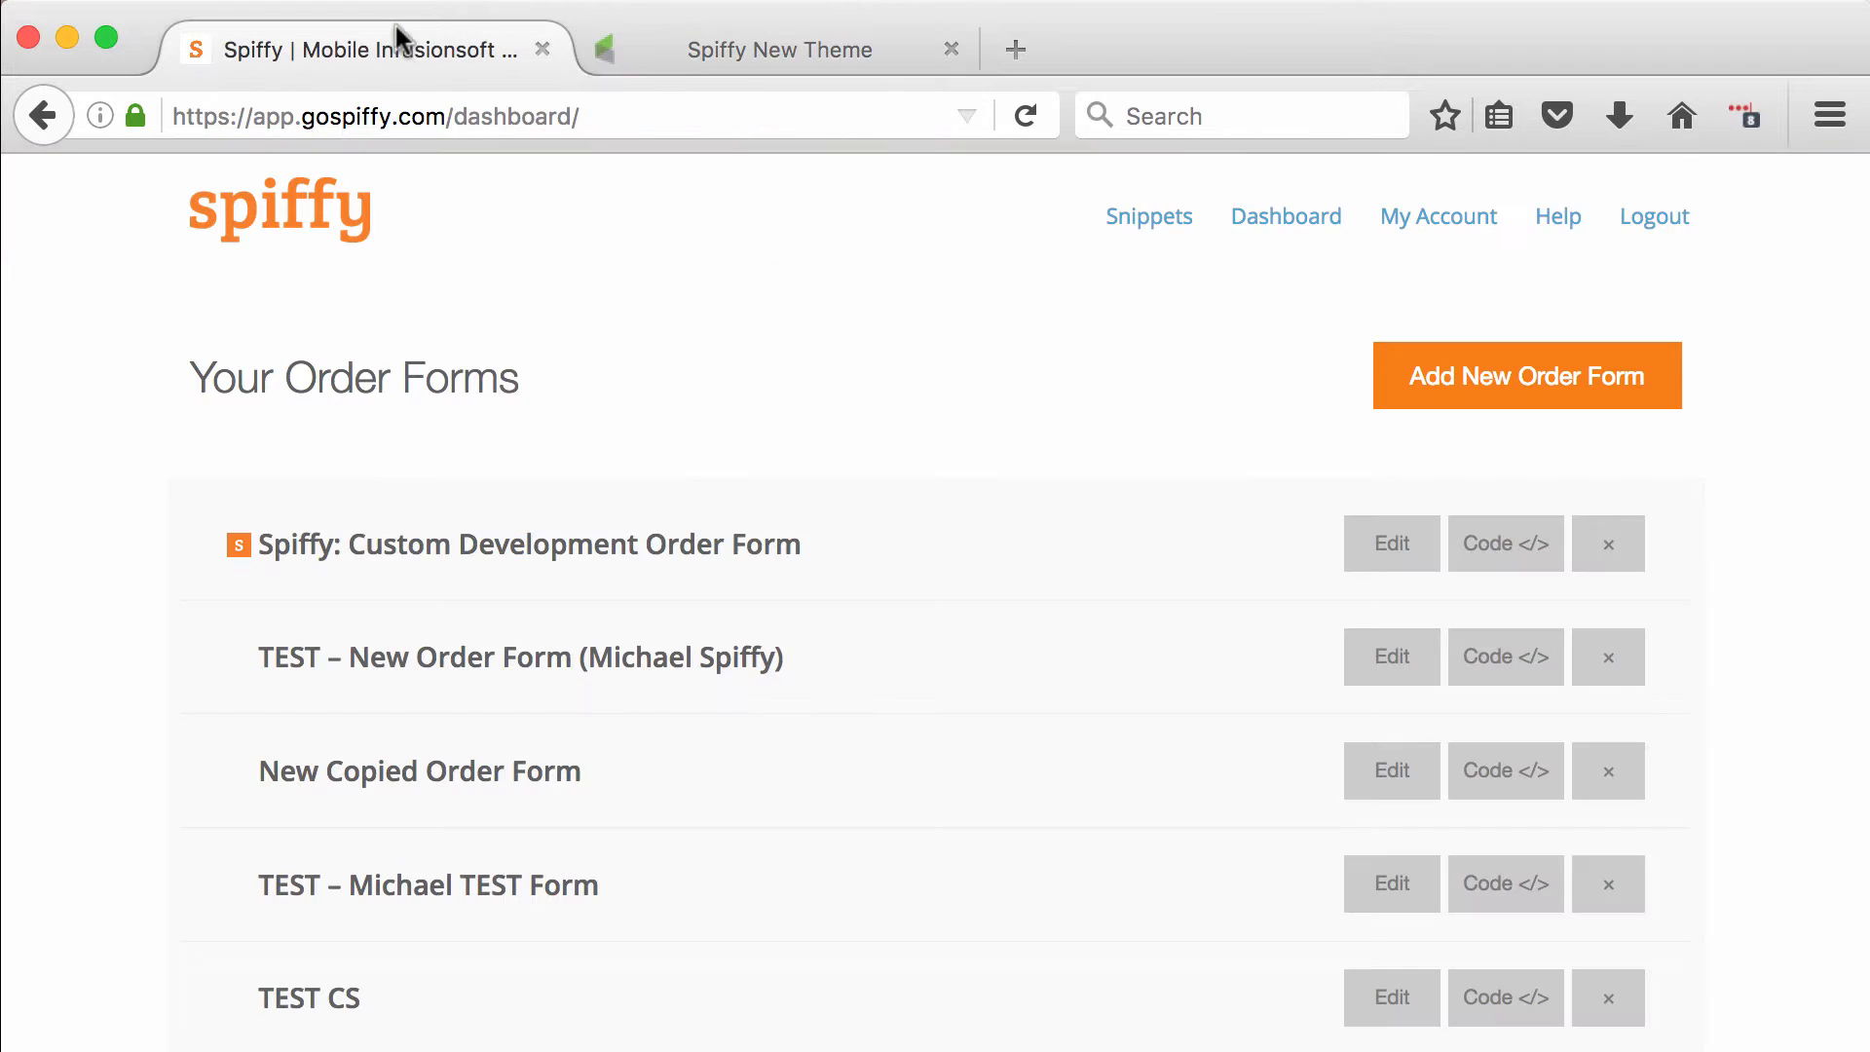
left_click(1391, 543)
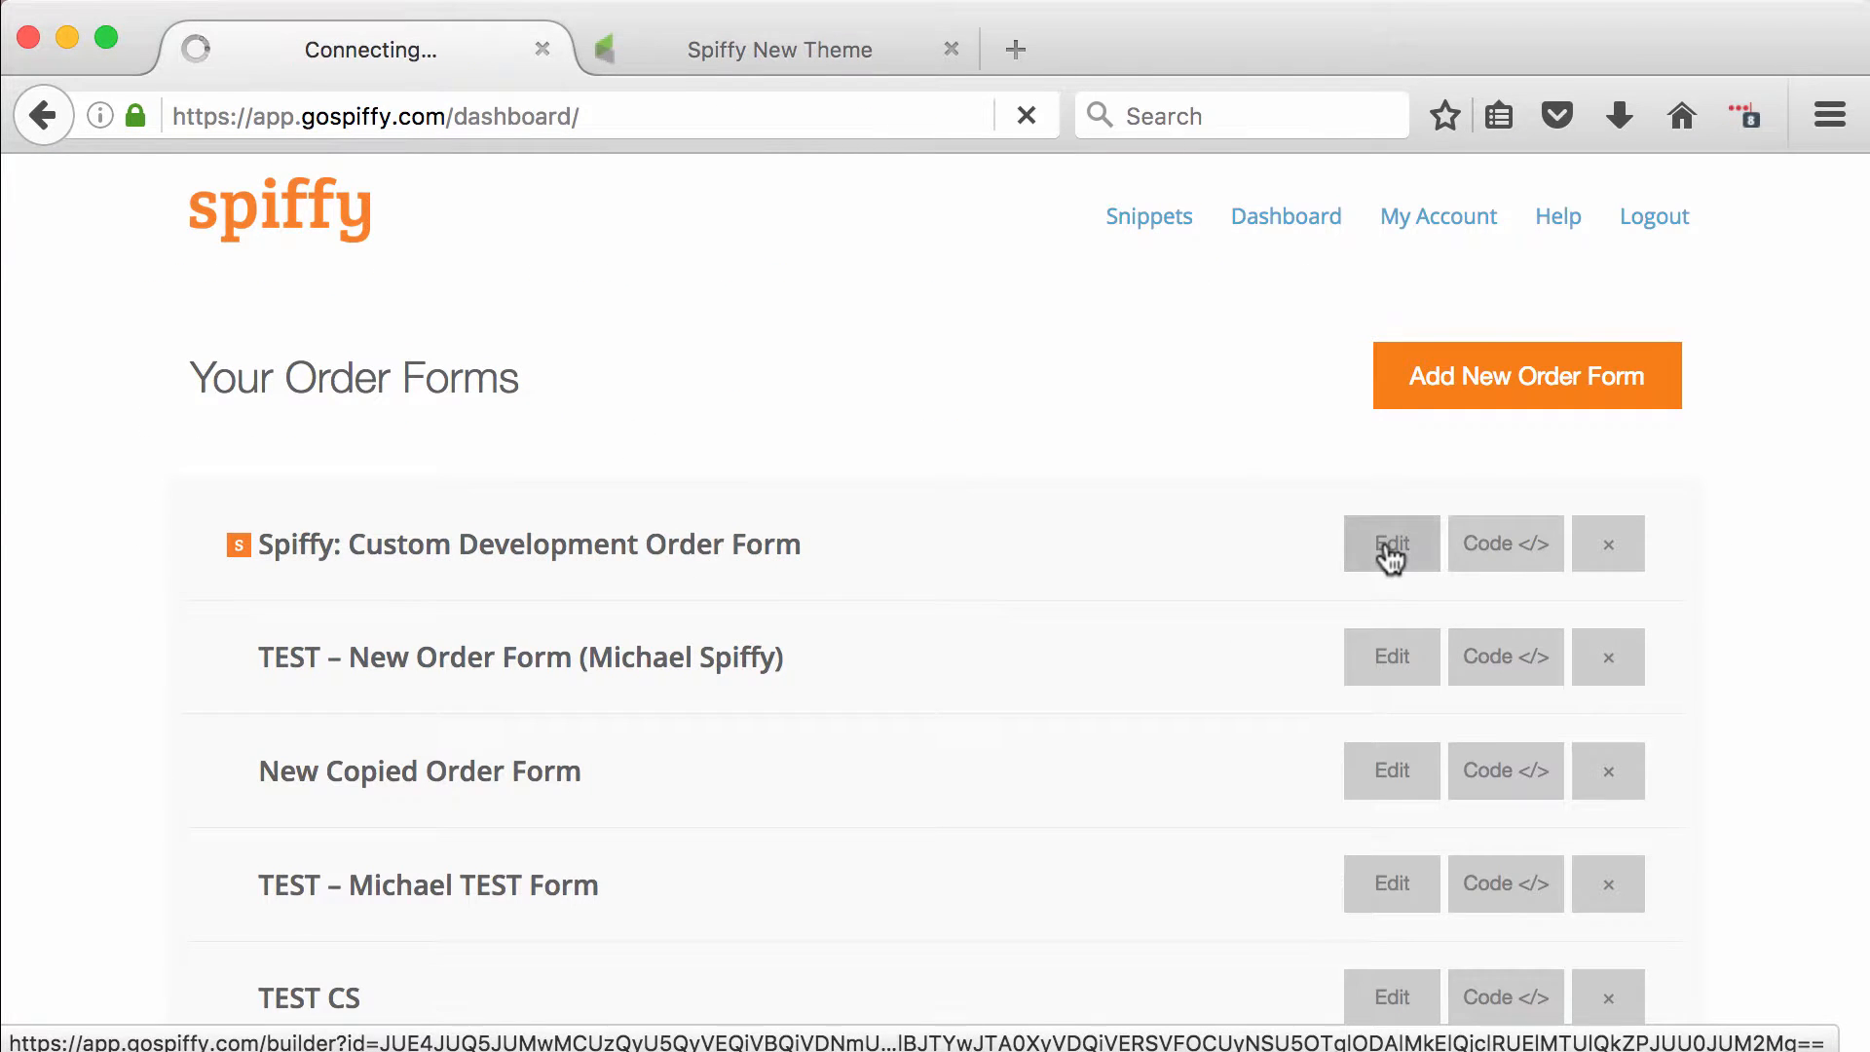
left_click(1389, 543)
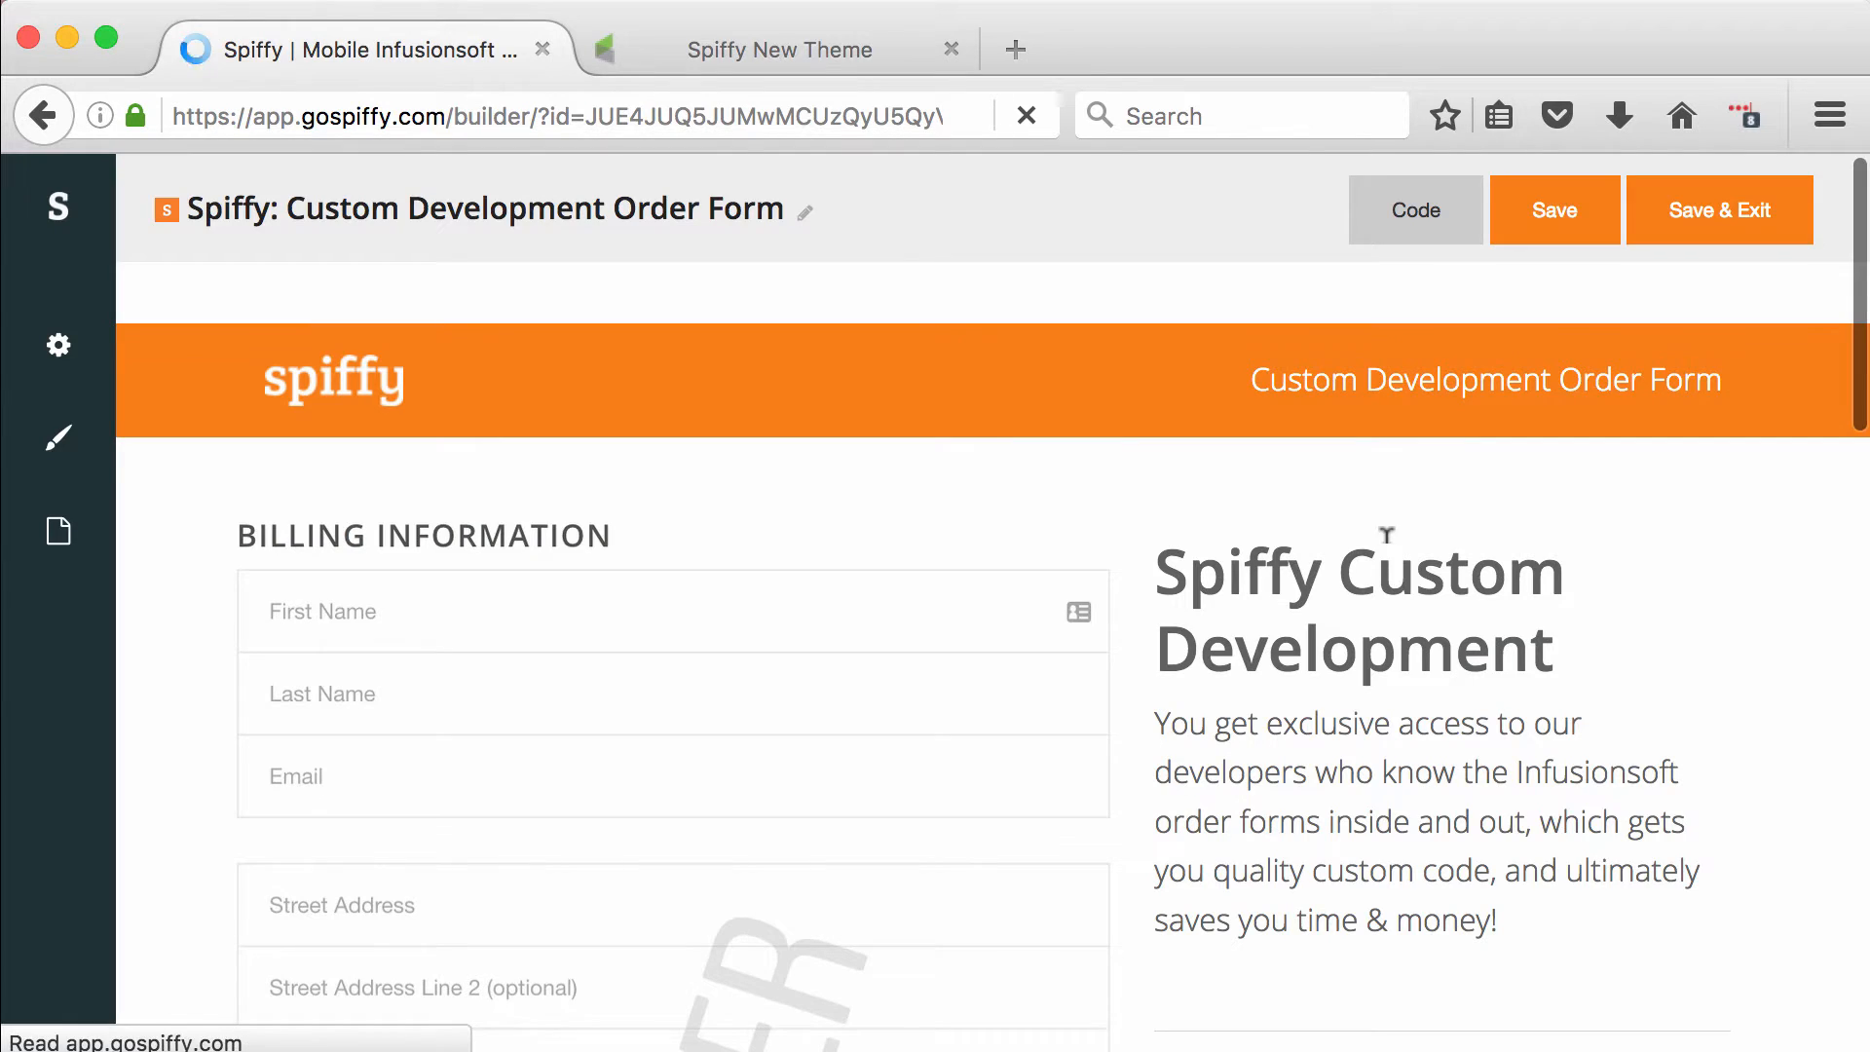
mouse_move(337, 405)
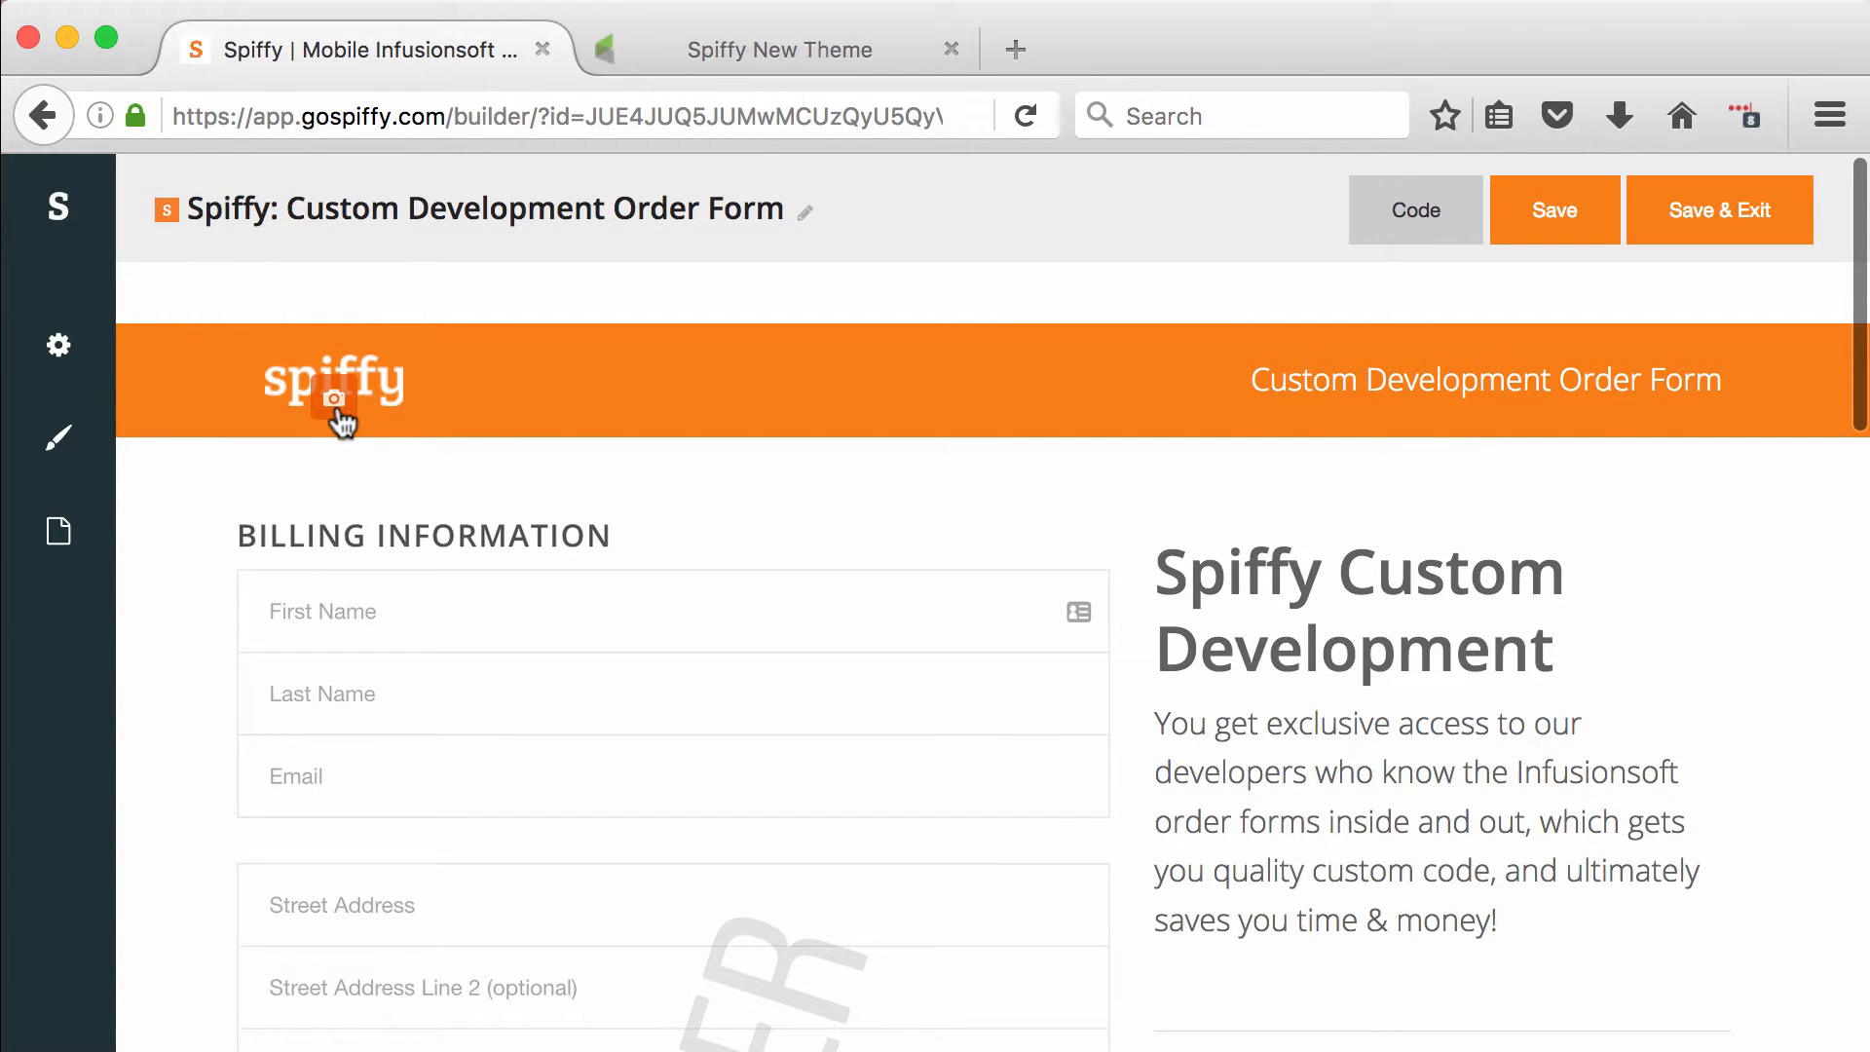
left_click(337, 397)
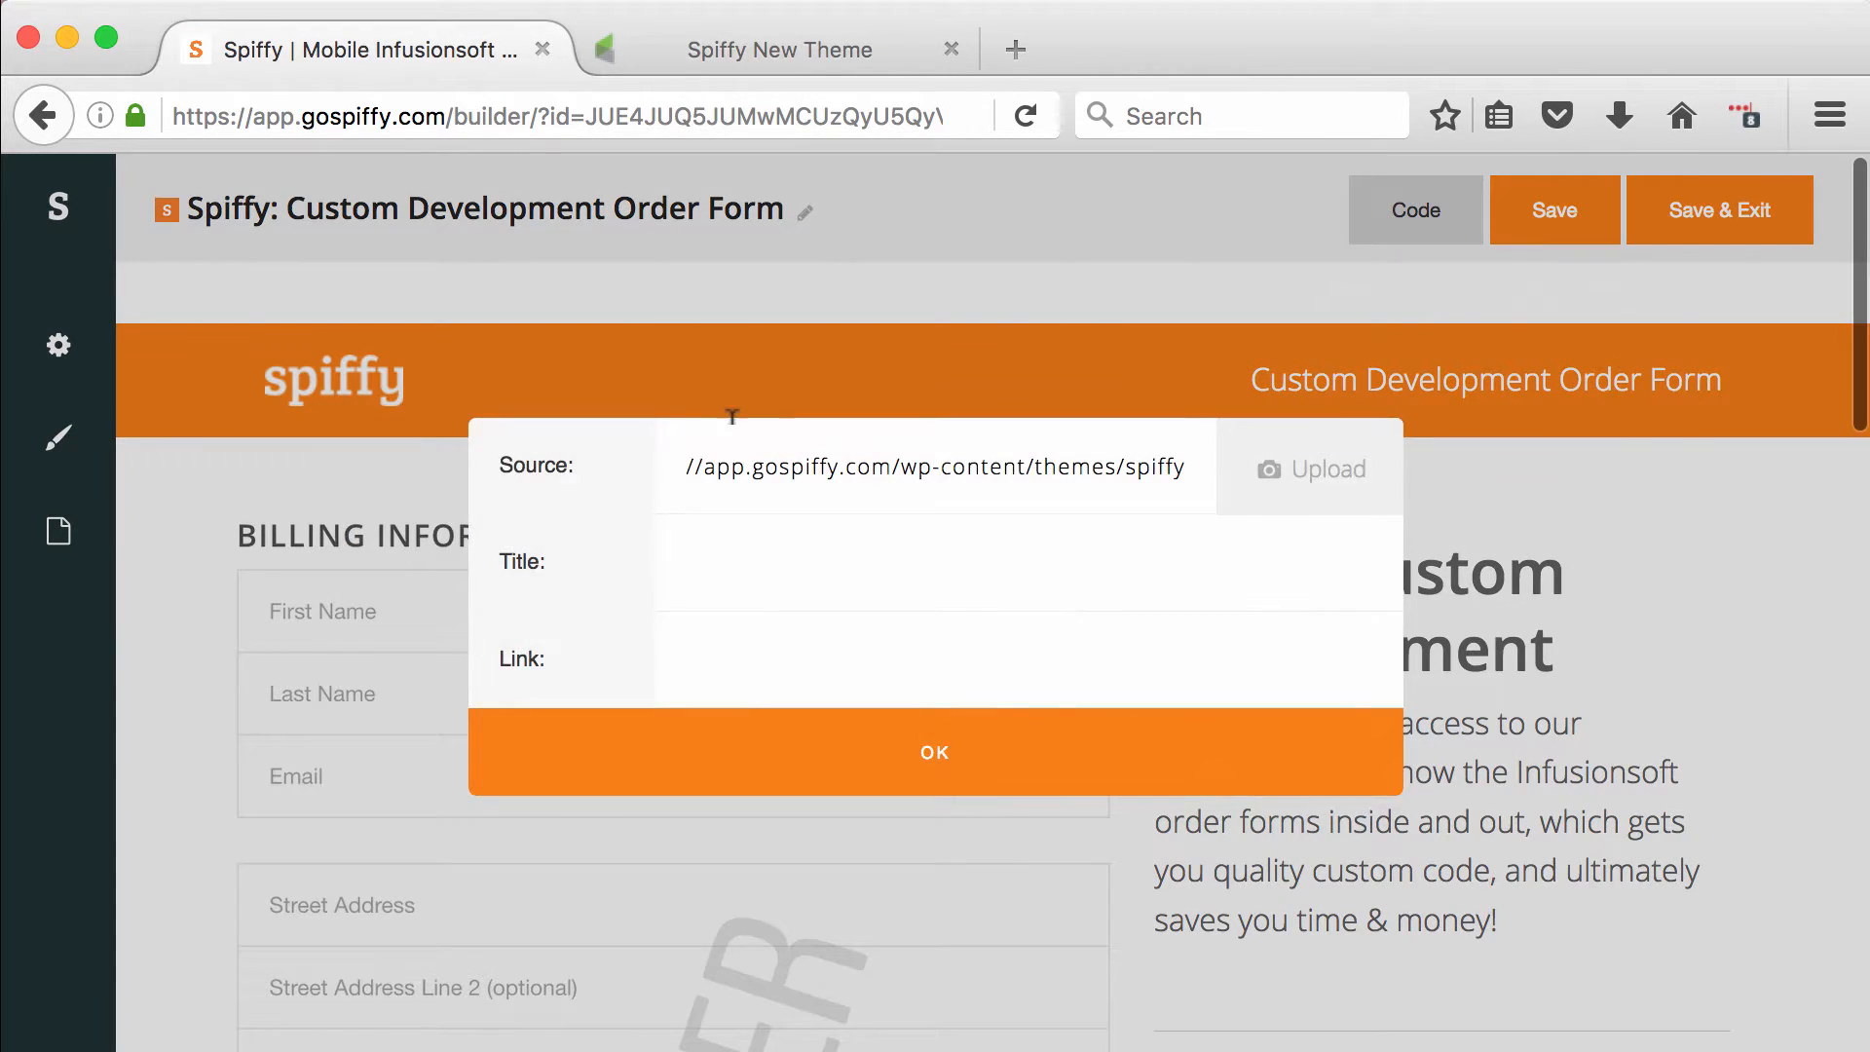
left_click(933, 752)
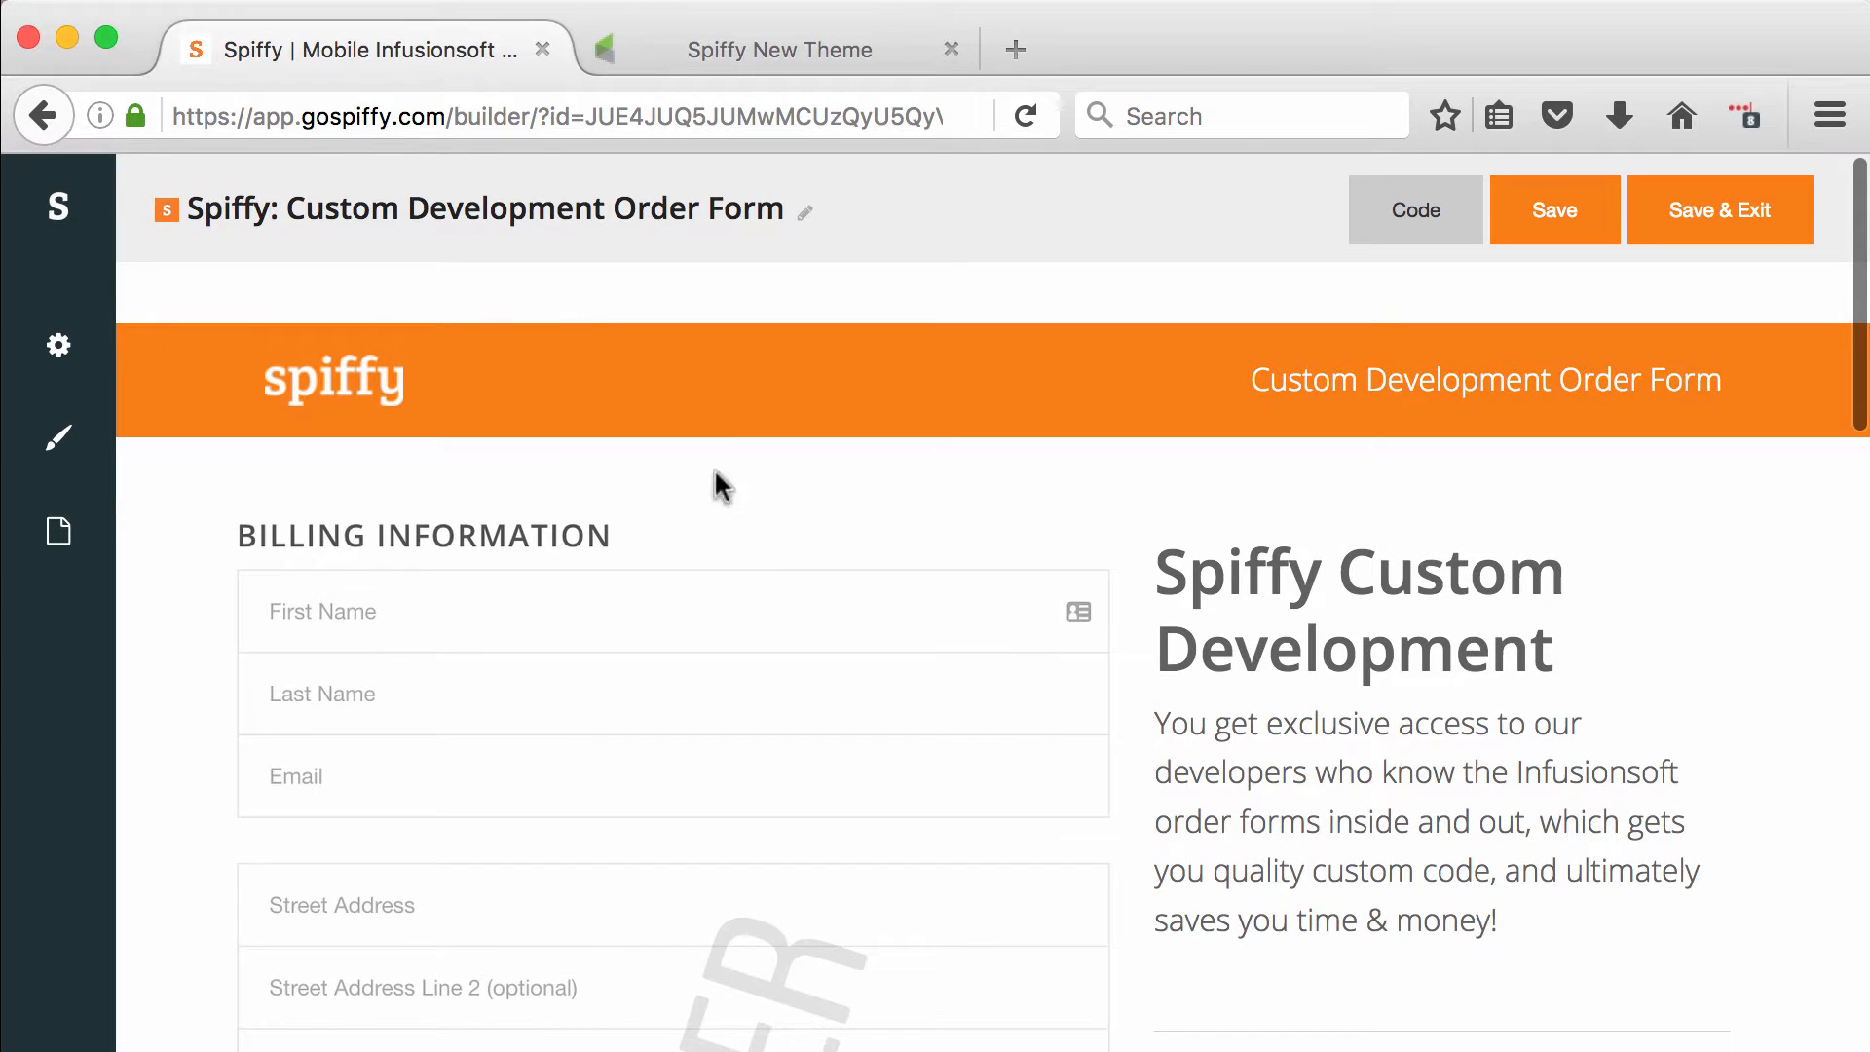
left_click(779, 48)
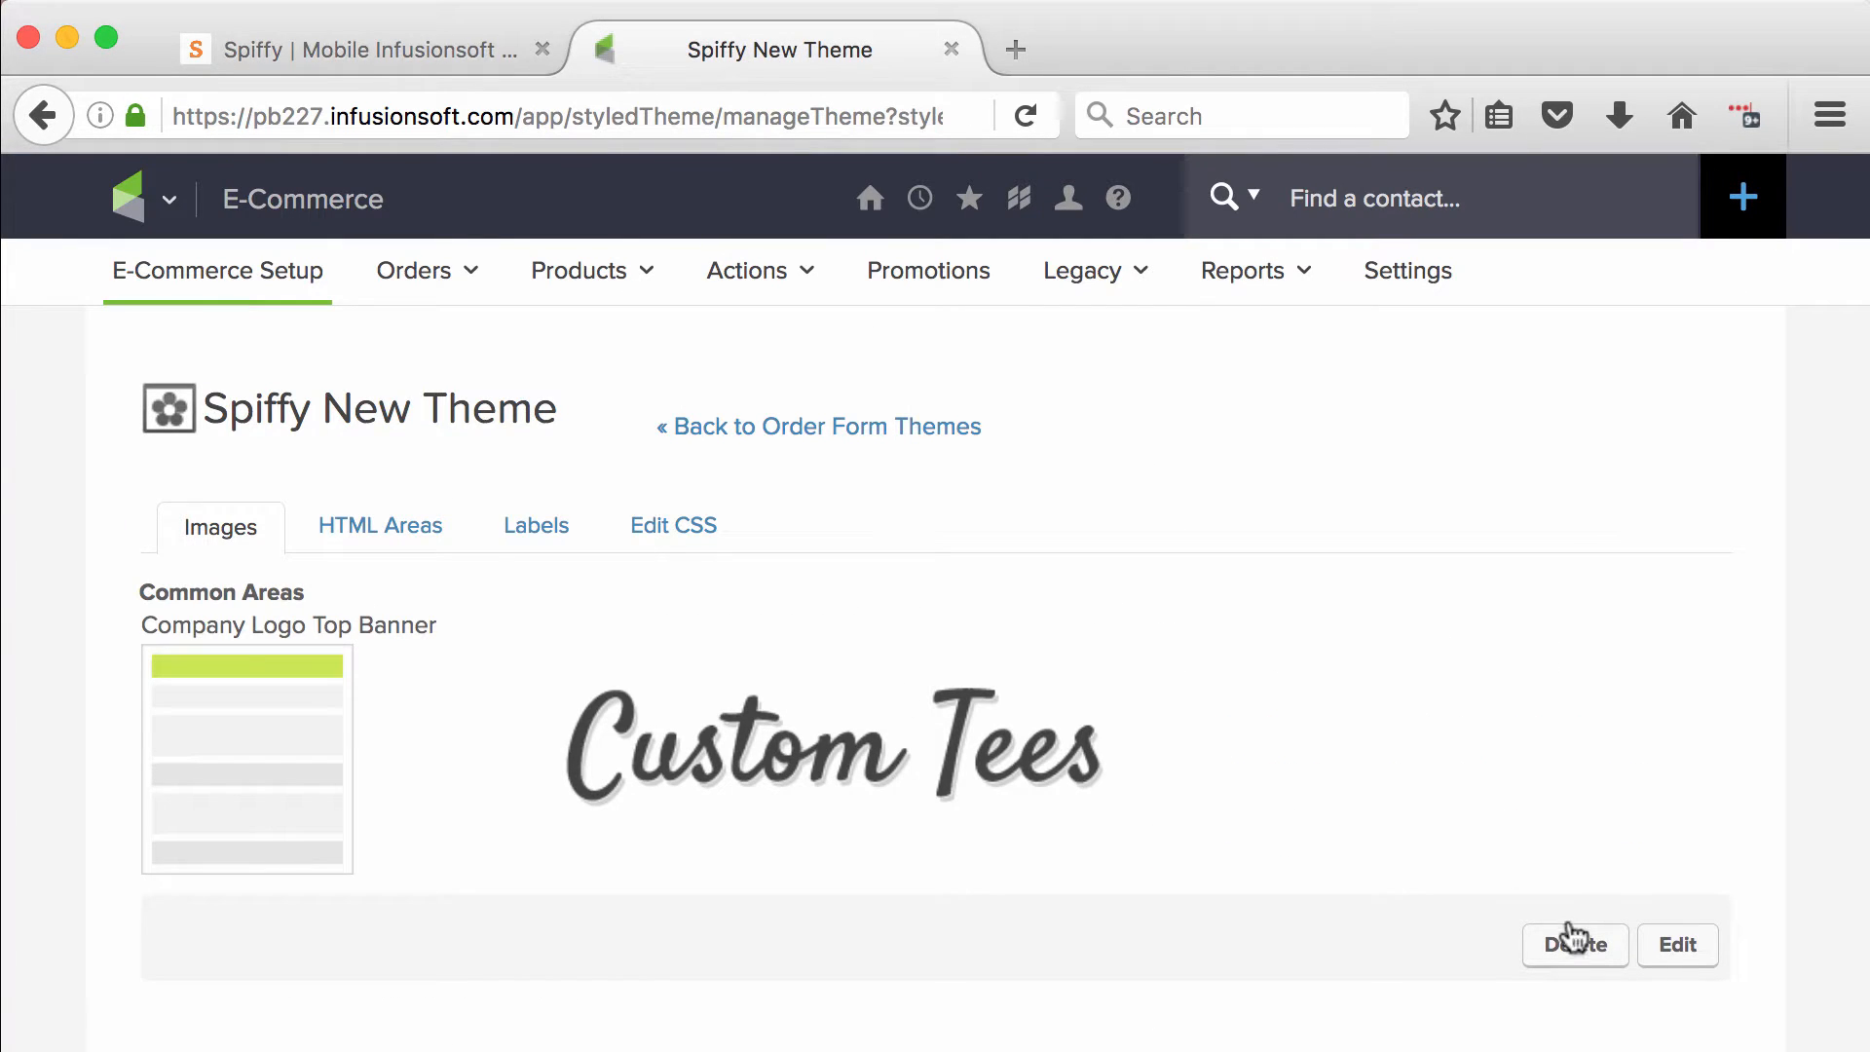
mouse_move(1564, 911)
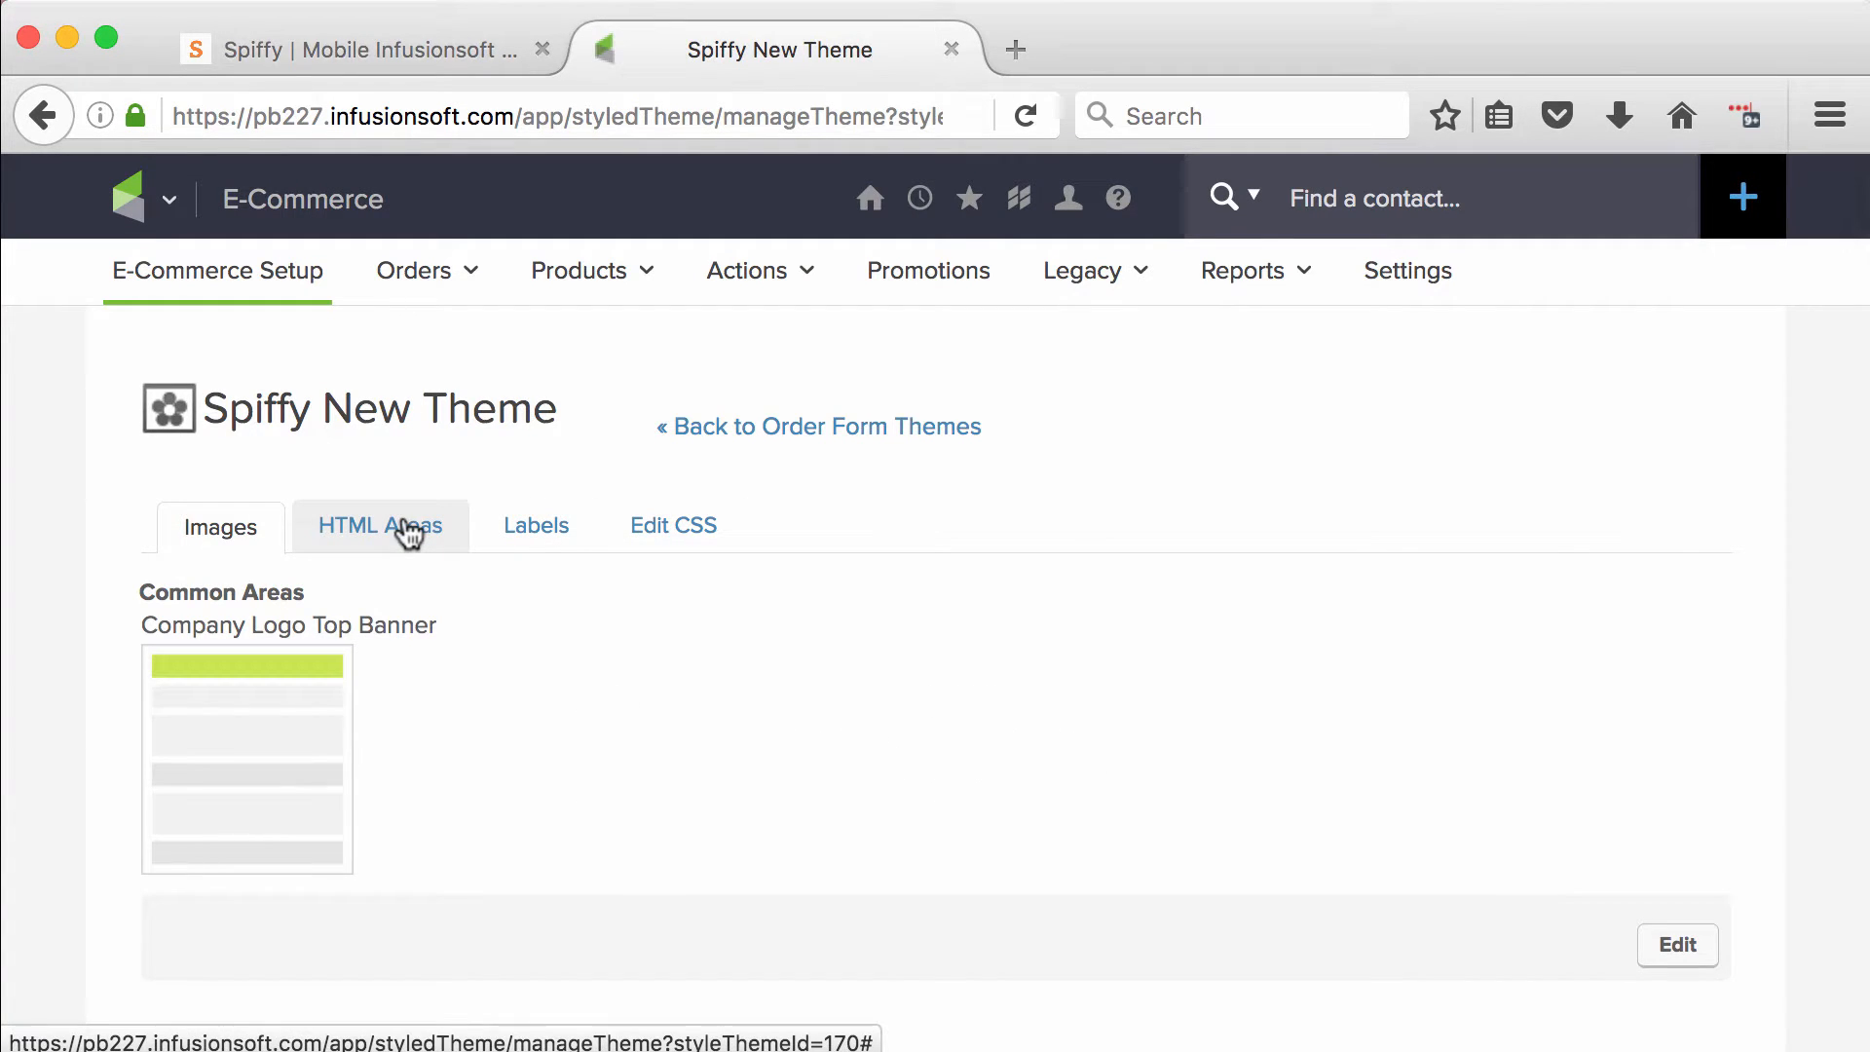
Review the theme's stylesheet, return to Images, and go back to the themes list
left_click(672, 526)
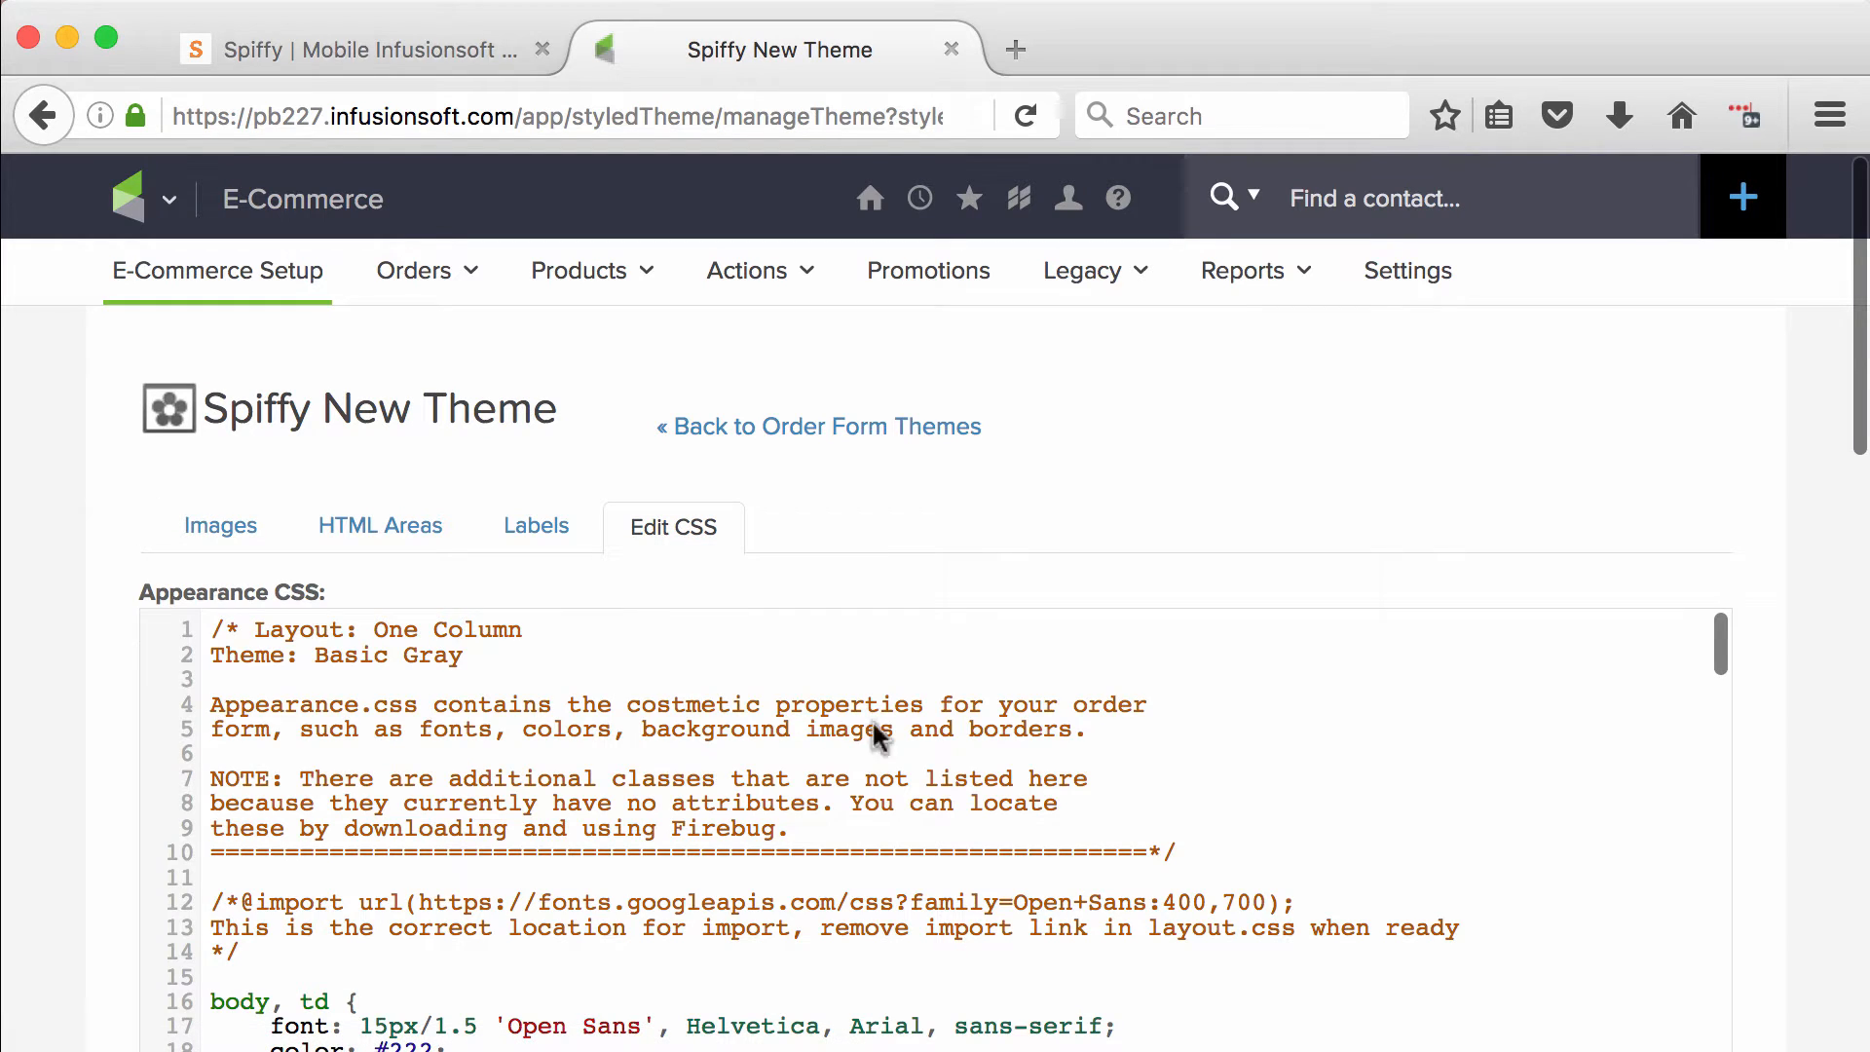
scroll("down", 3)
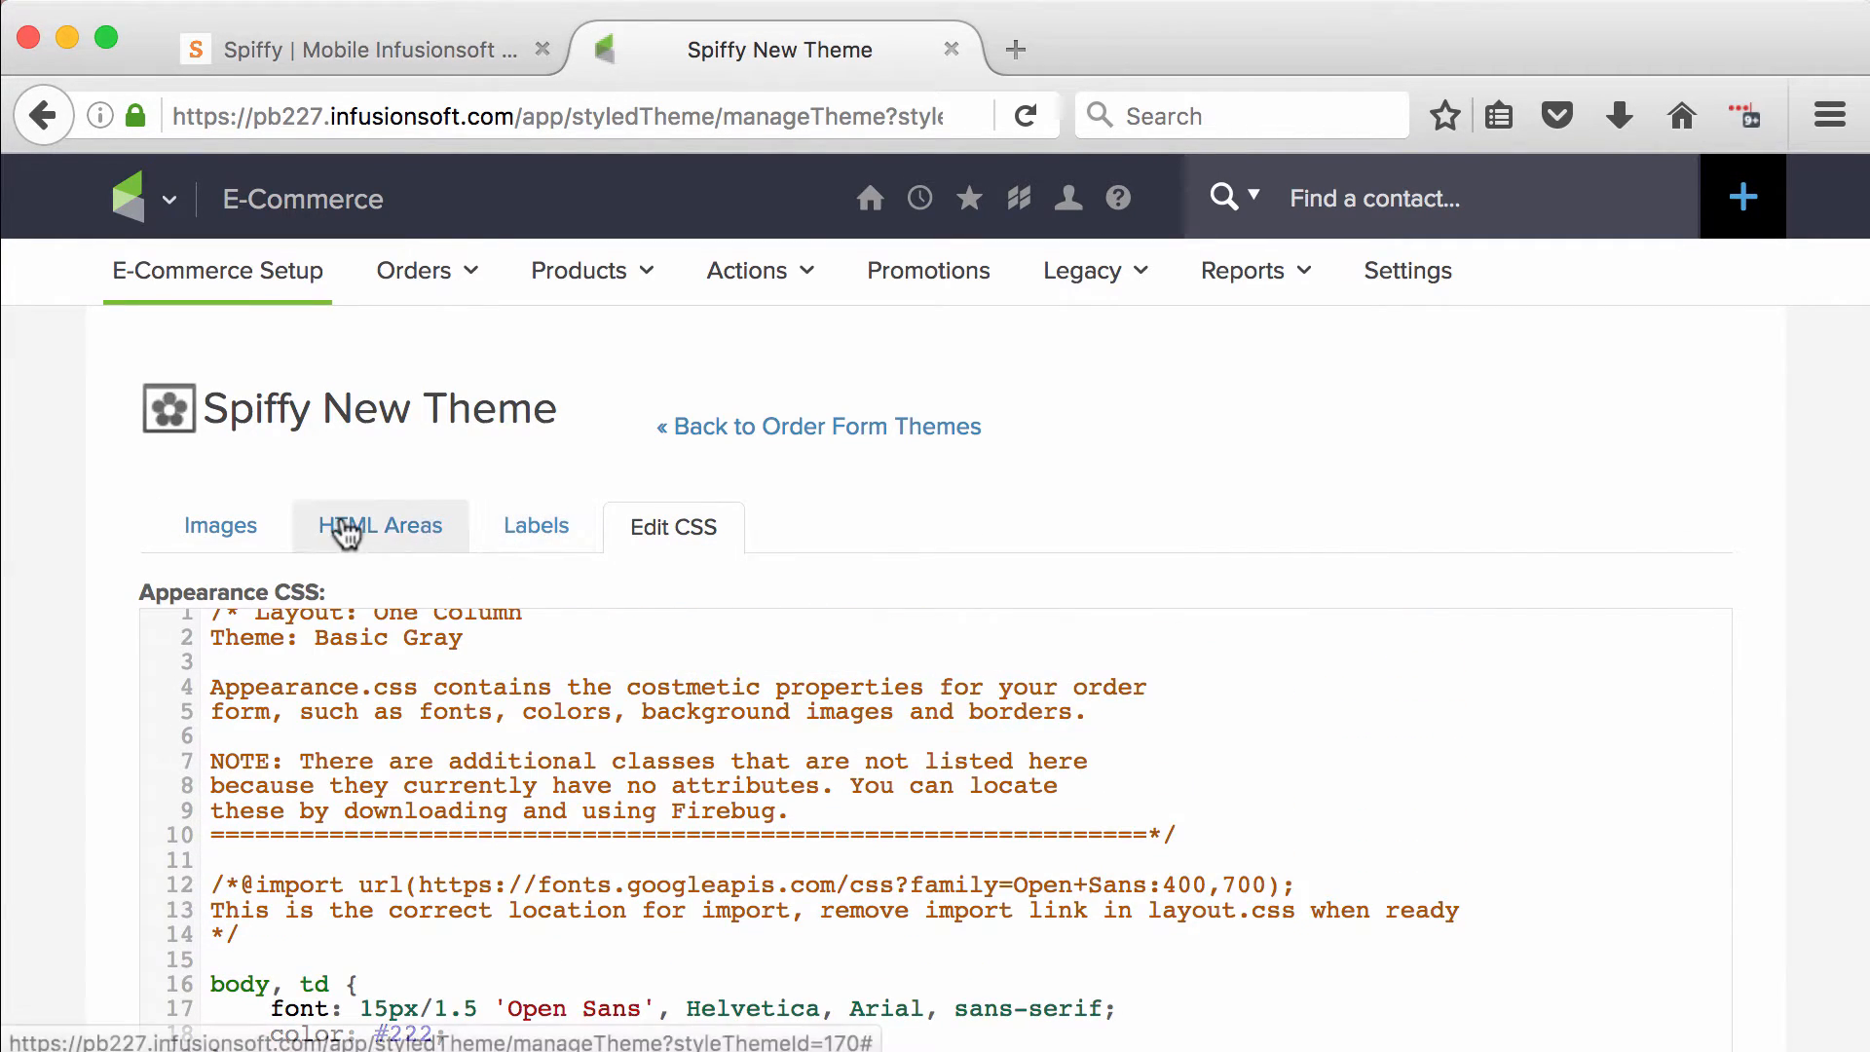
left_click(221, 526)
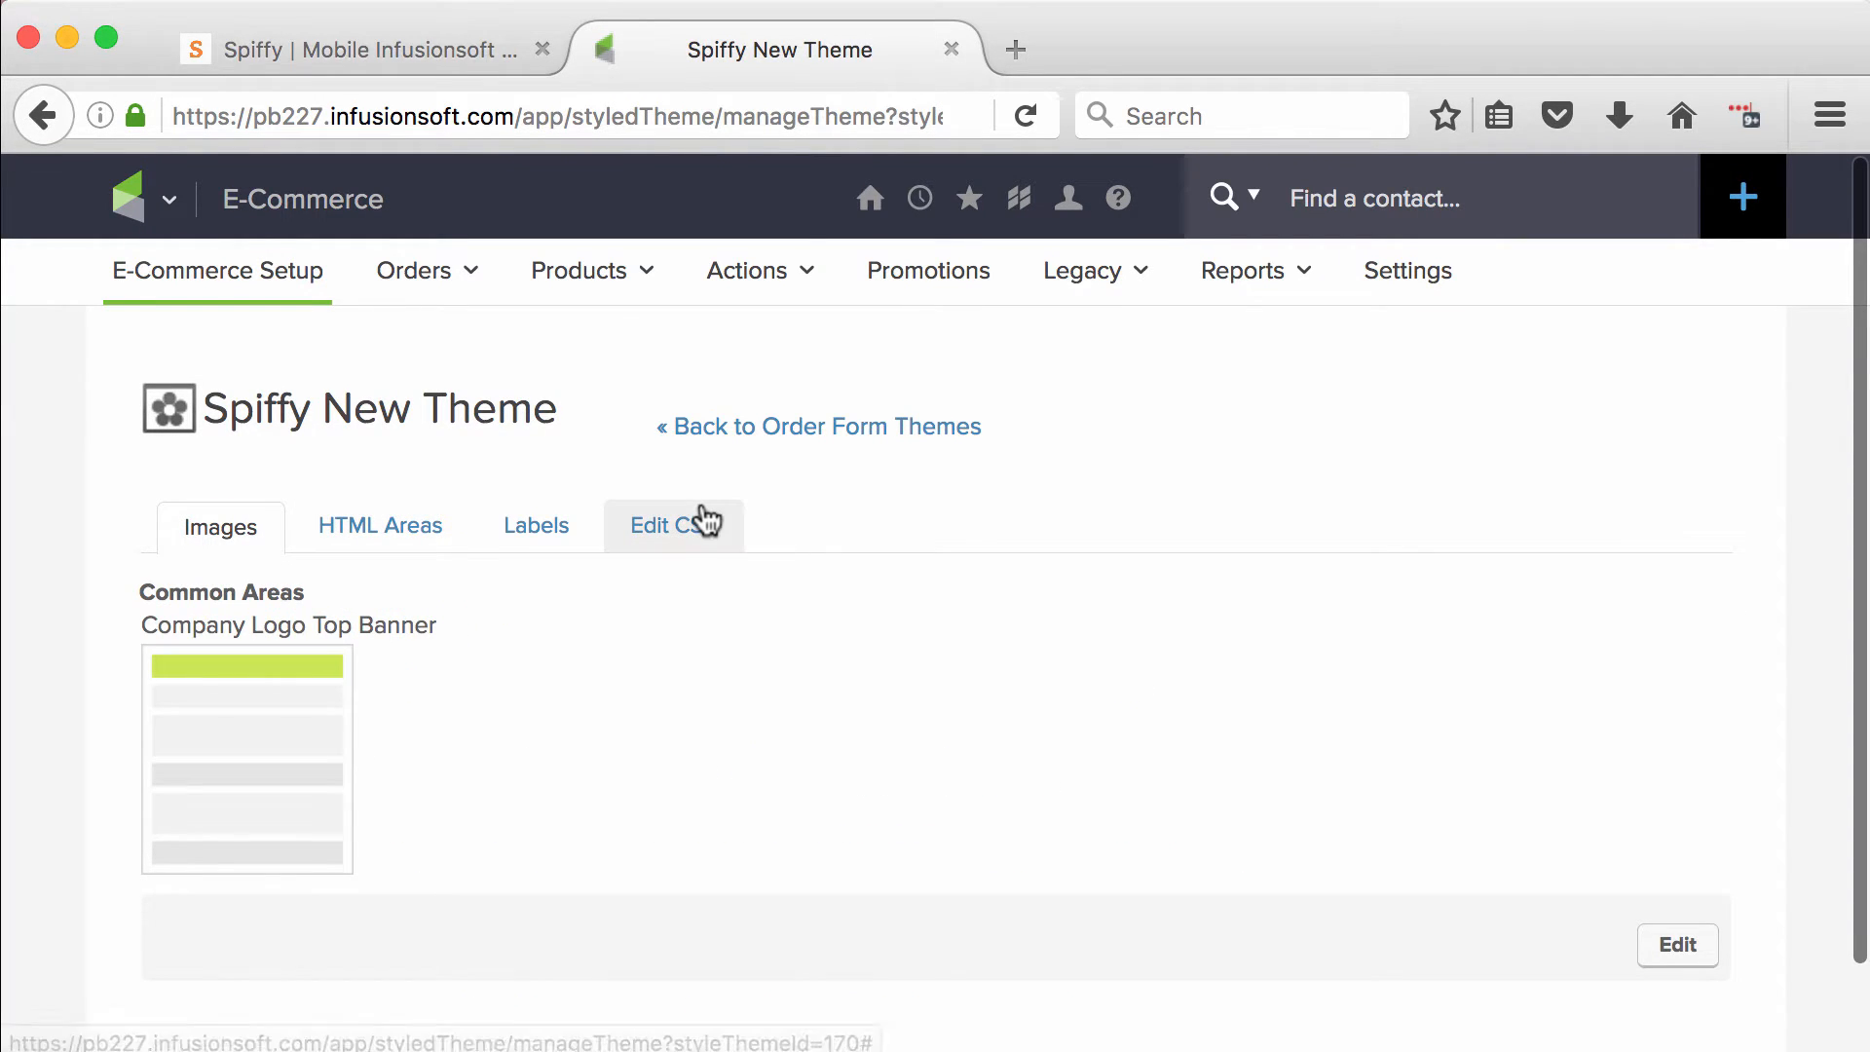
mouse_move(820, 427)
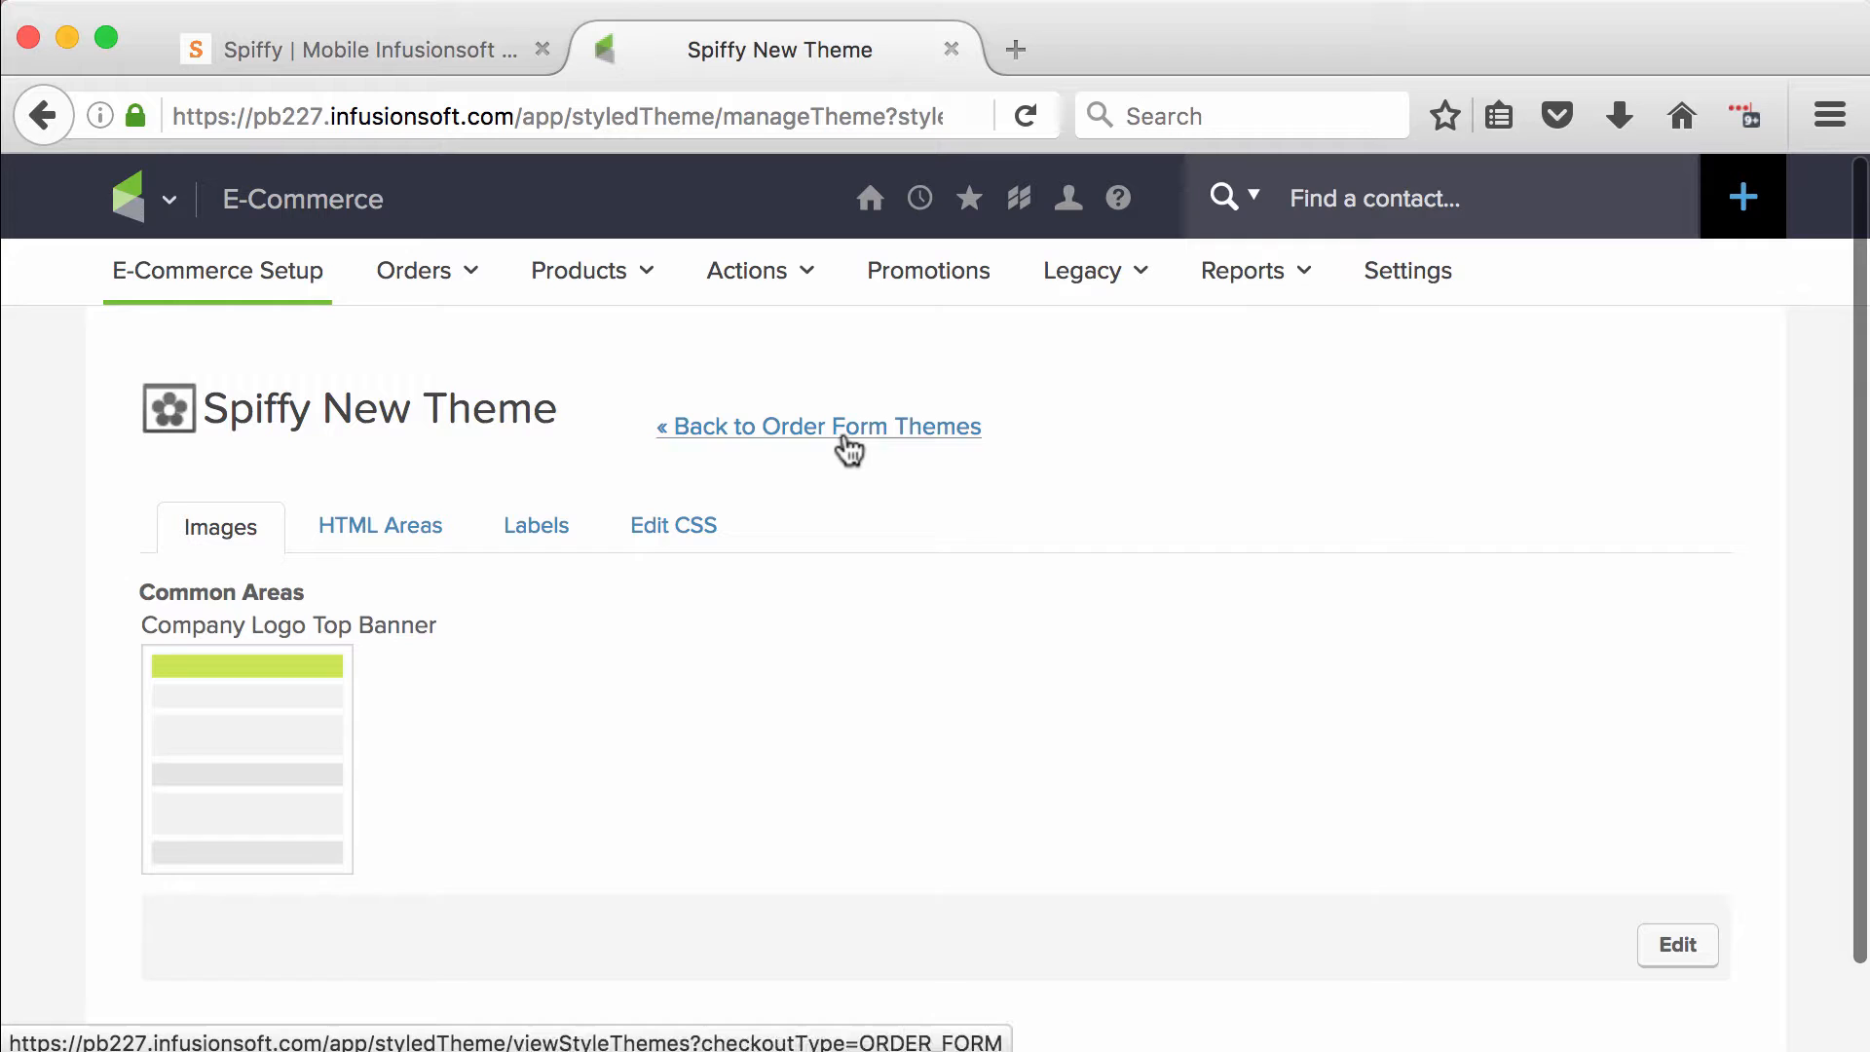
left_click(818, 427)
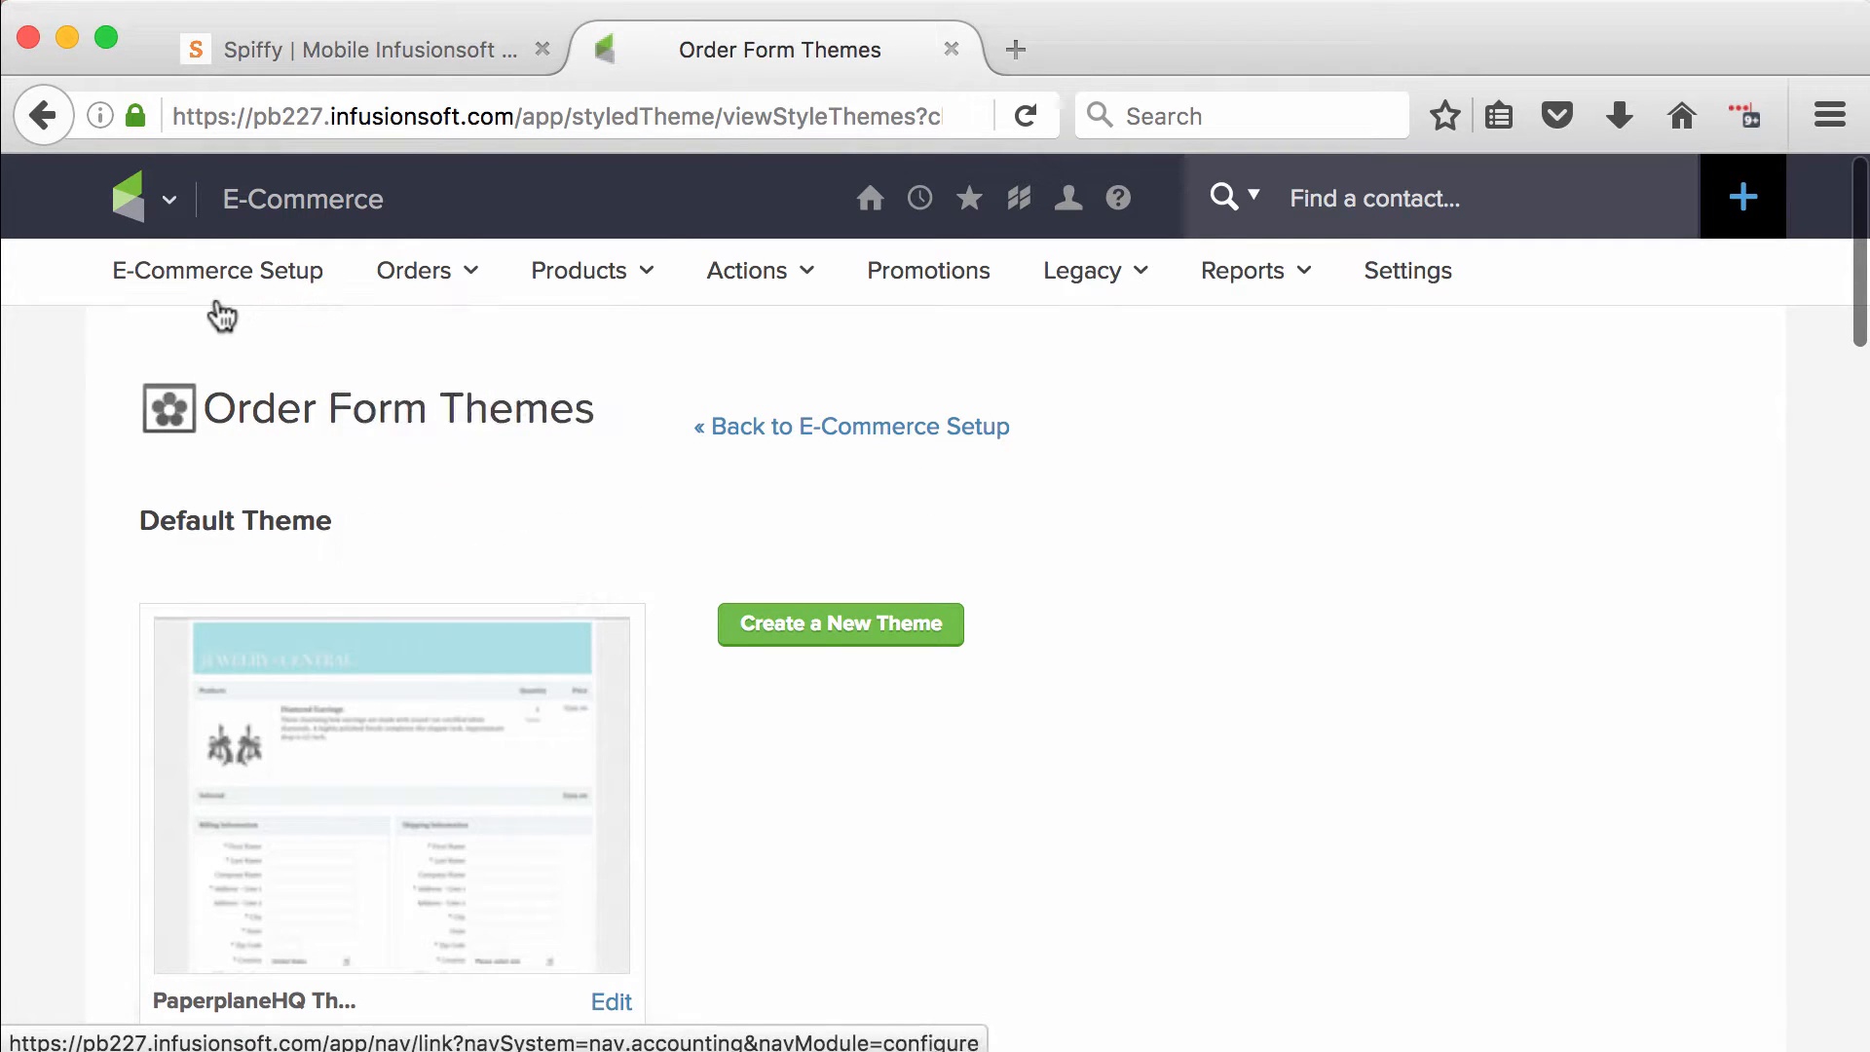
From the Order Forms list, open the 'Wistia test SPIFFY' order form
left_click(216, 268)
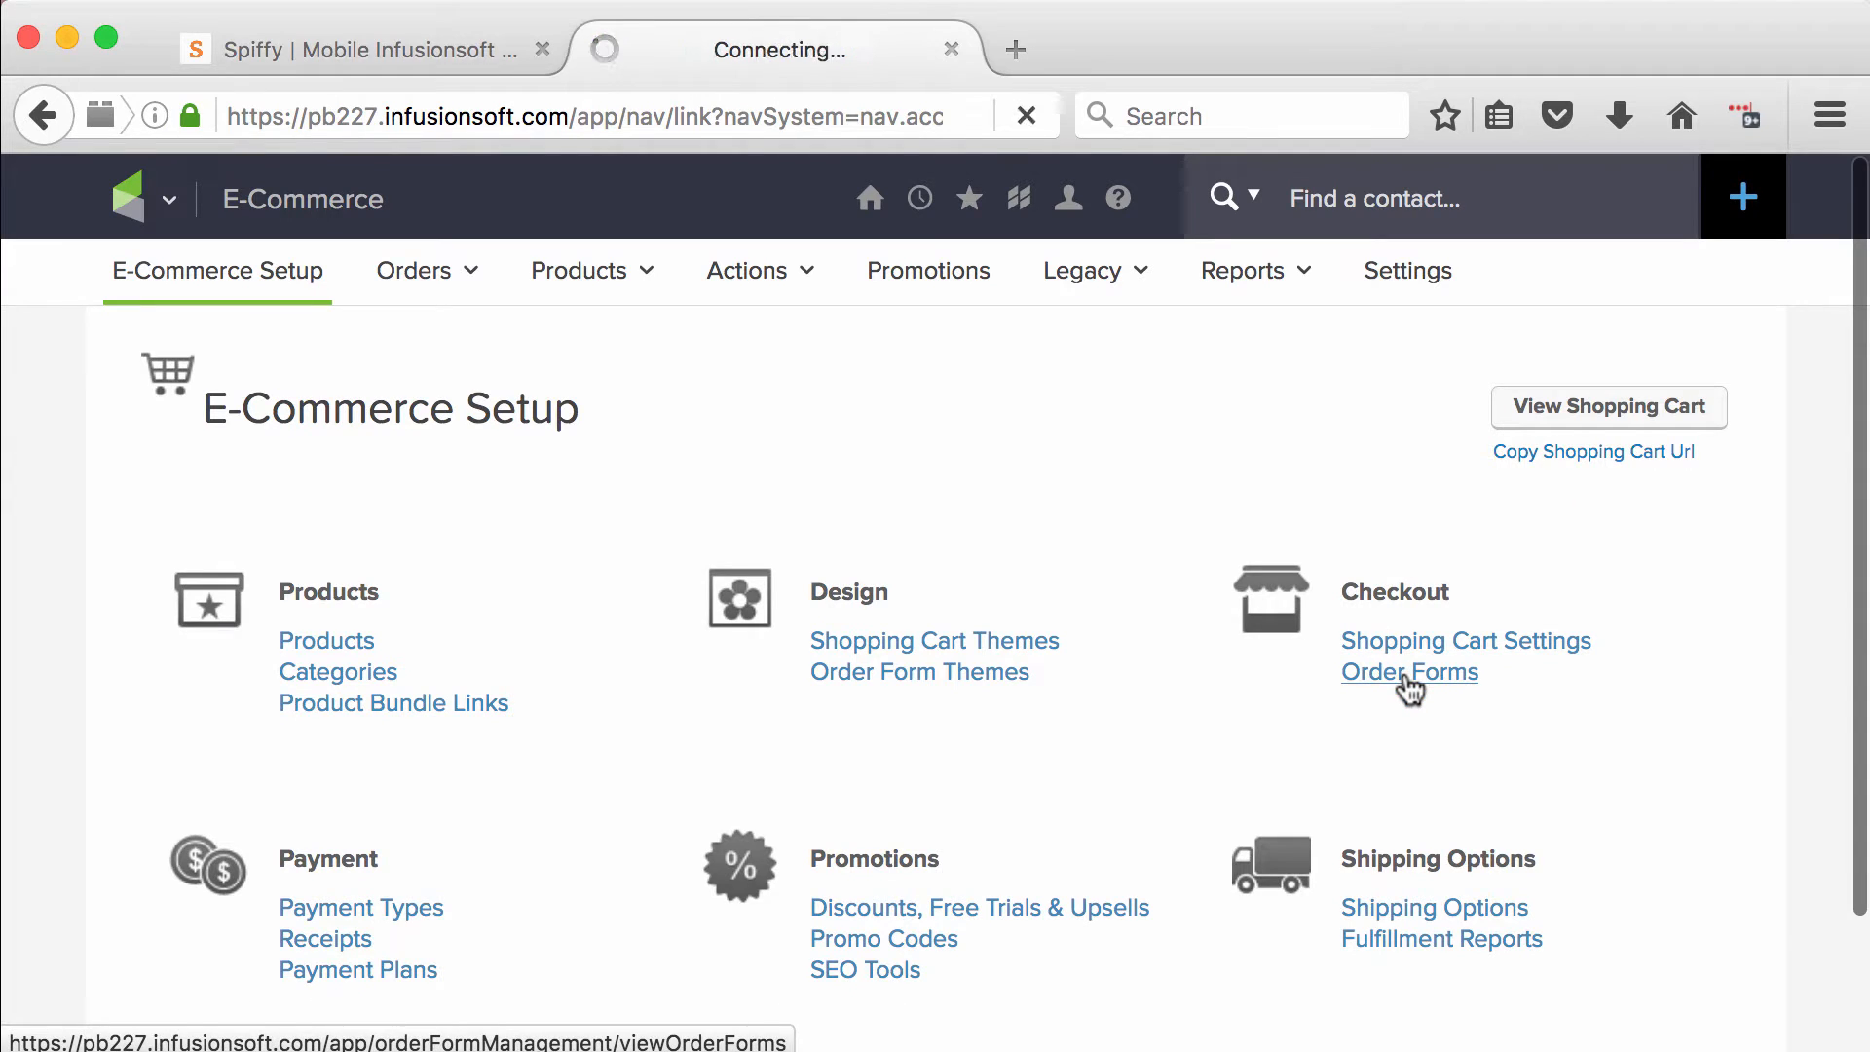
left_click(1408, 672)
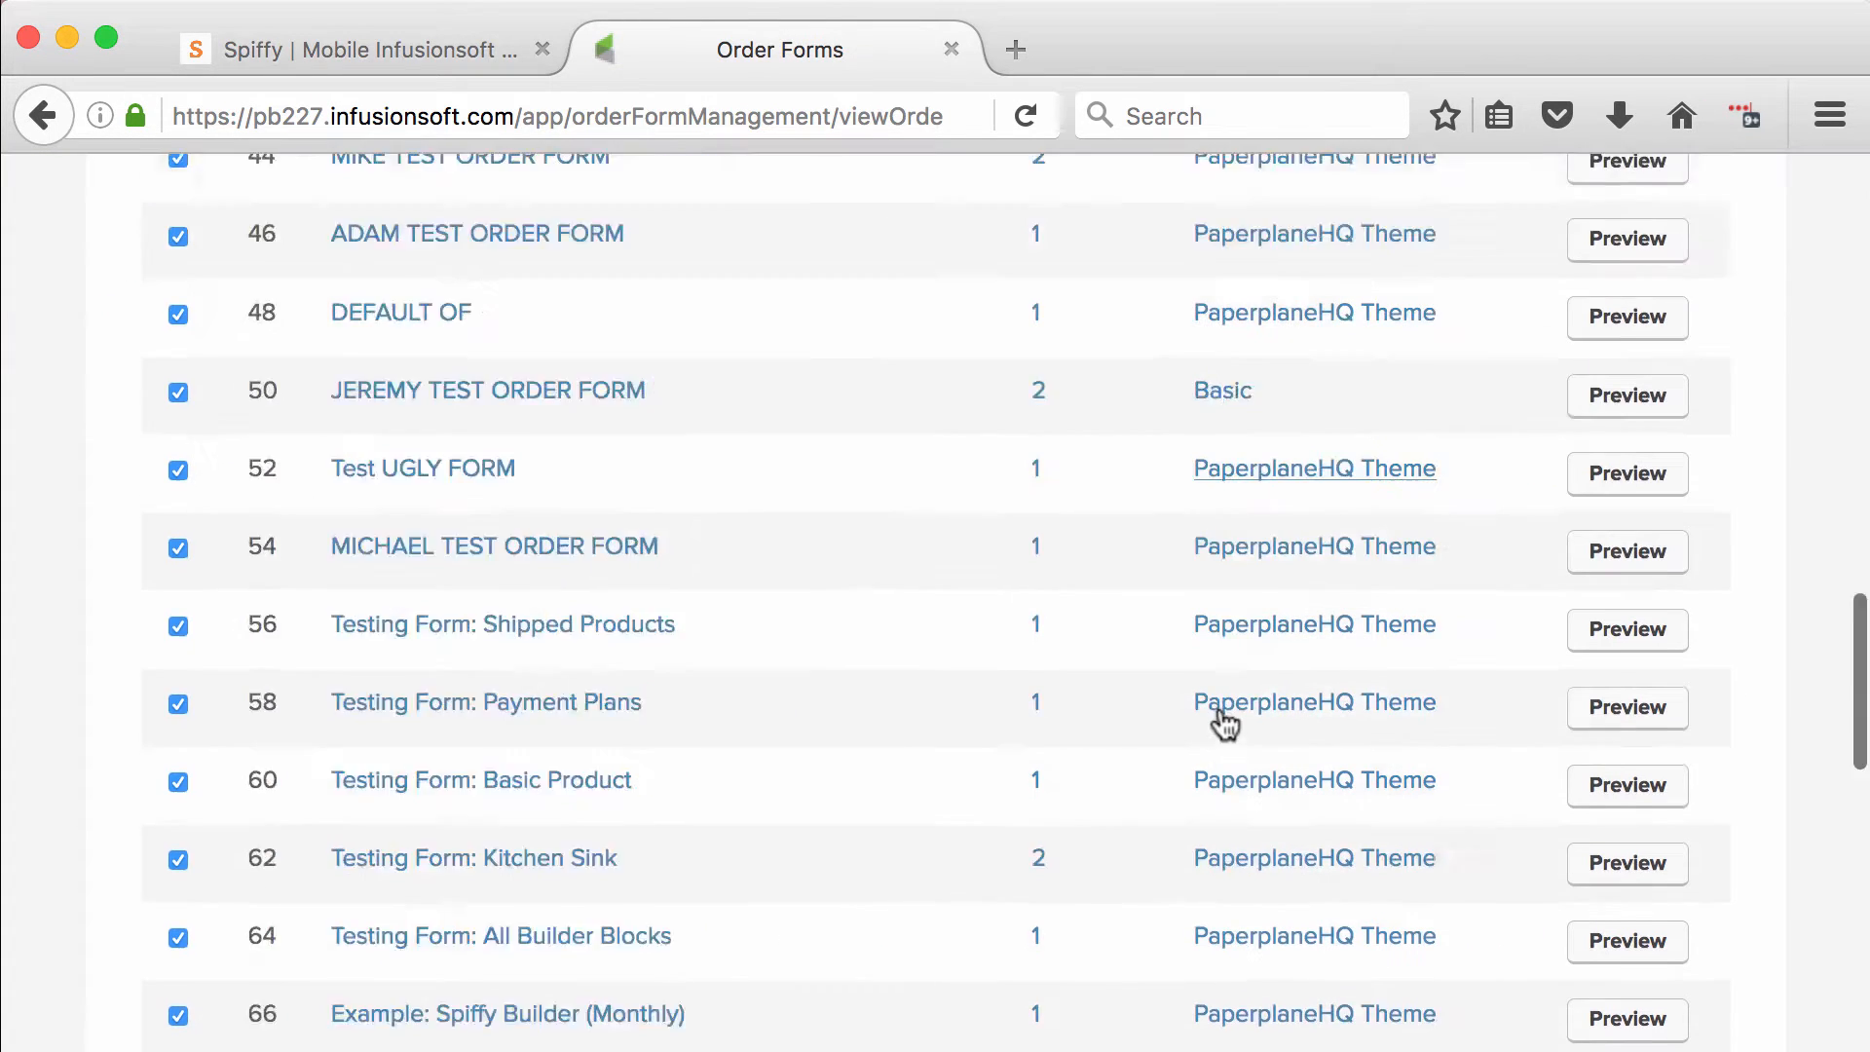
scroll("down", 3)
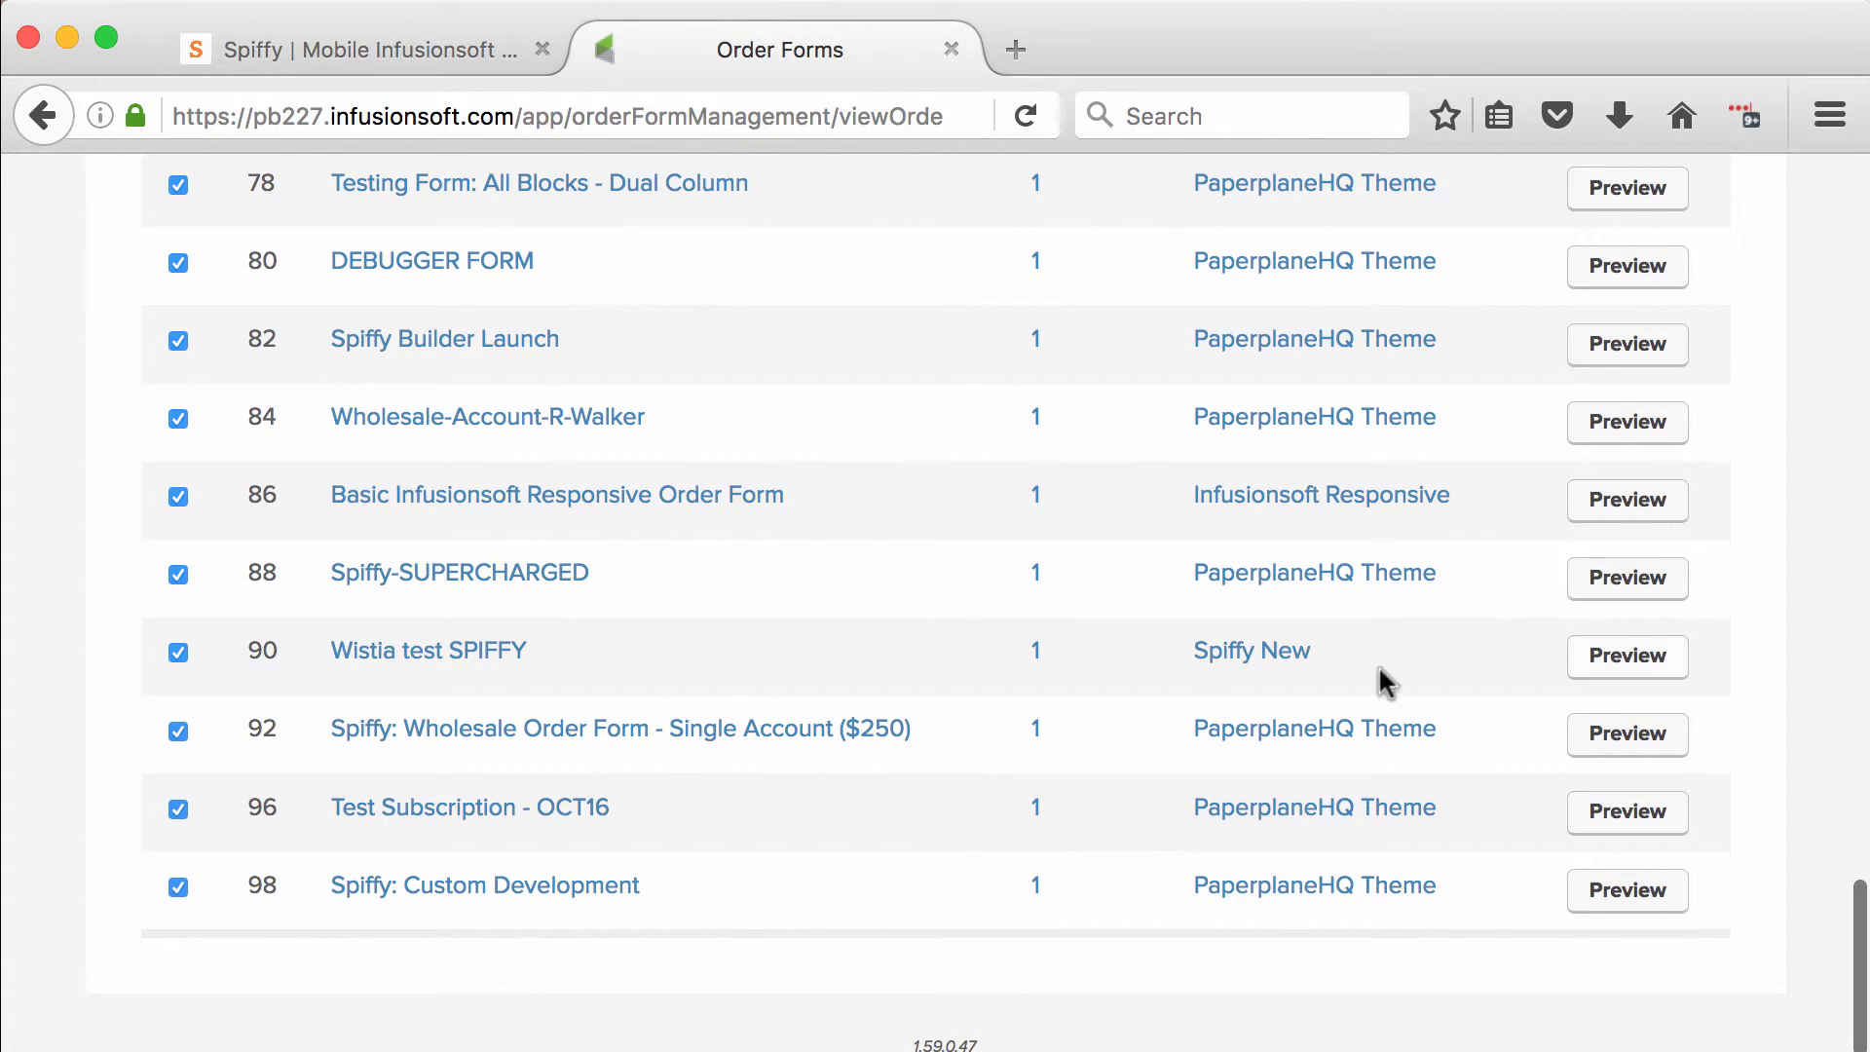
left_click(427, 650)
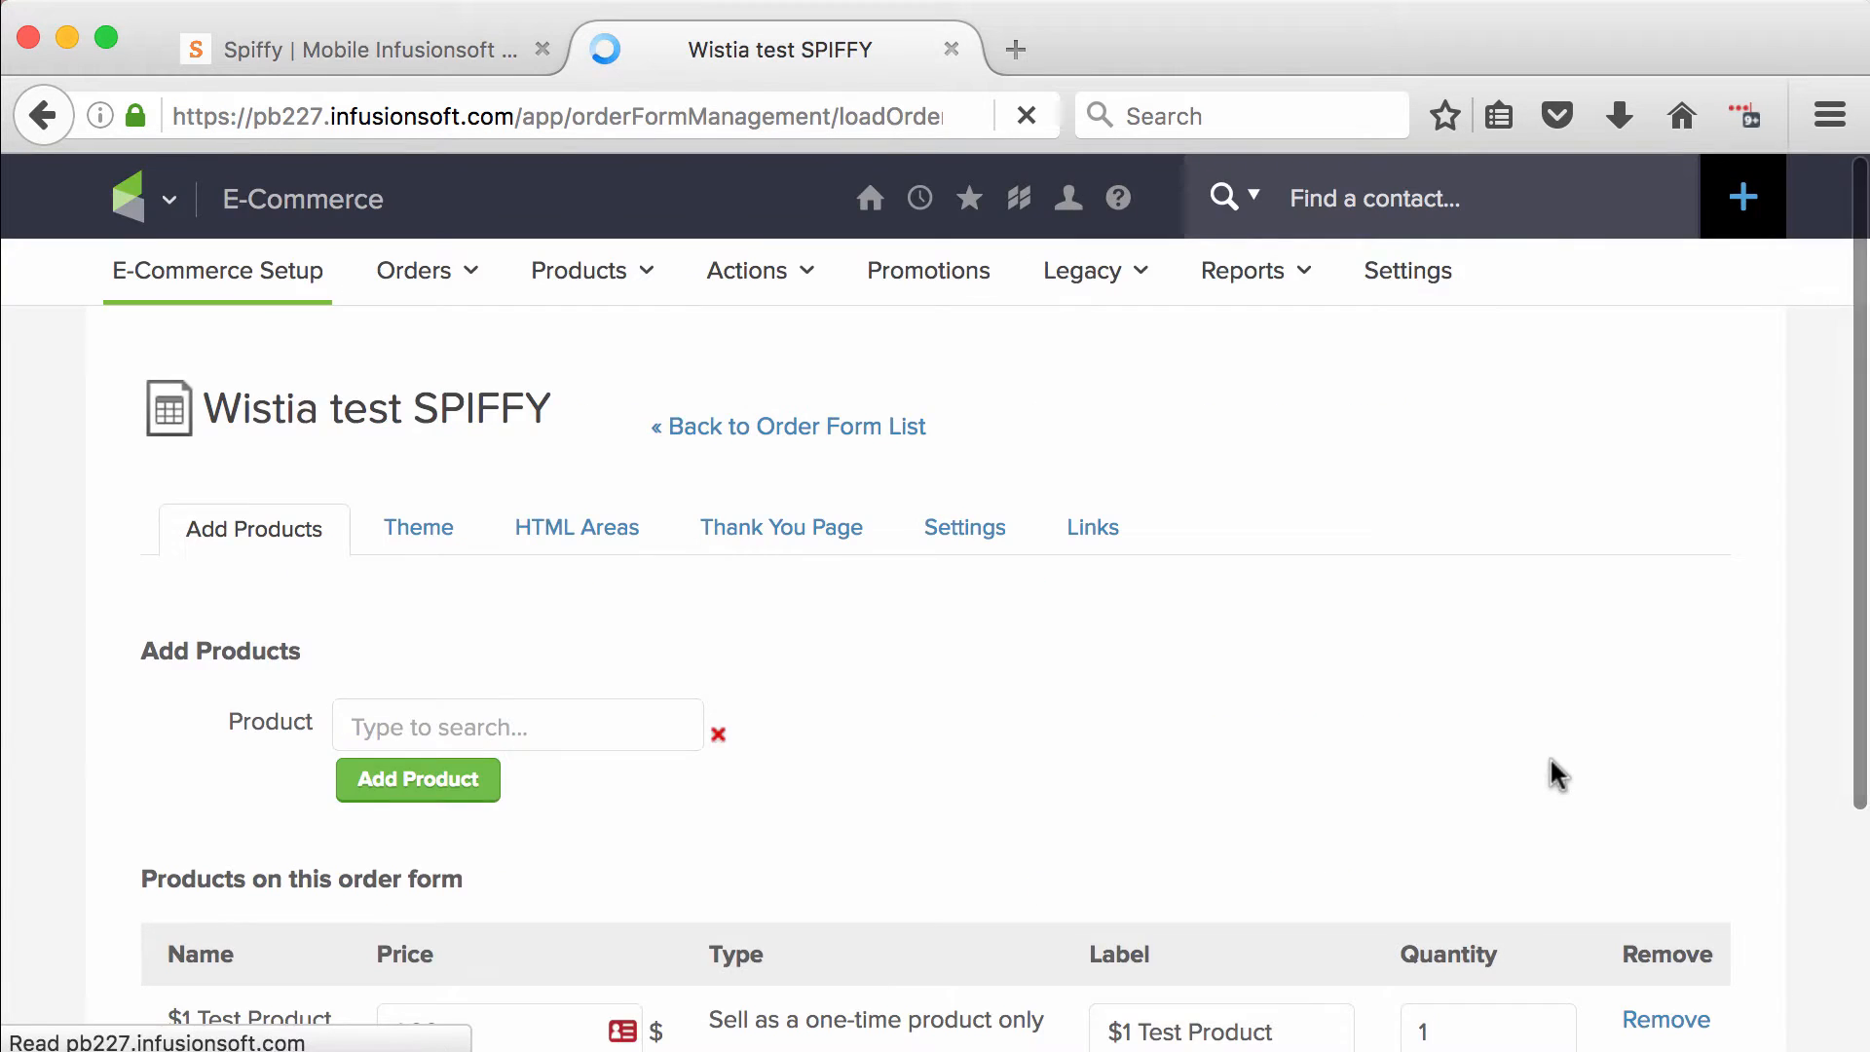
View the Spiffy script in HTML Areas, then browse My Themes showing Spiffy New as default
left_click(576, 528)
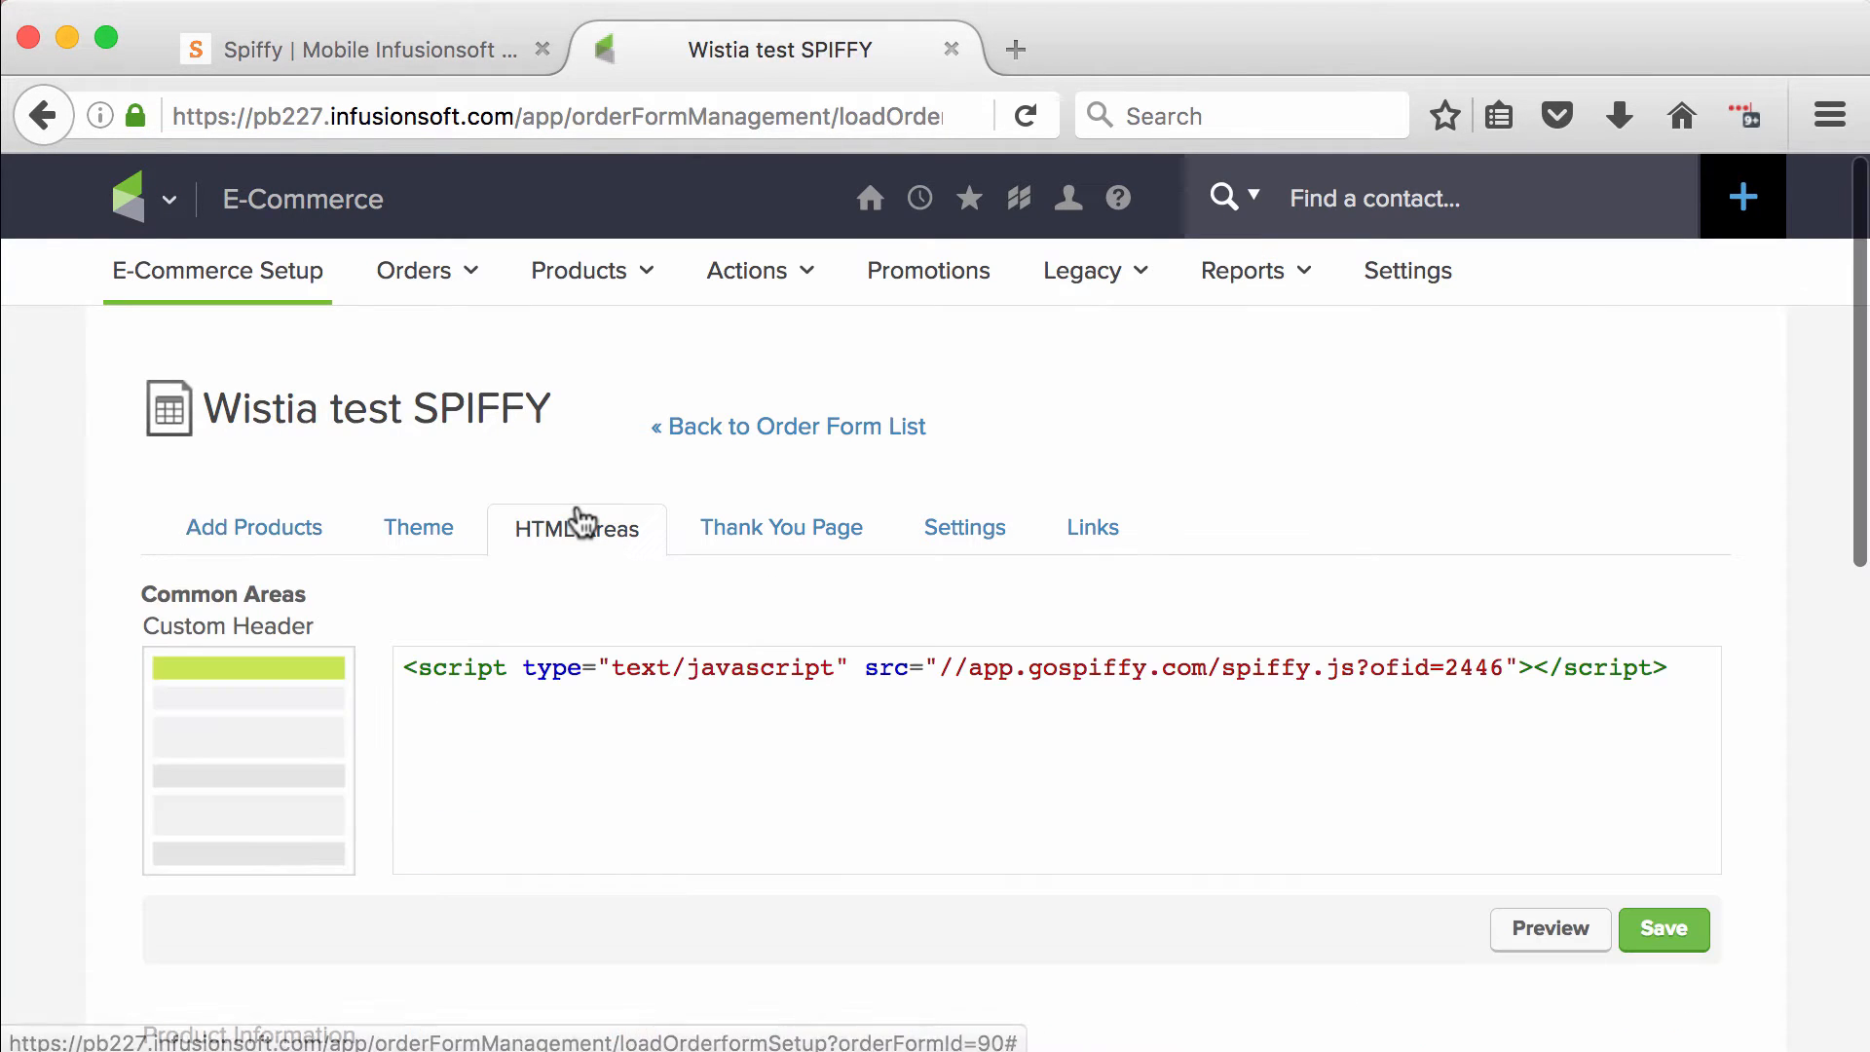
mouse_move(775, 736)
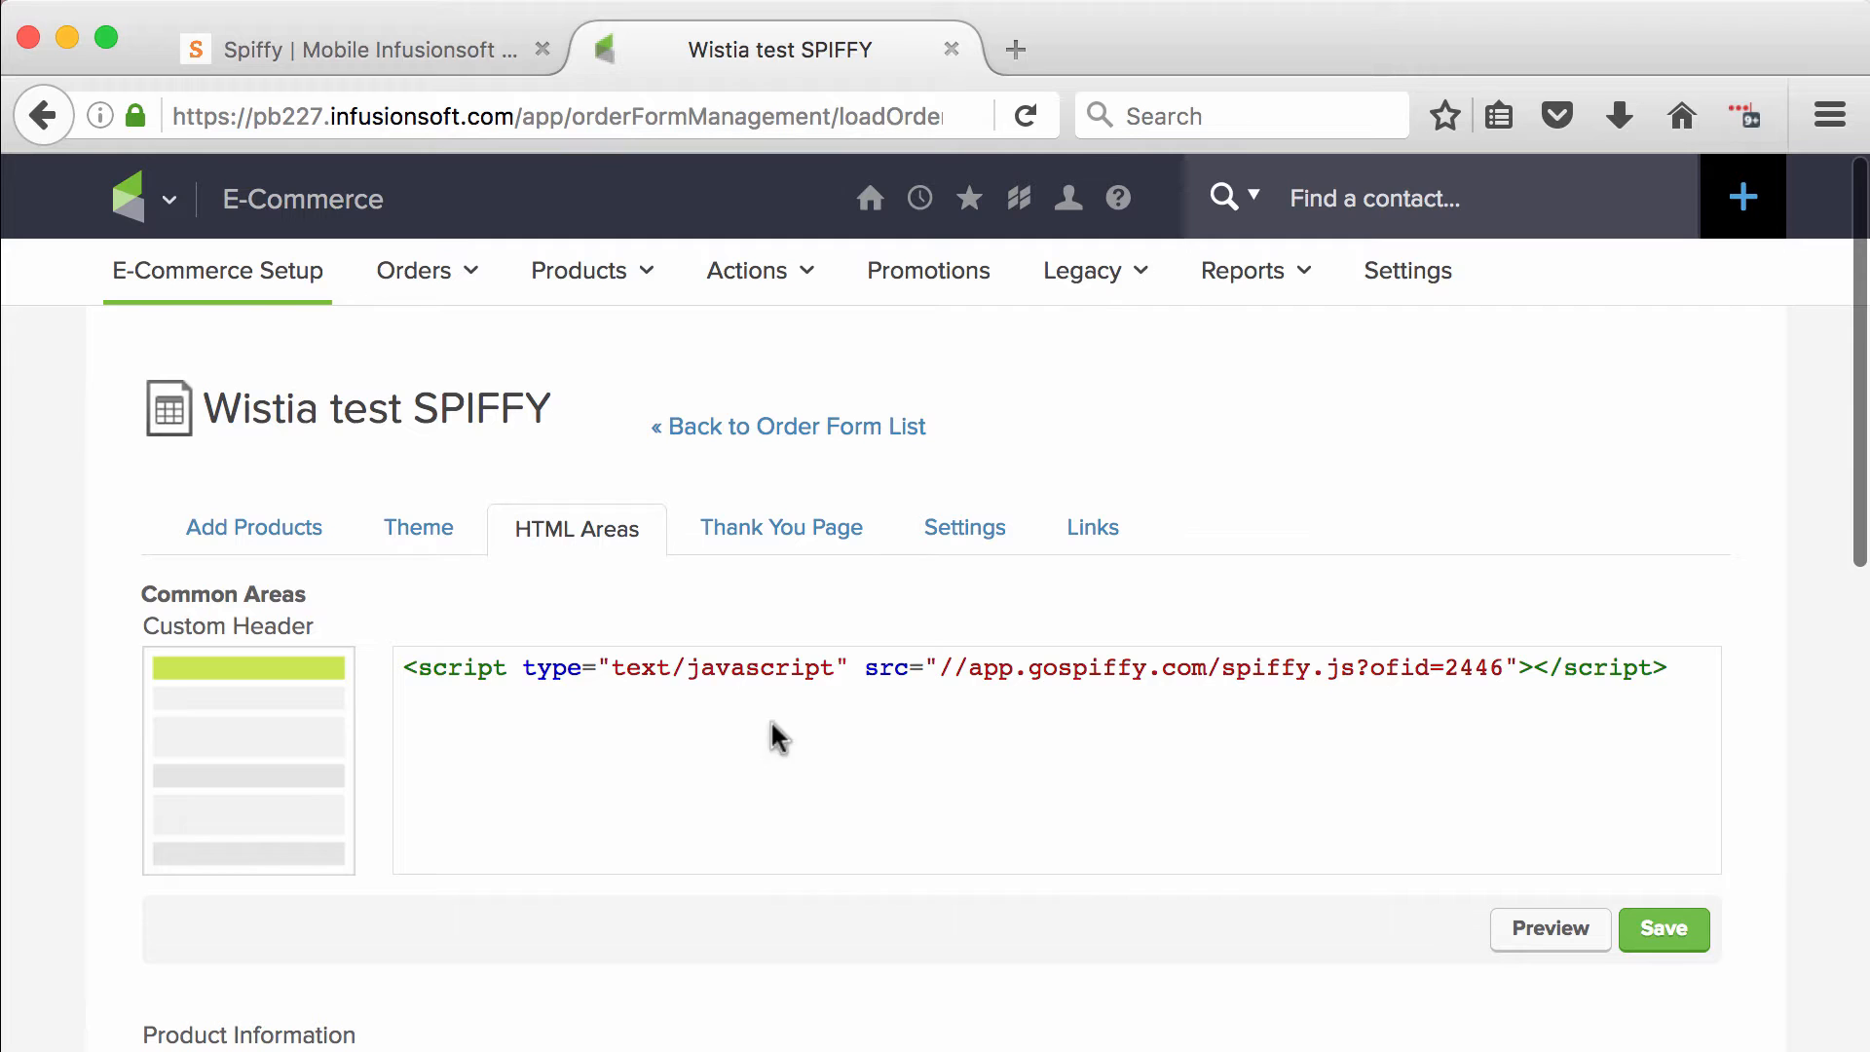
left_click(417, 528)
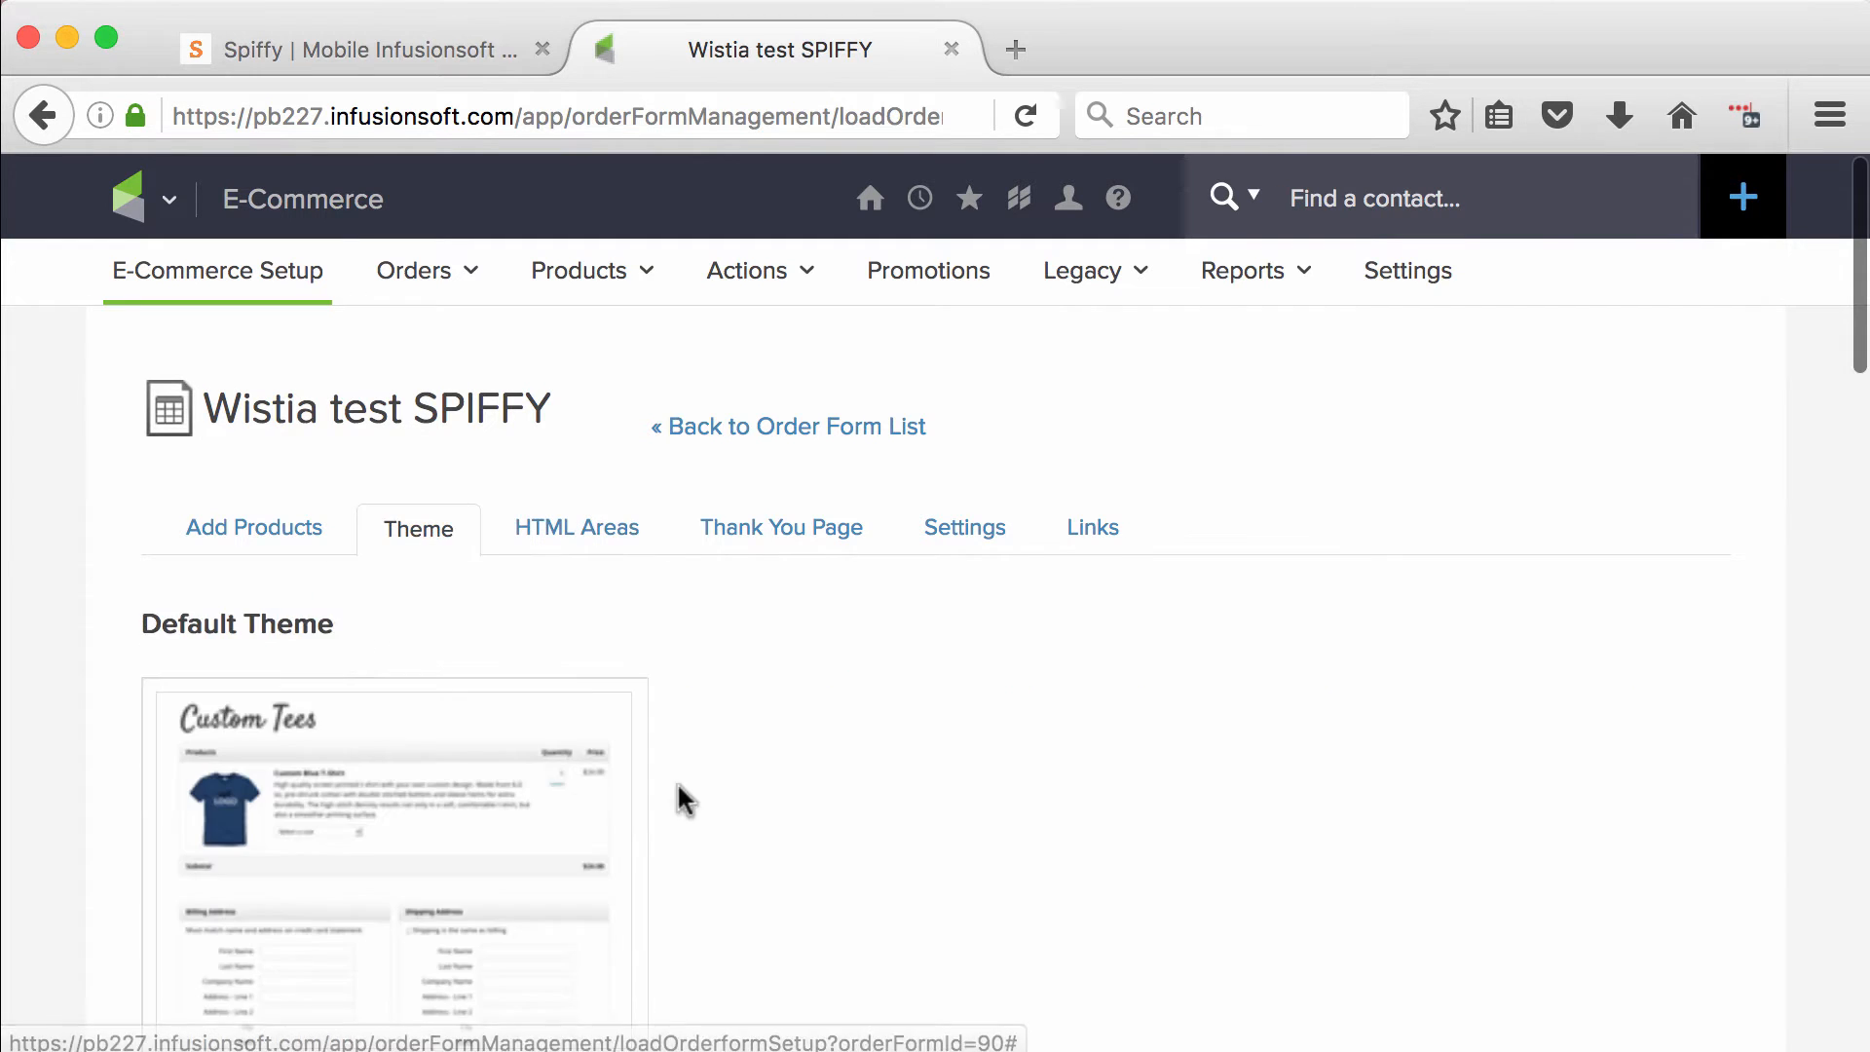
scroll("down", 3)
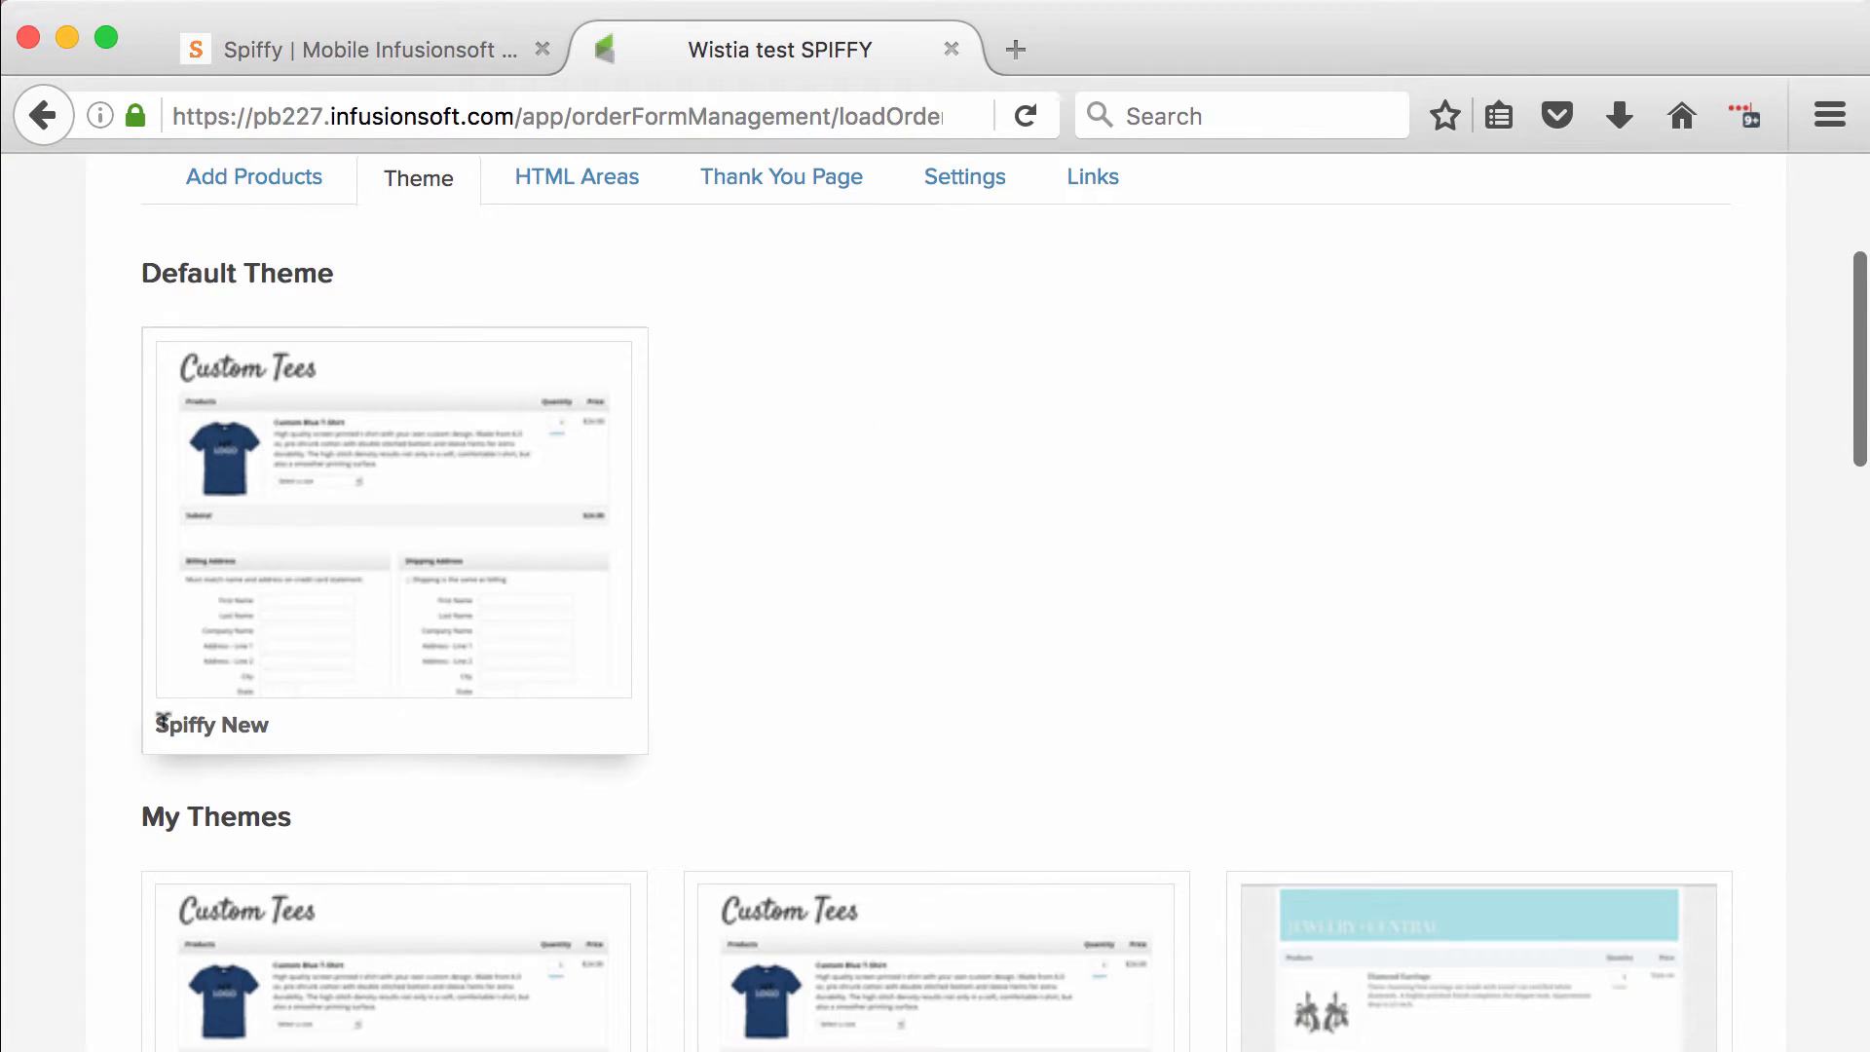
scroll("down", 3)
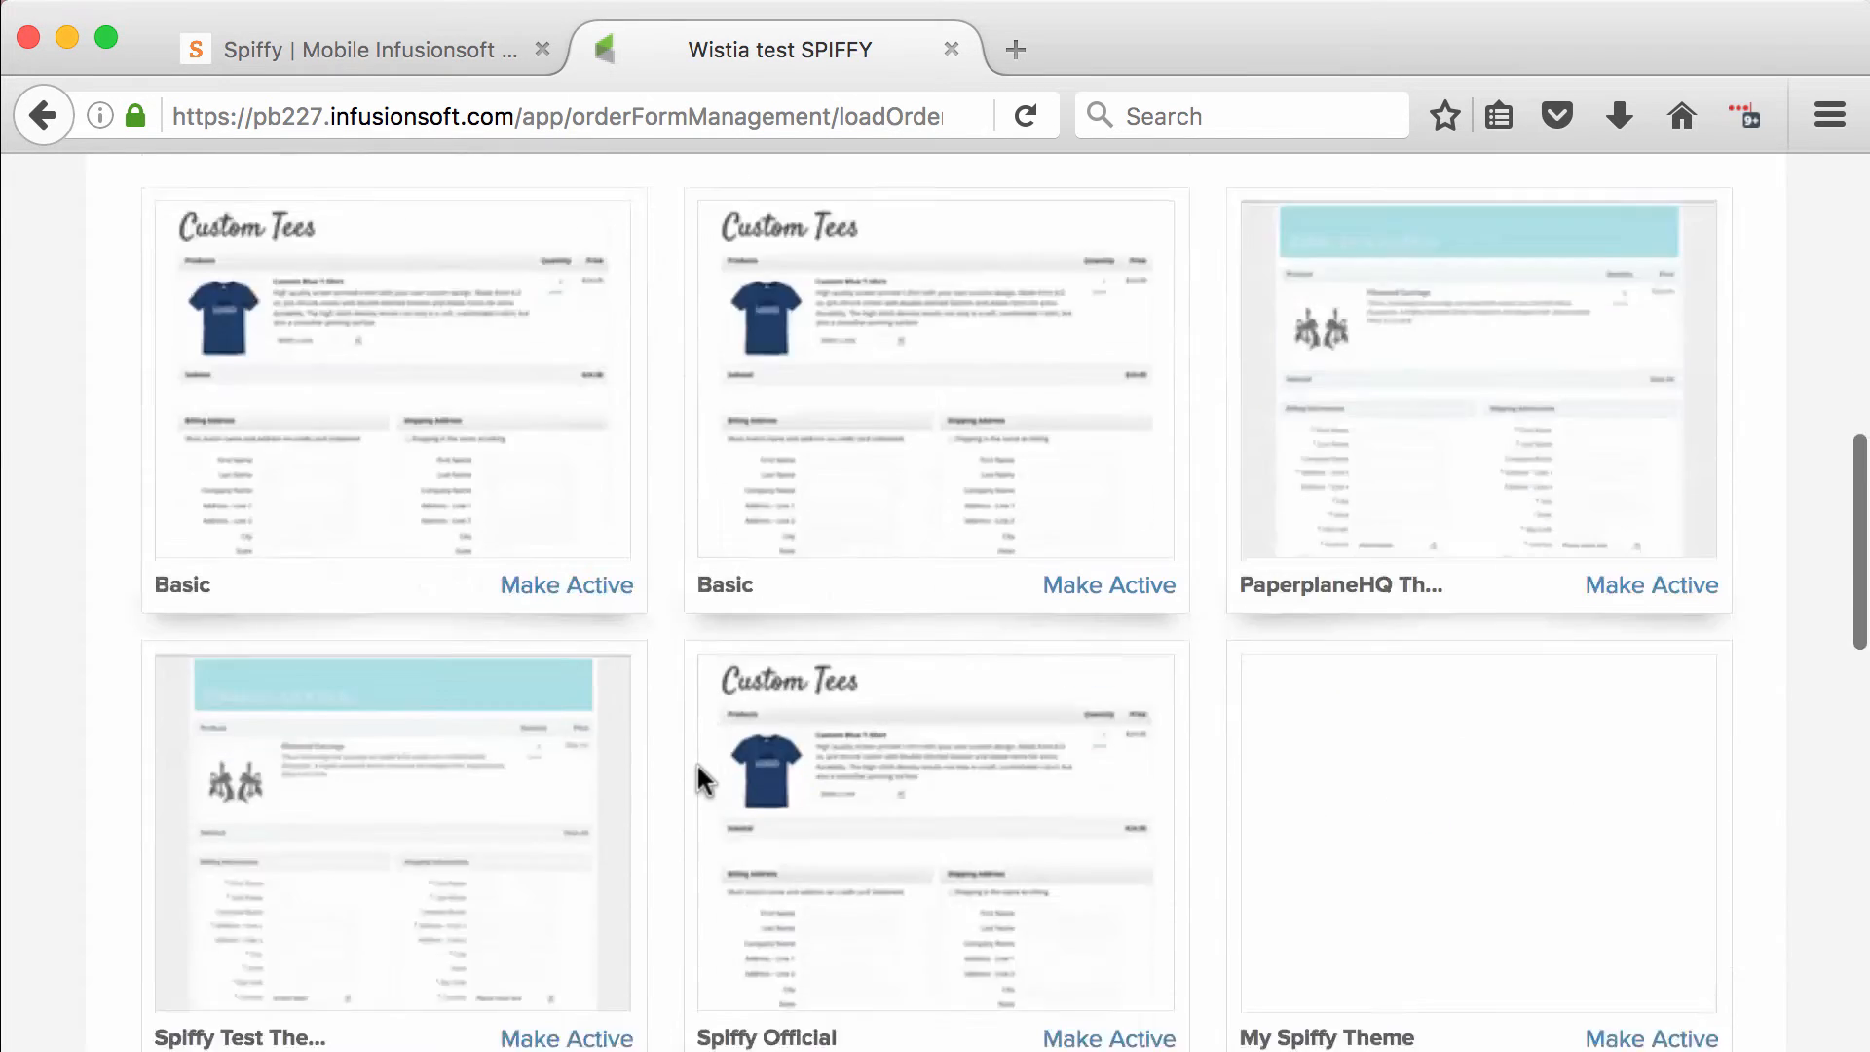
scroll("up", 3)
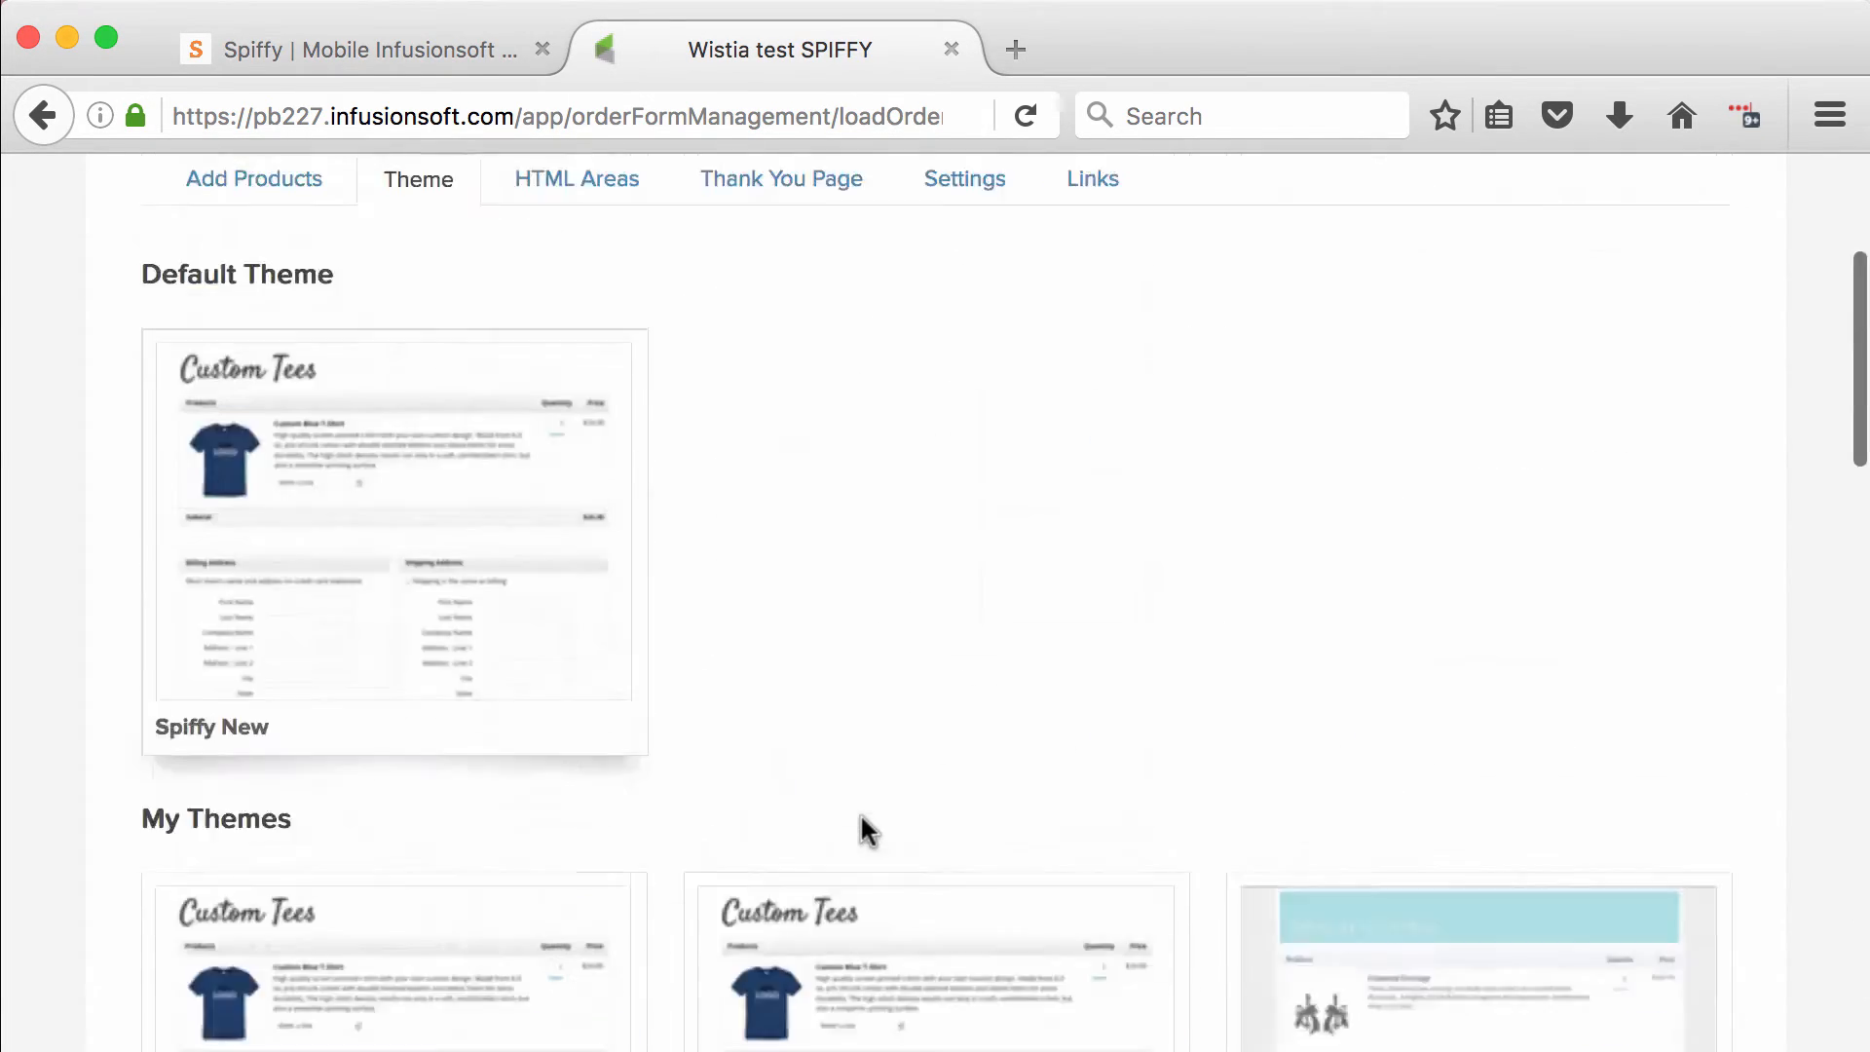
scroll("up", 3)
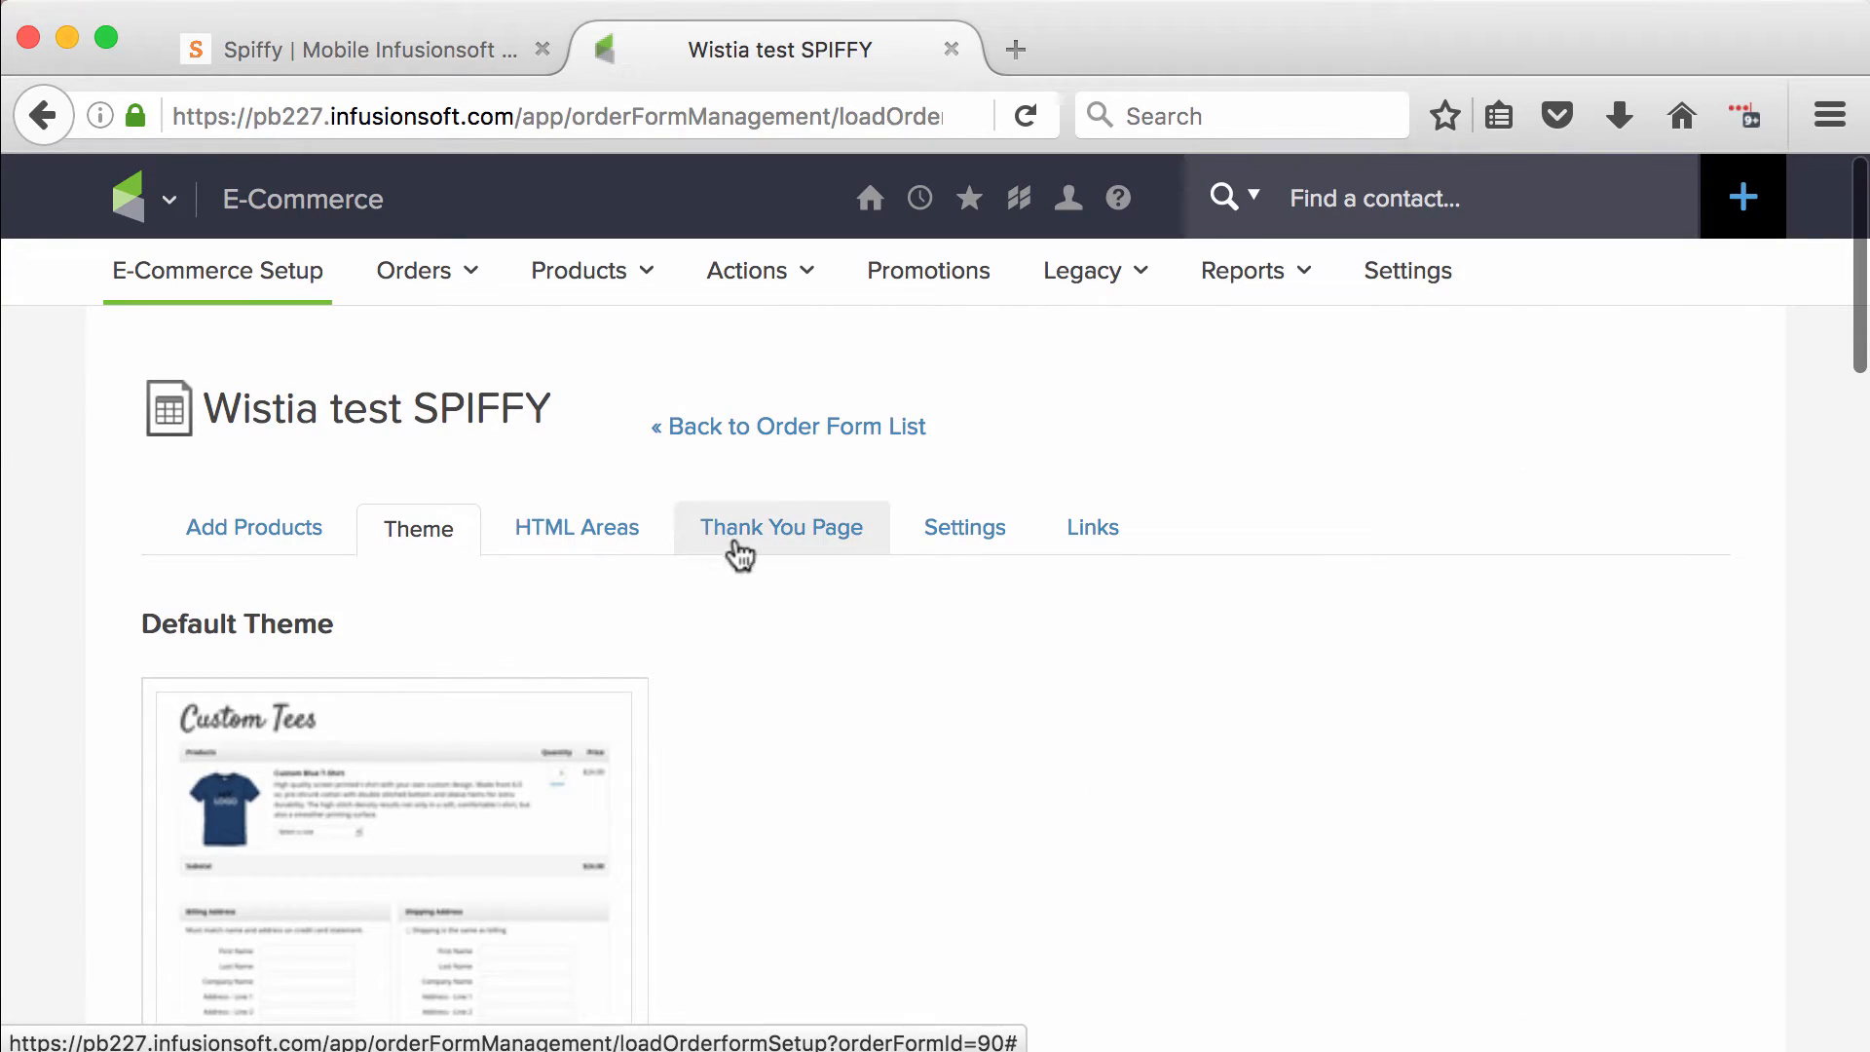
Recheck the header HTML, then activate Spiffy New Theme for the order form
left_click(576, 528)
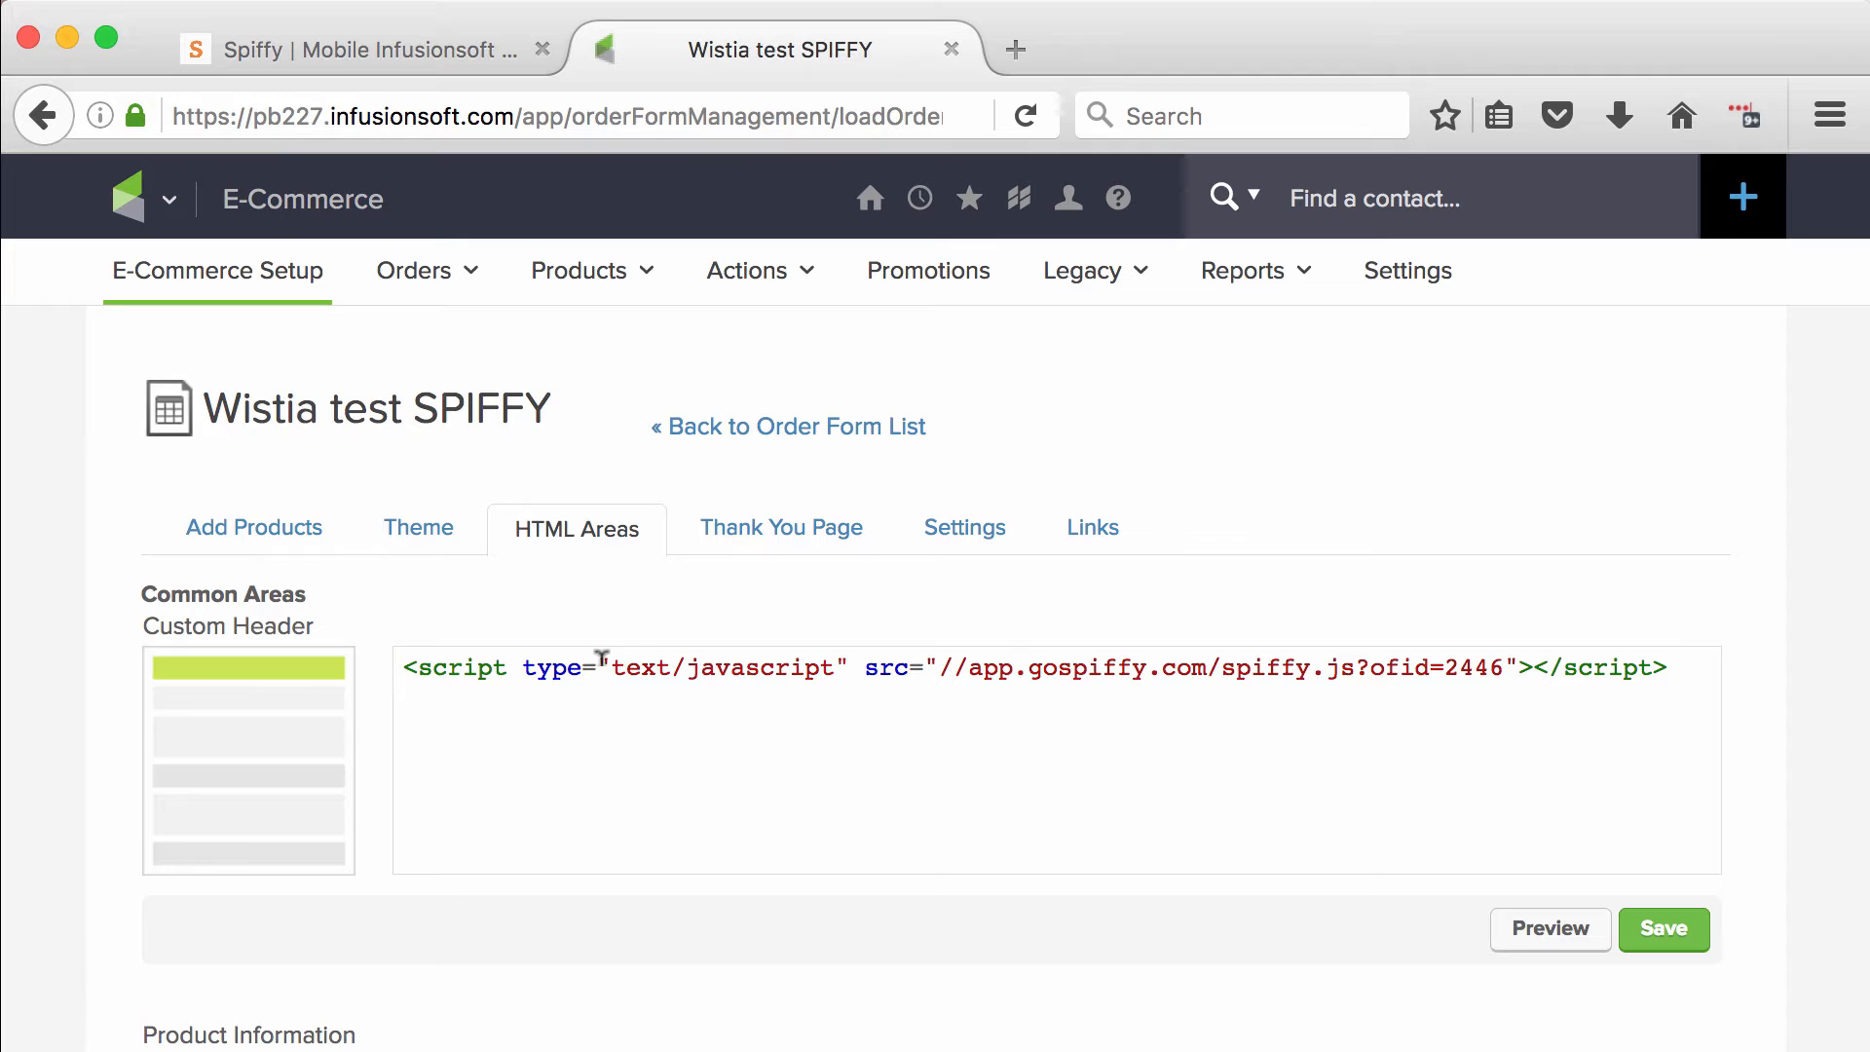
left_click(417, 528)
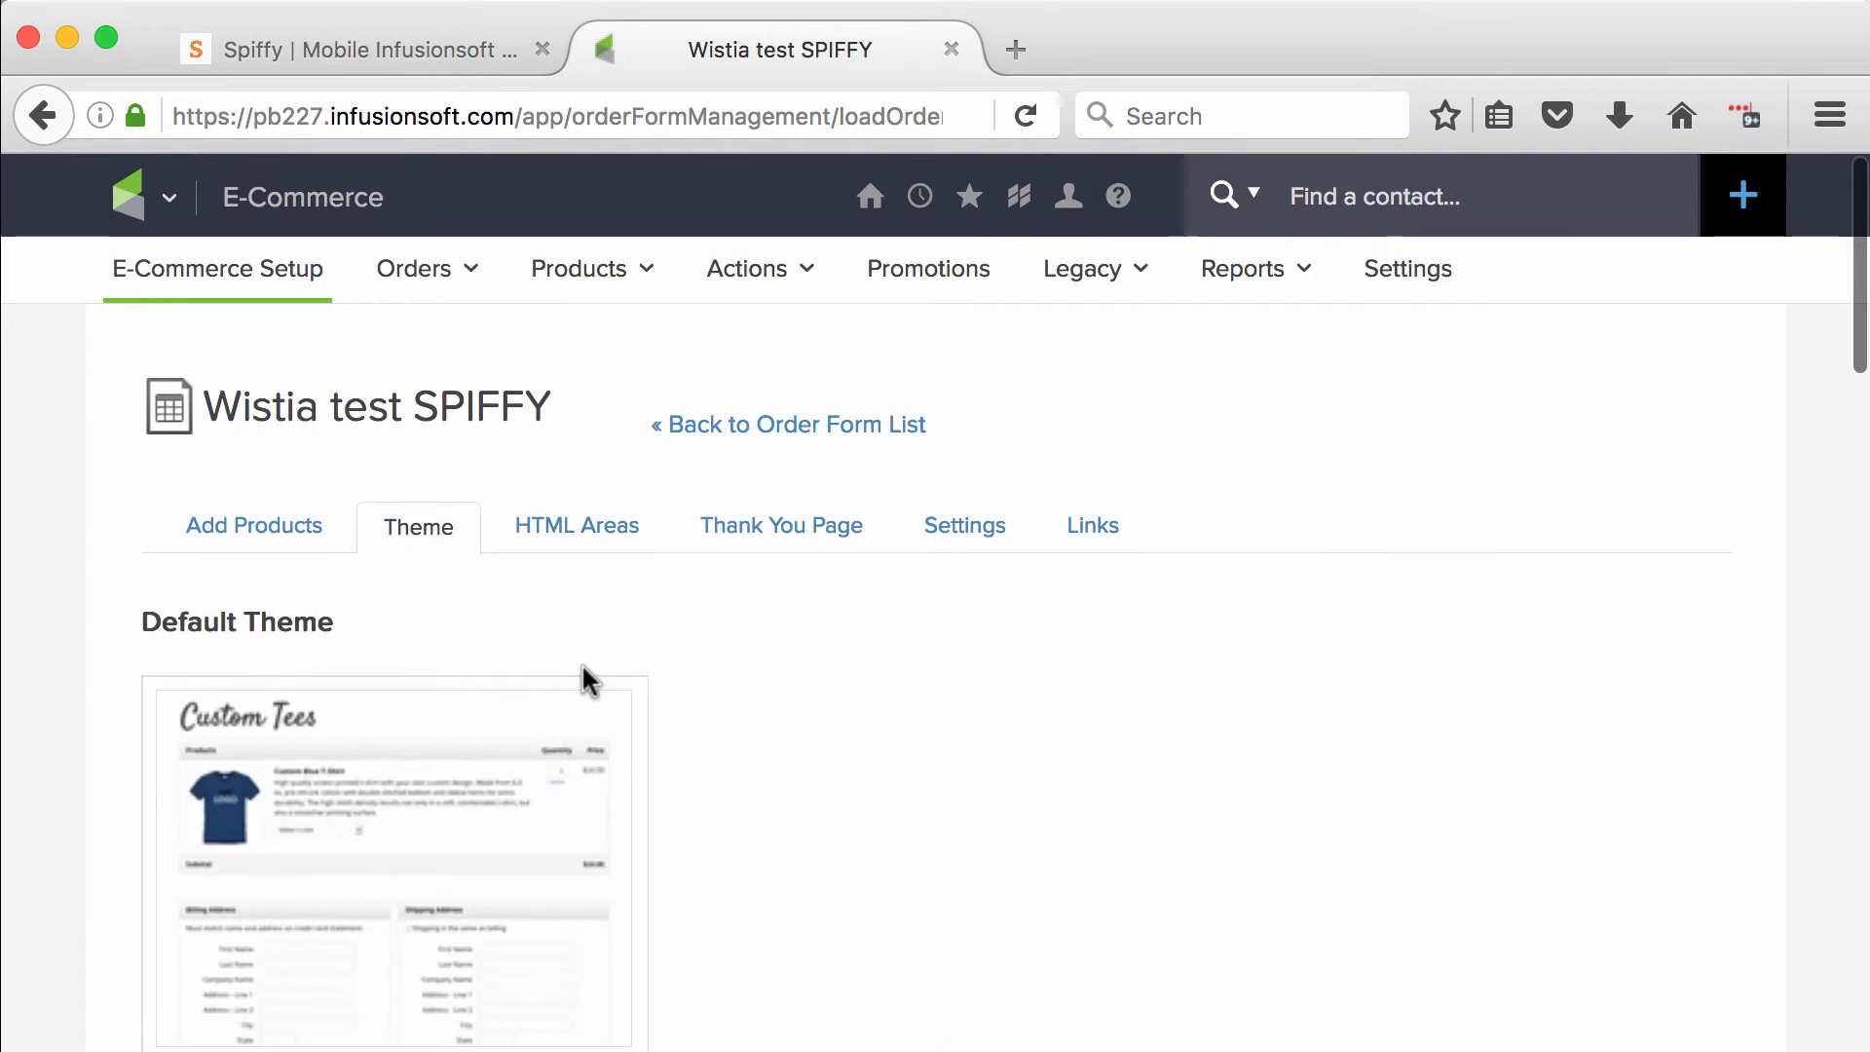
scroll("down", 3)
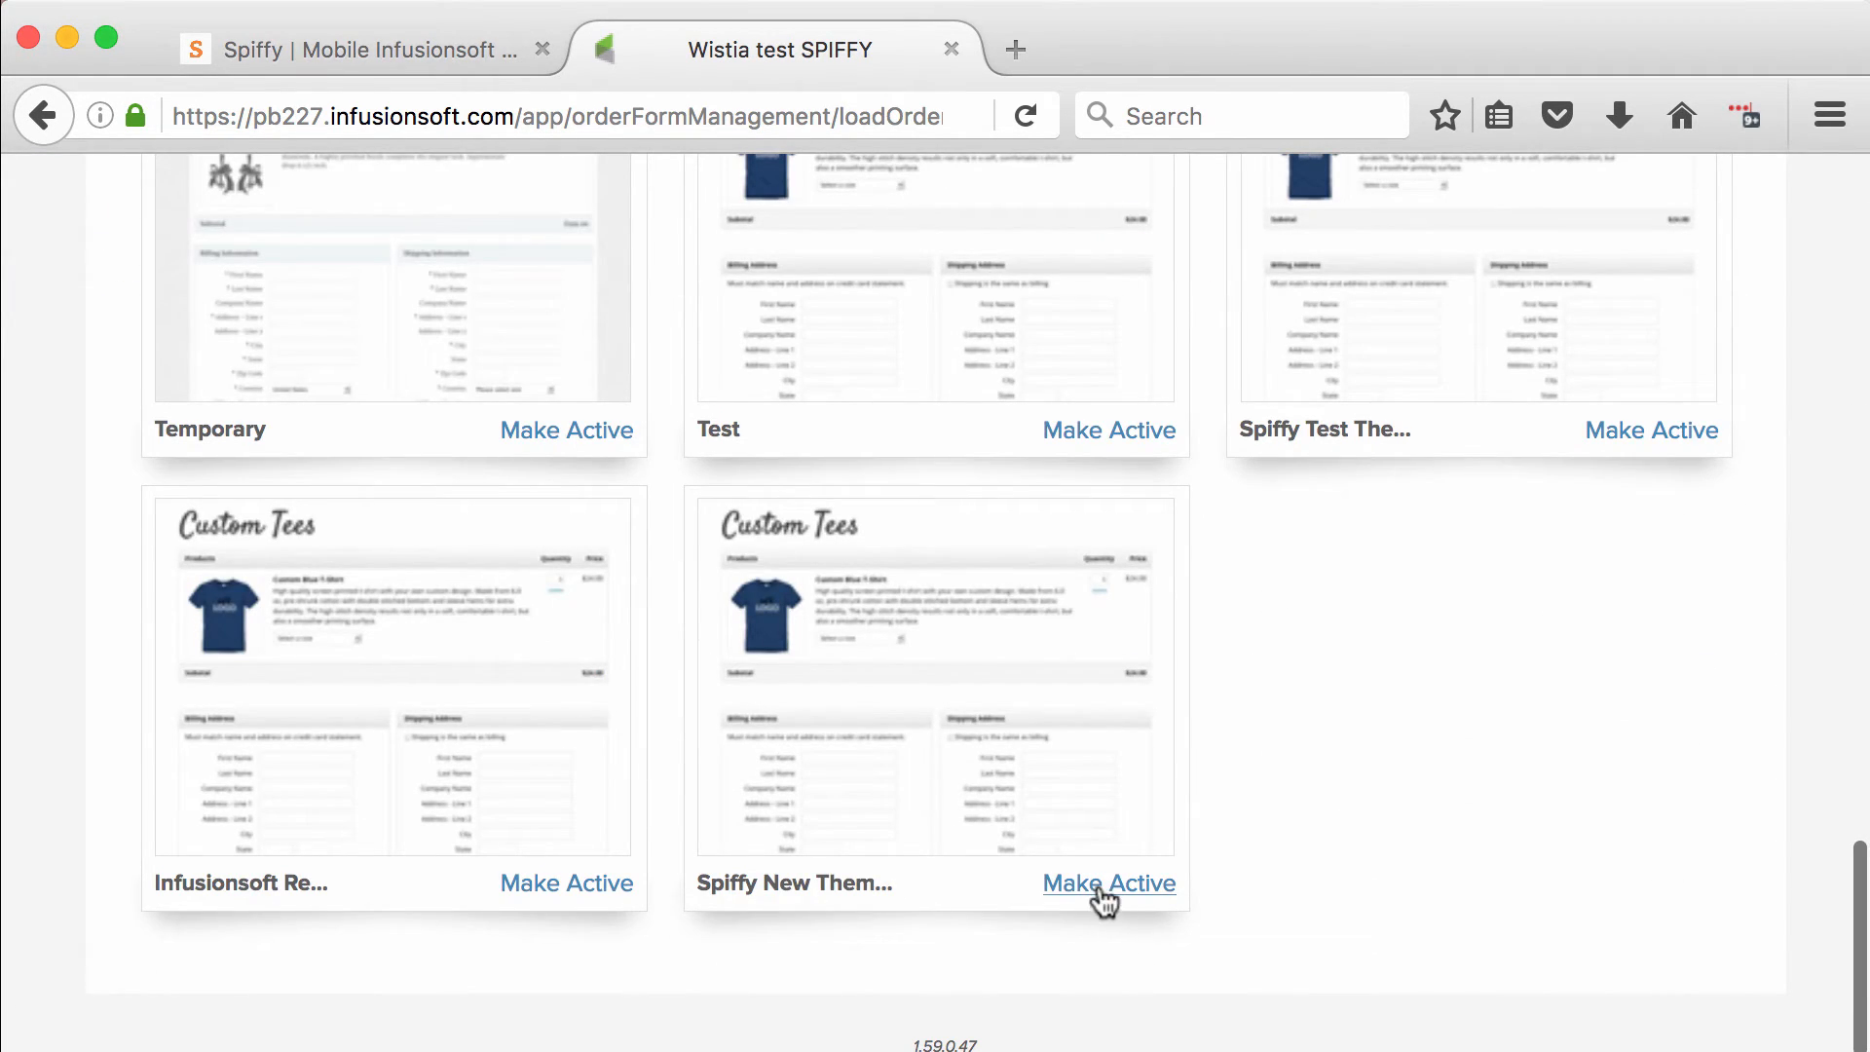
left_click(1106, 884)
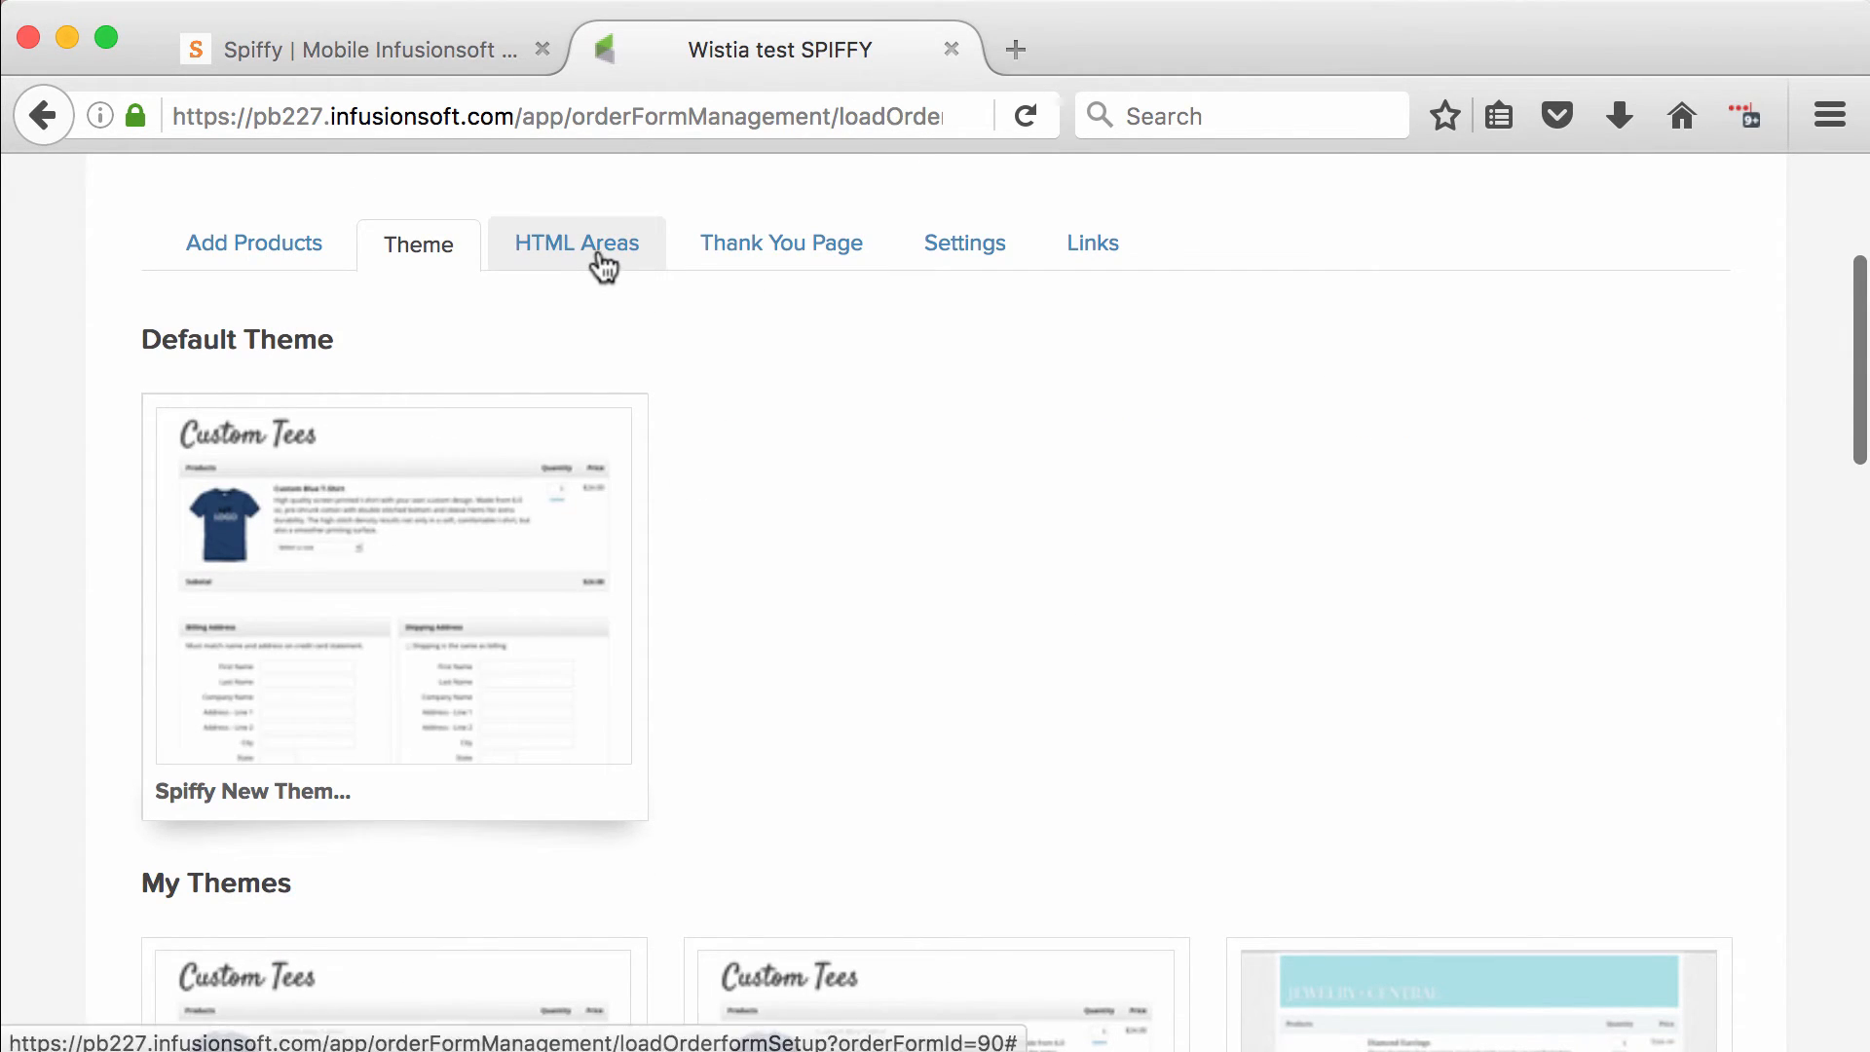
Paste the gospiffy.com spiffy.js script (ofid=2446) into Custom Header and save it
left_click(576, 244)
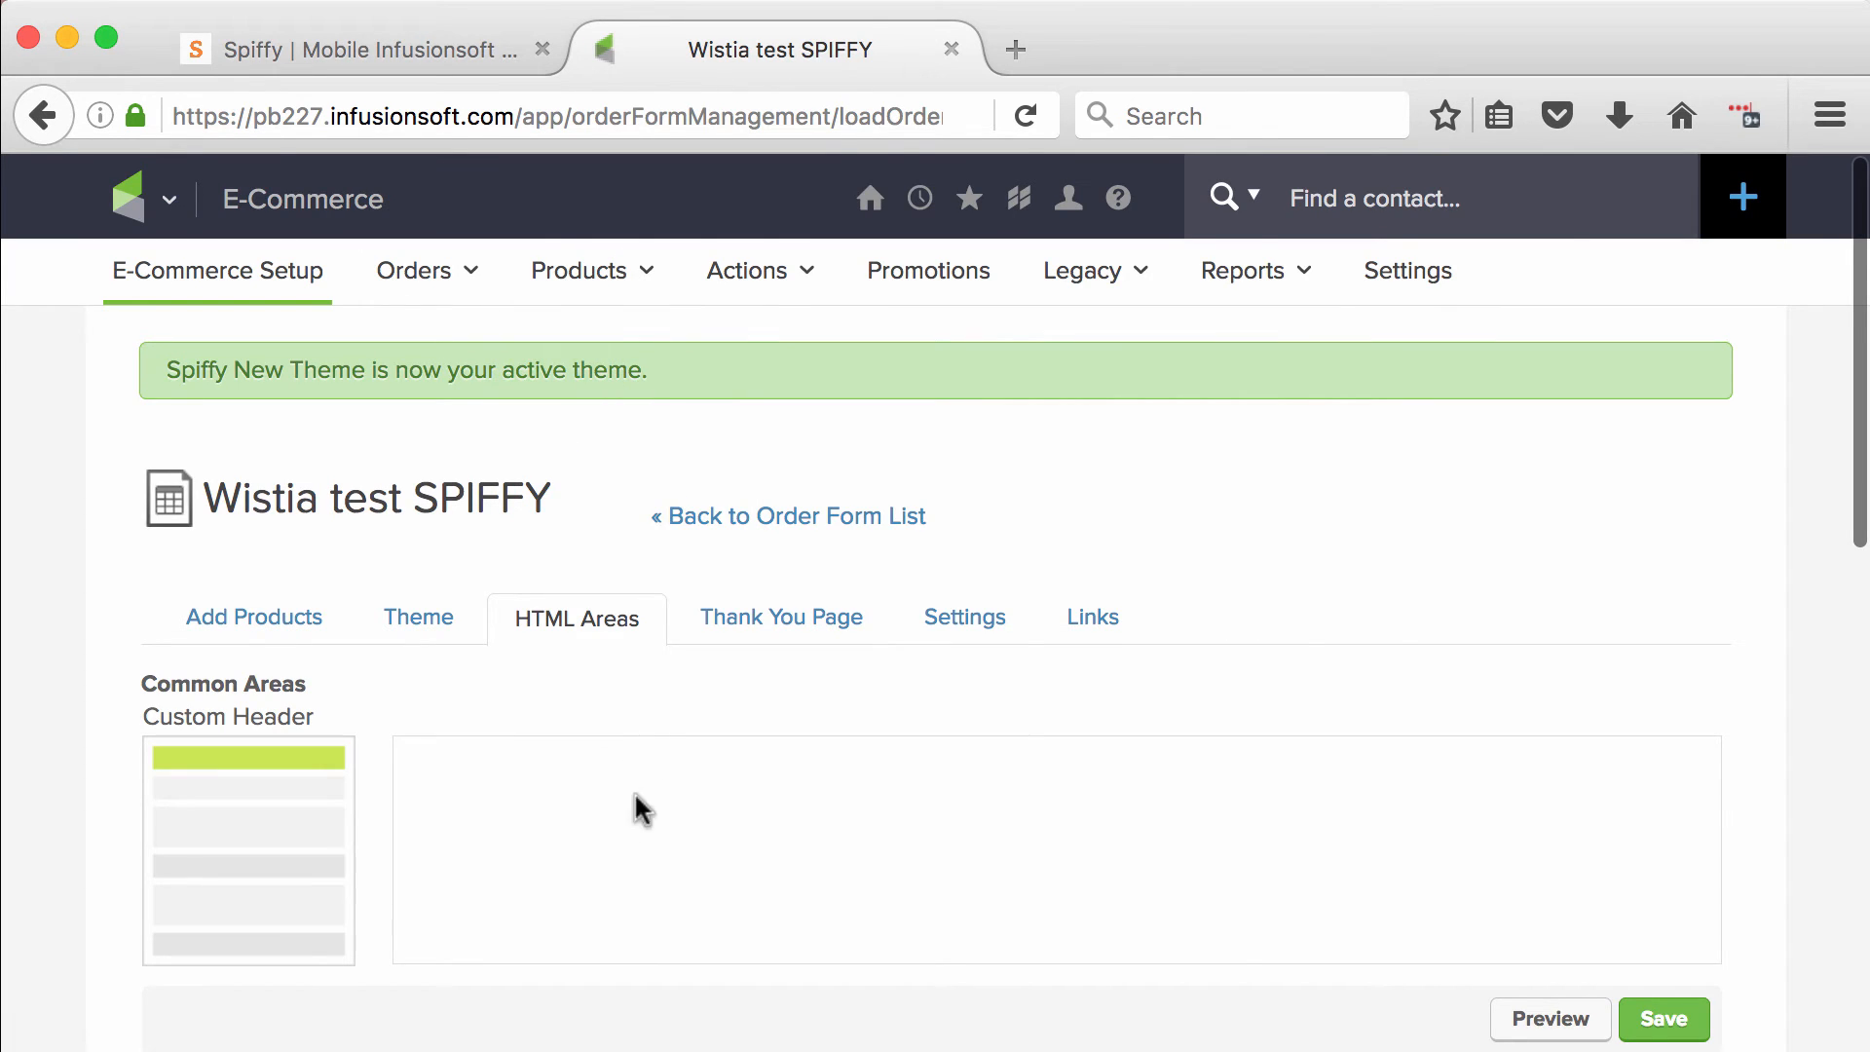
scroll("down", 3)
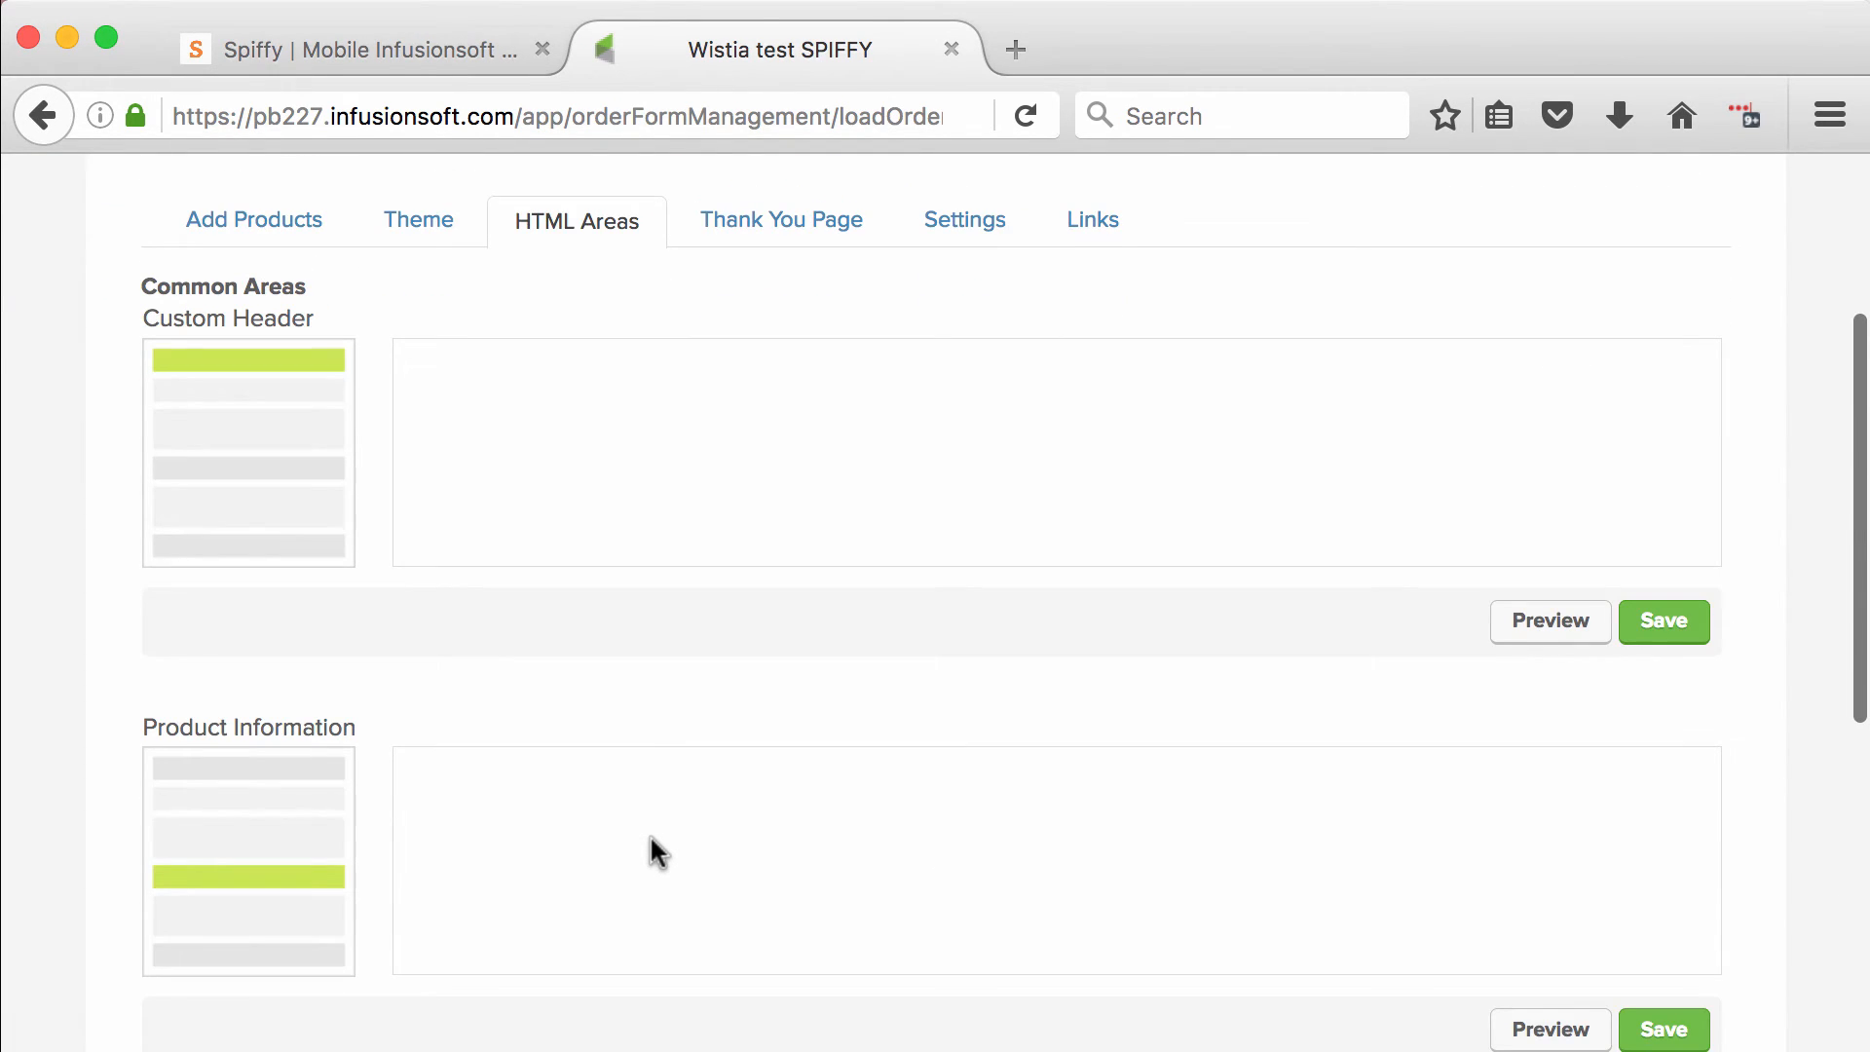
mouse_move(657, 493)
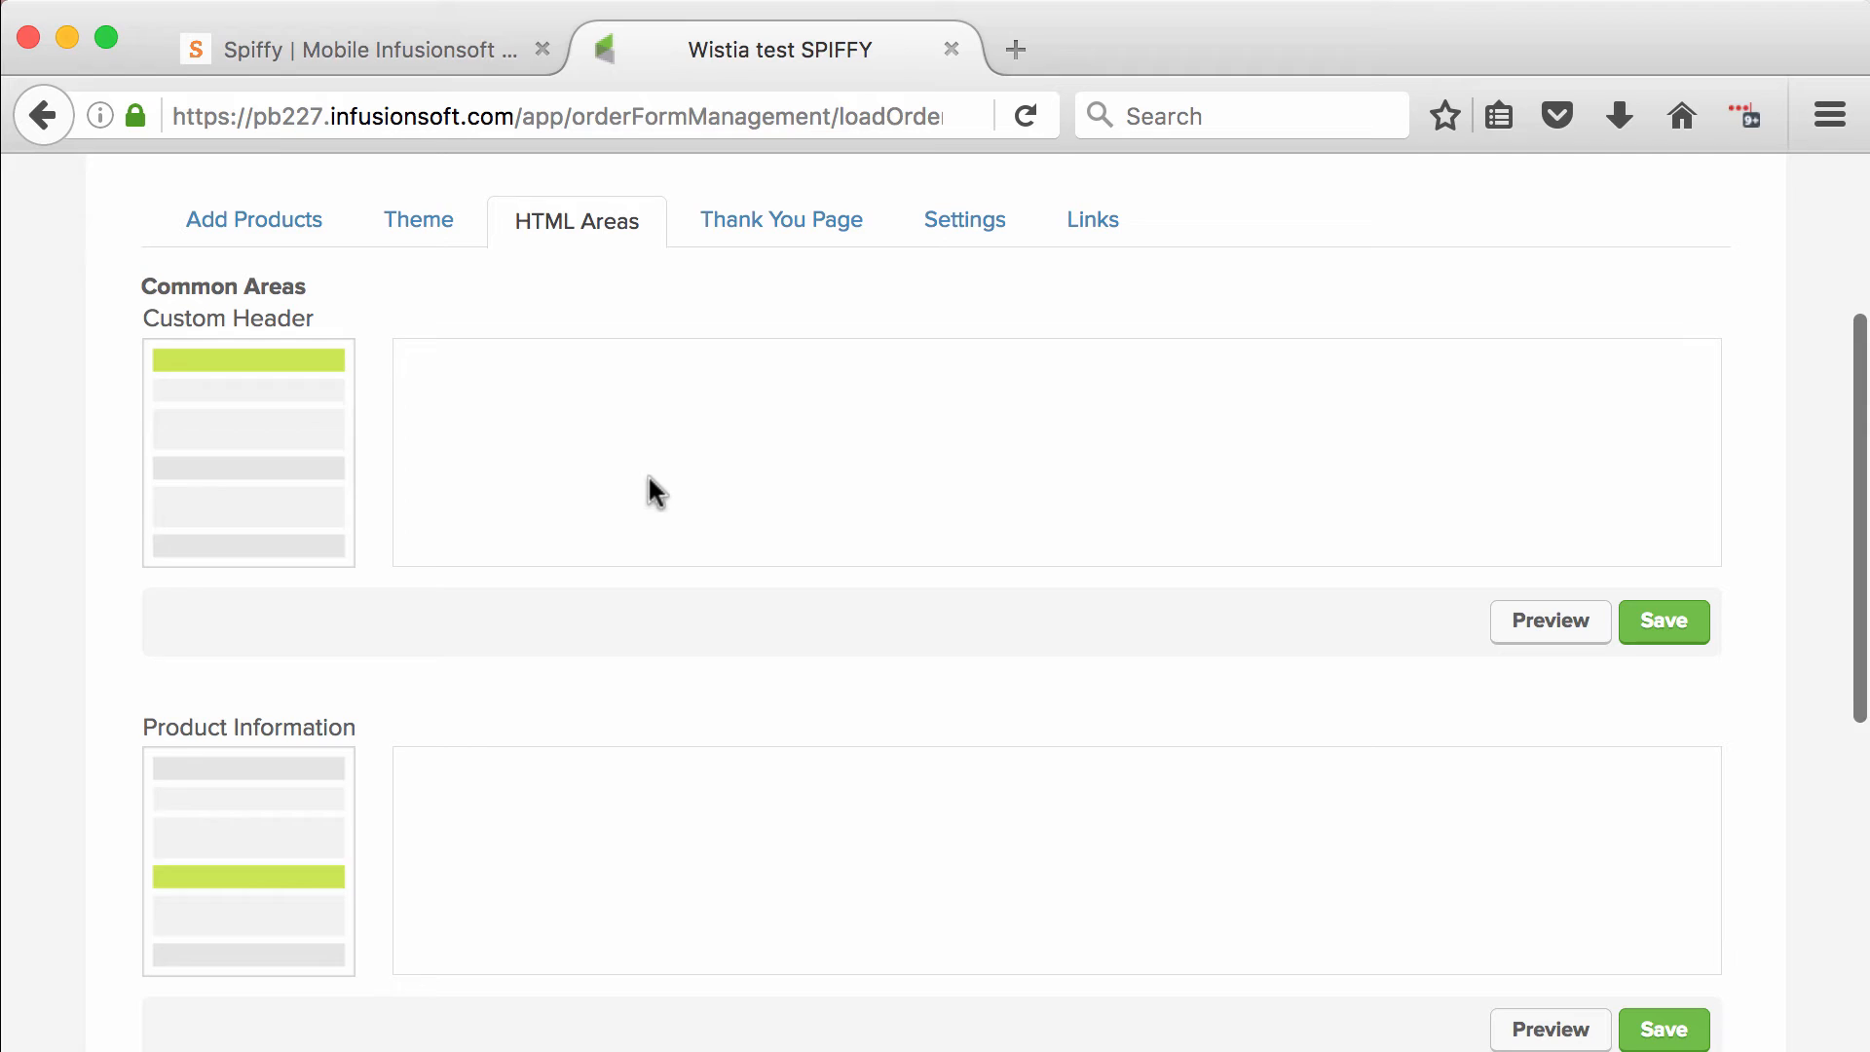
type("<script type=\"text/javascript\" src=\"//app.gospiffy.com/spiffy.js?ofid=2446\"></script>")
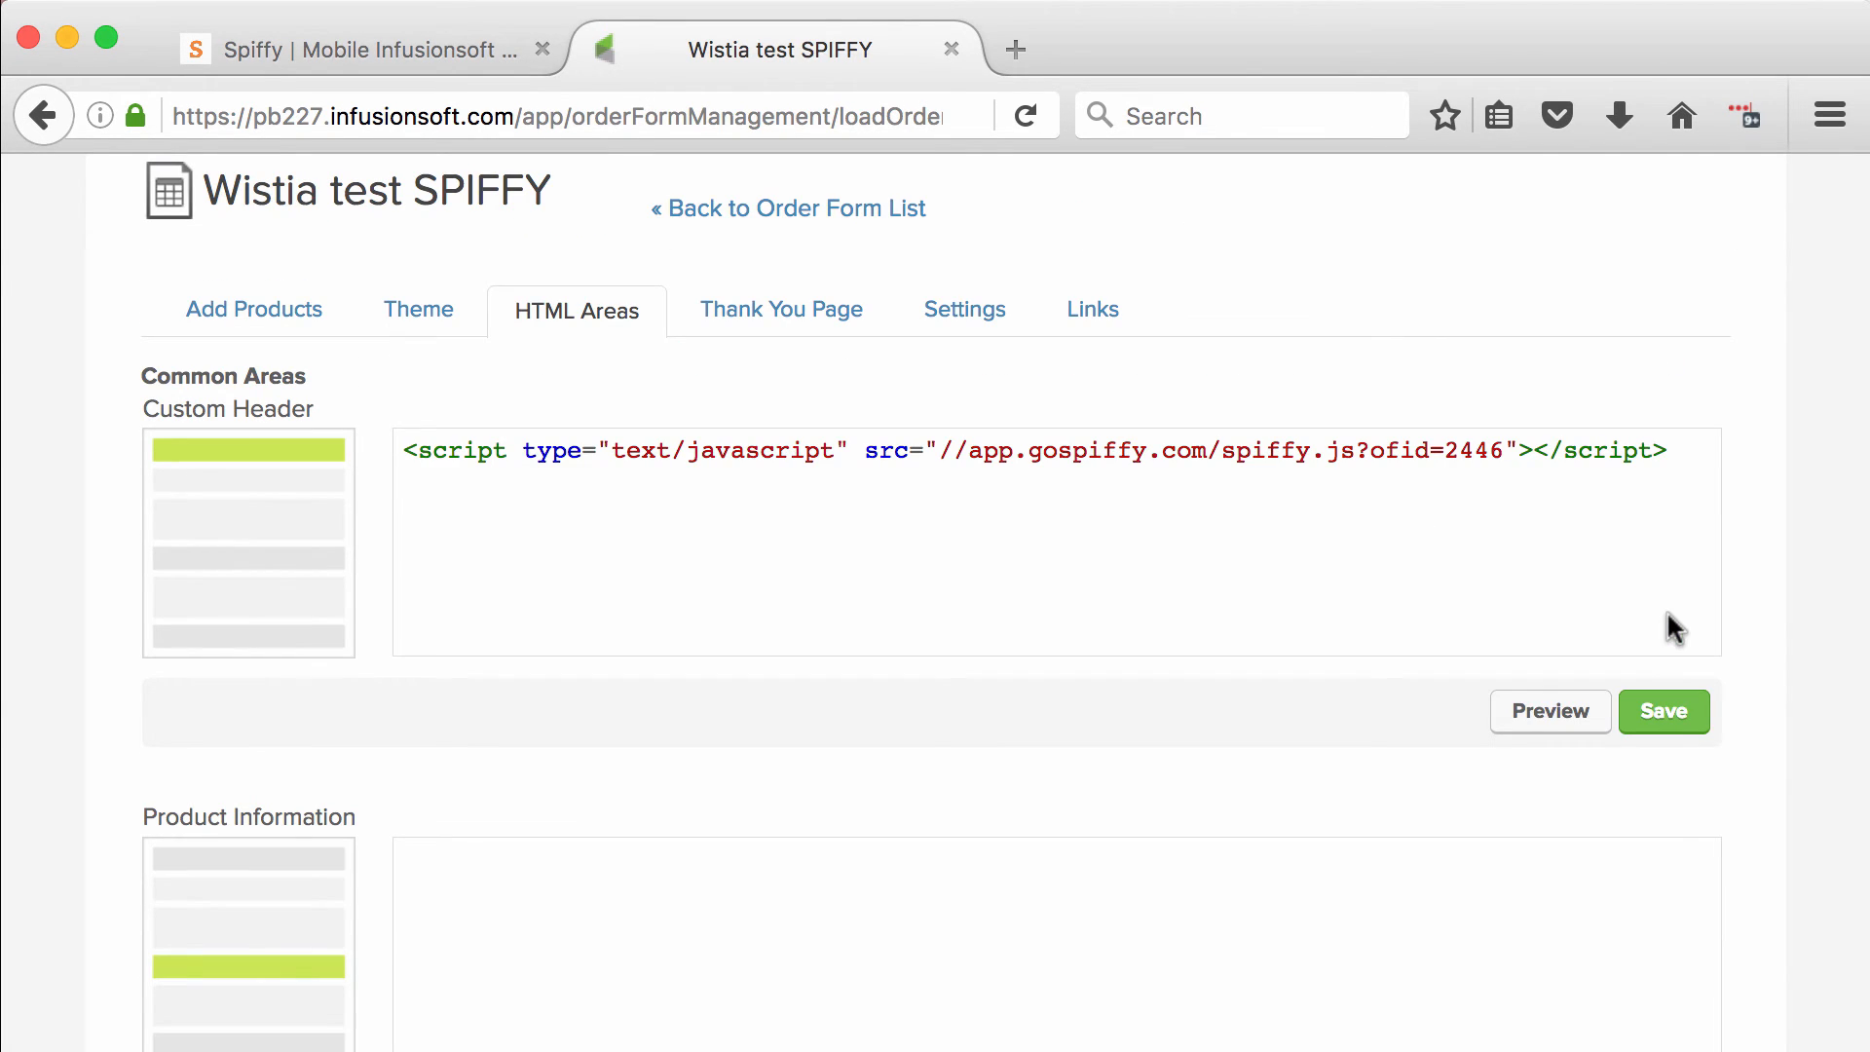
left_click(1661, 711)
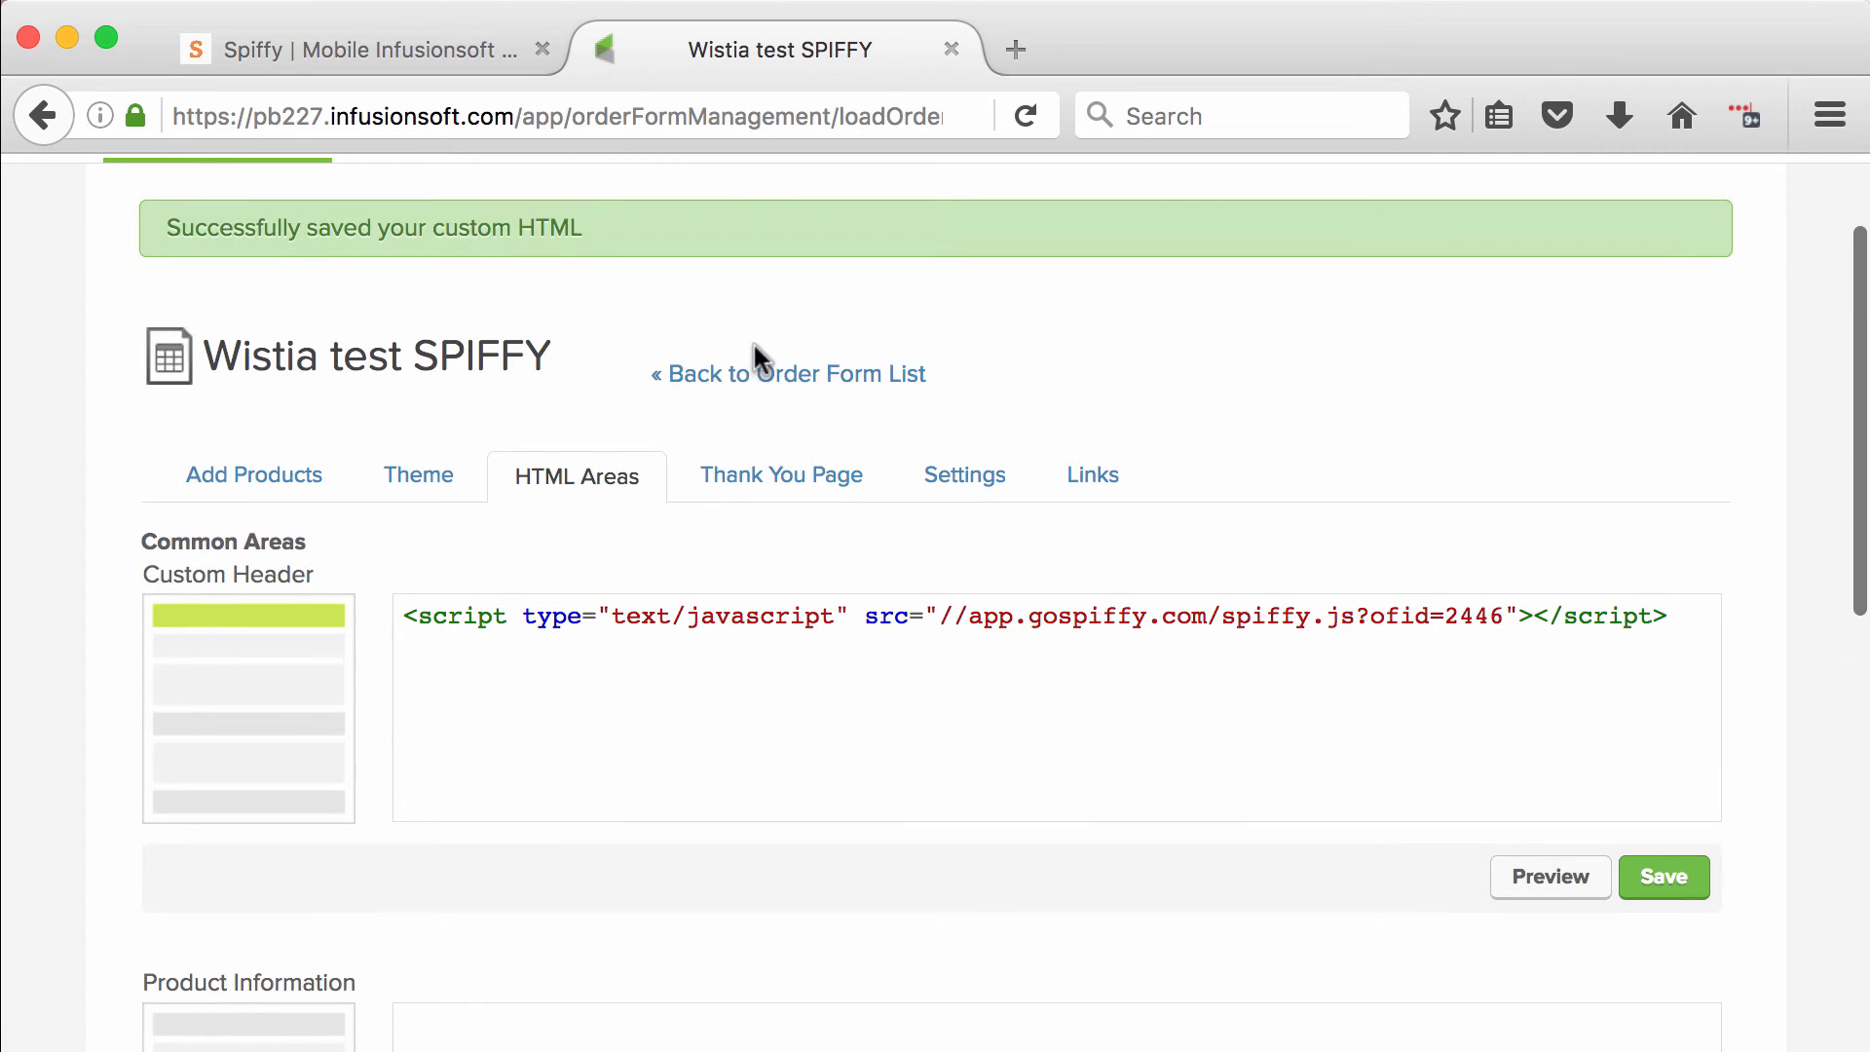
mouse_move(732, 380)
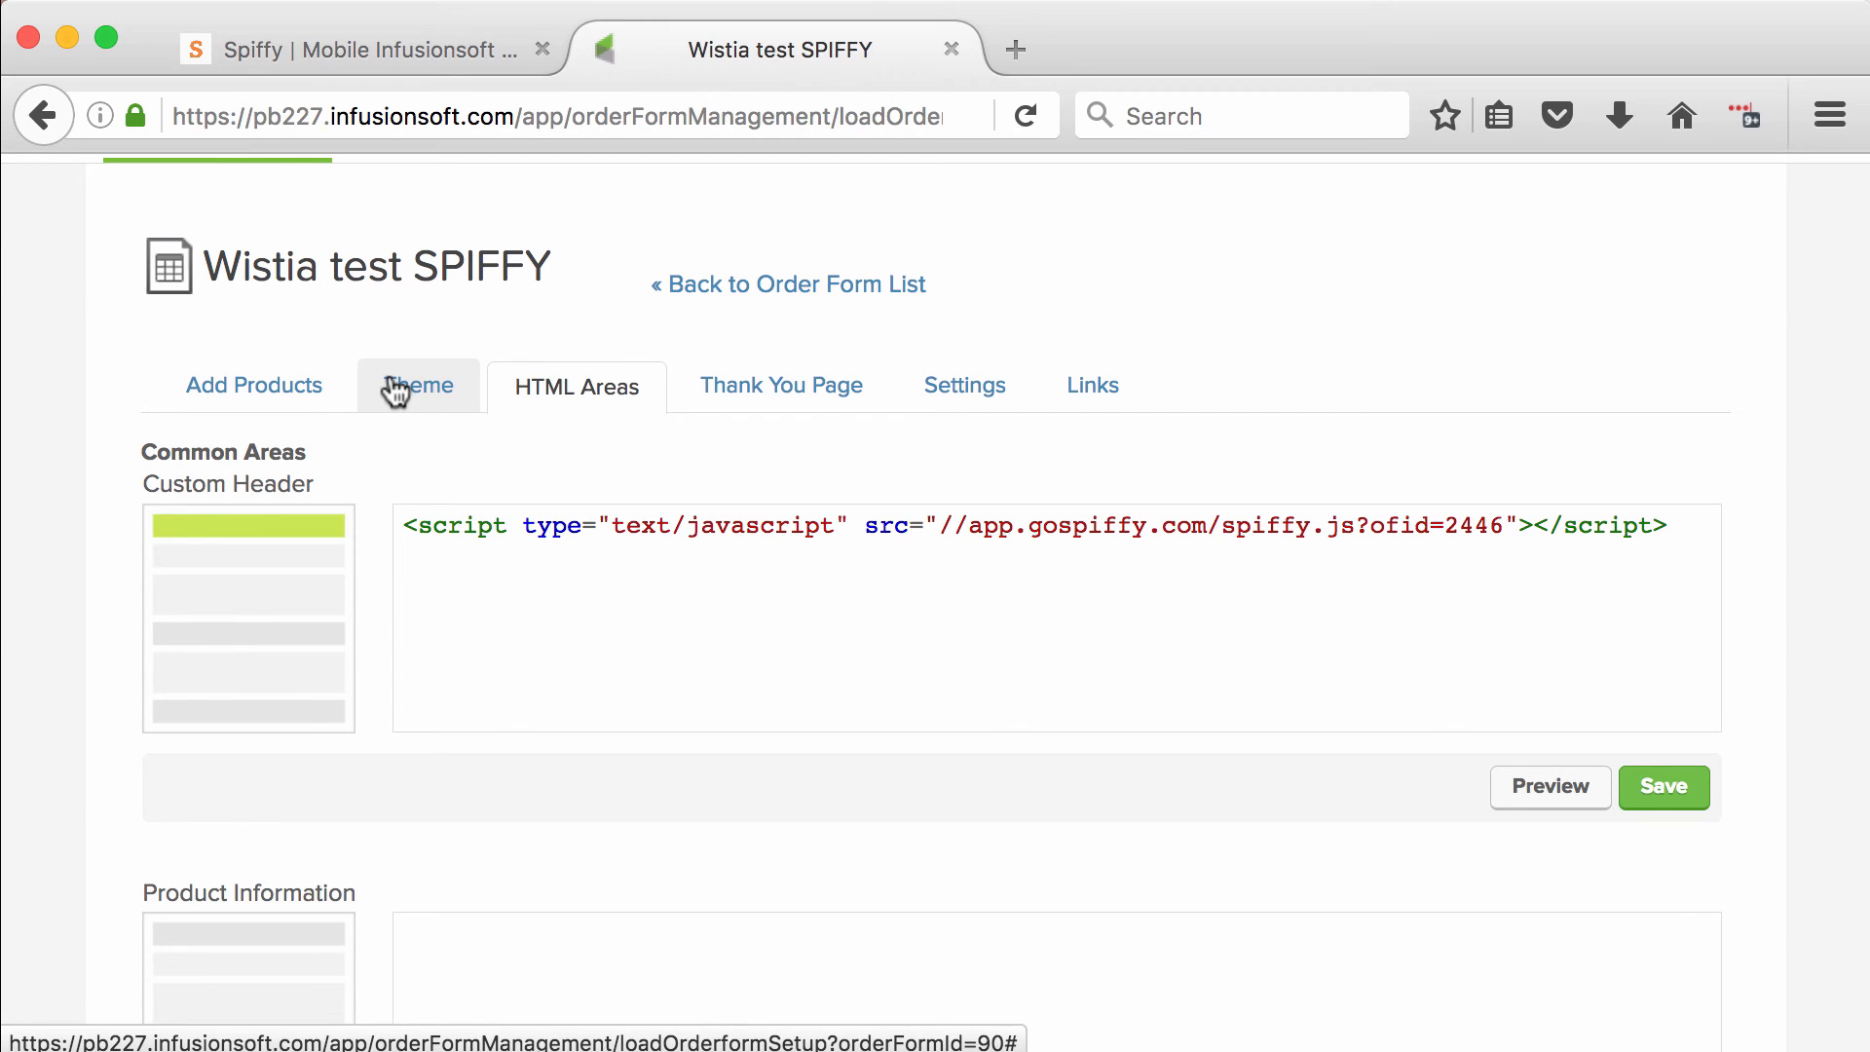
left_click(417, 384)
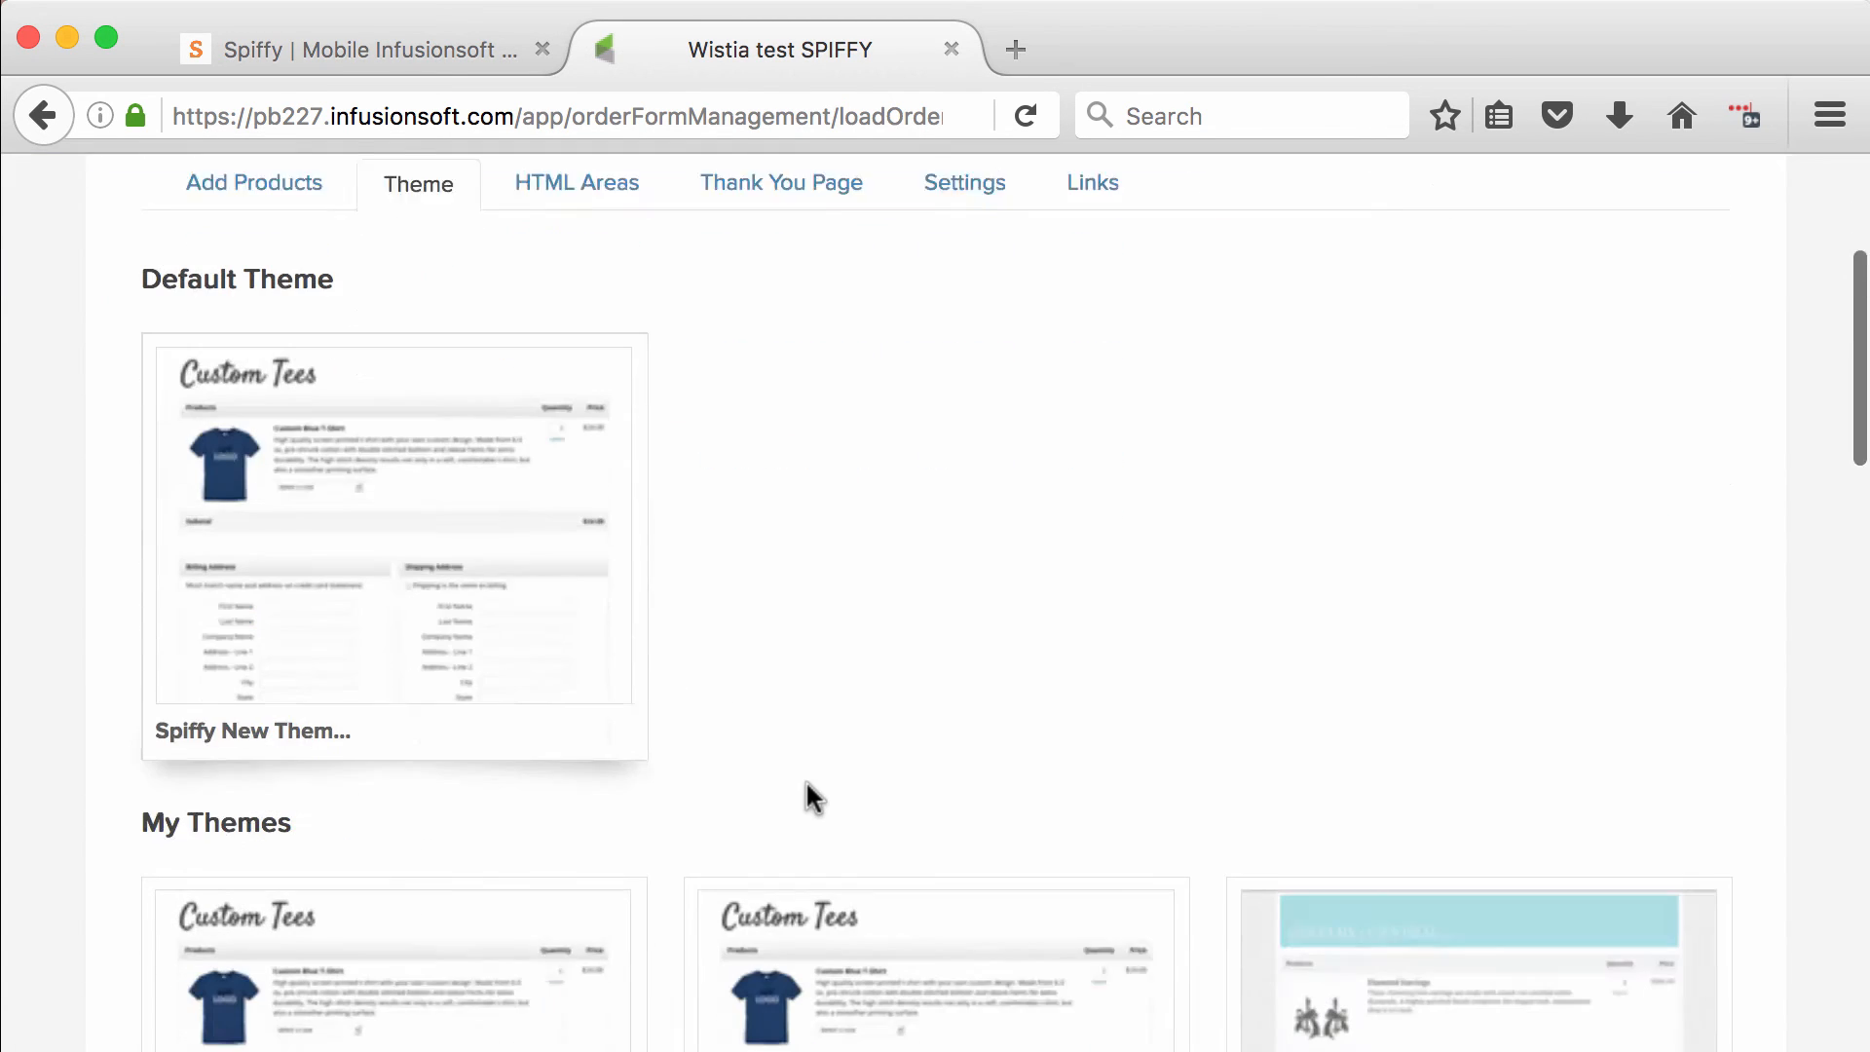
scroll("up", 3)
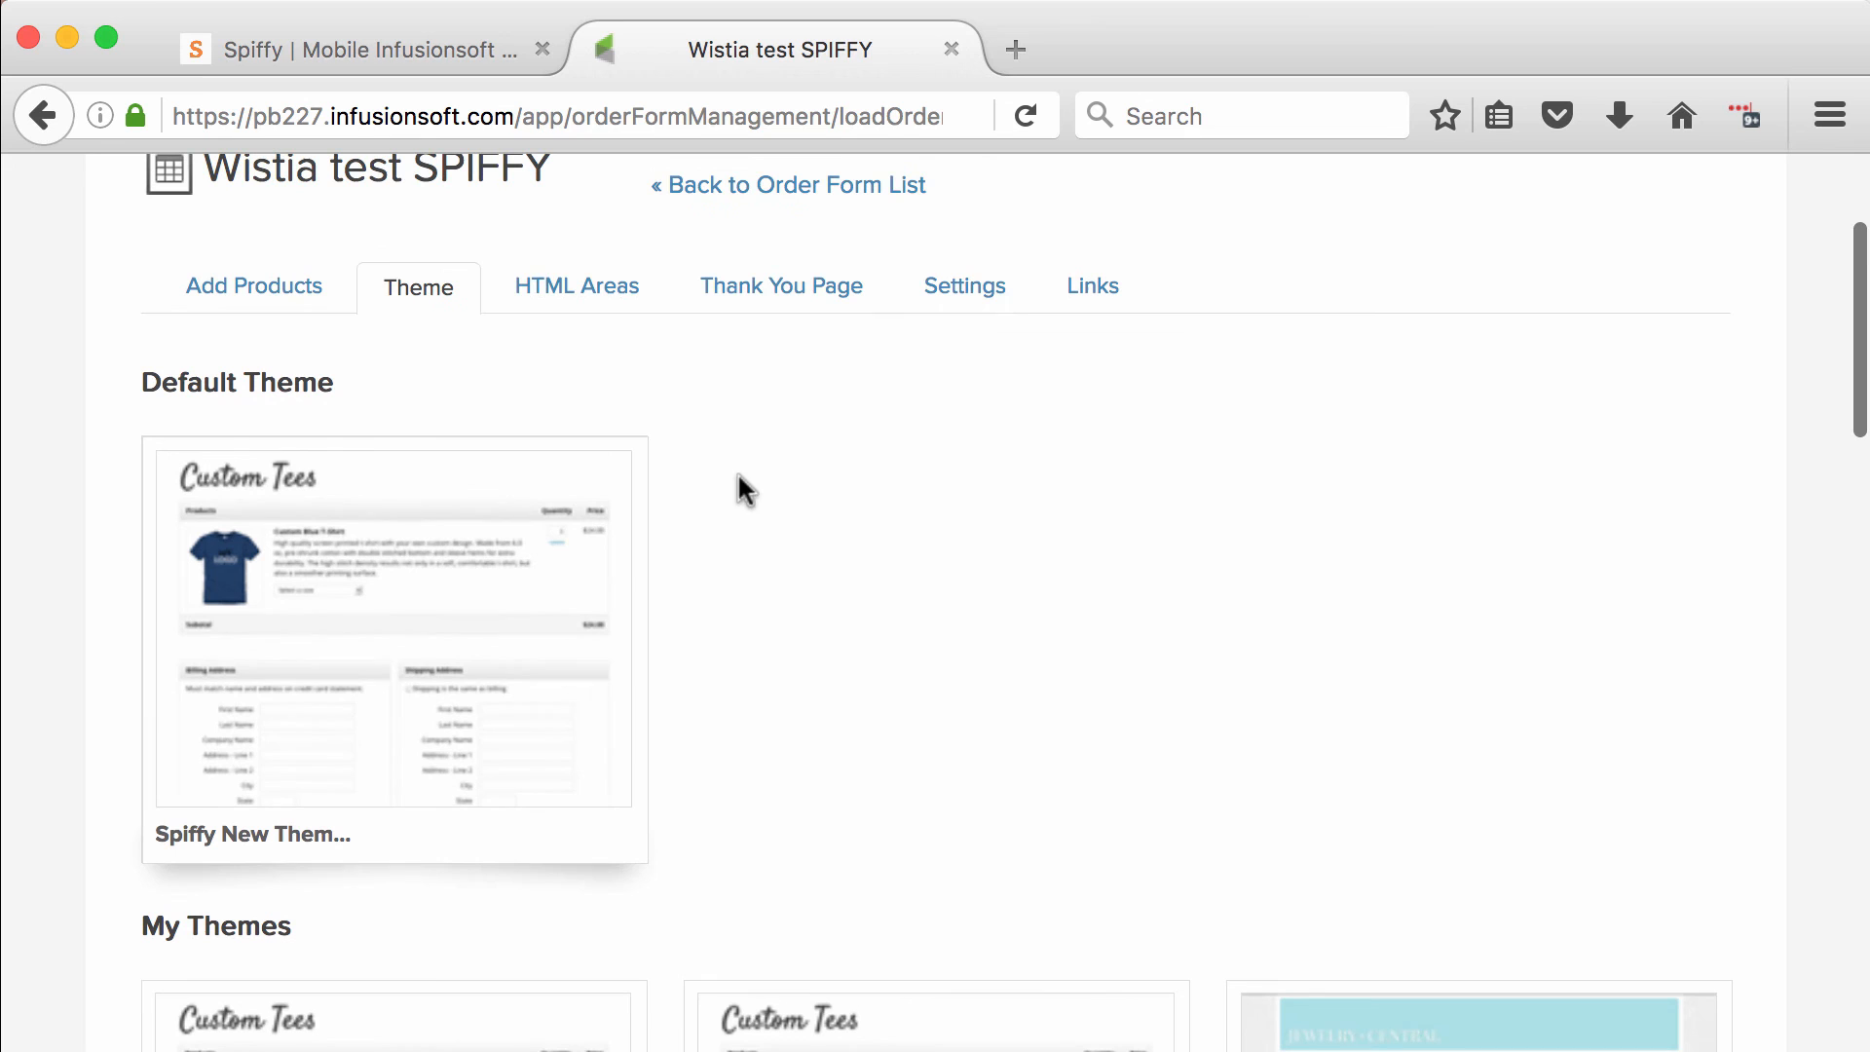
left_click(576, 284)
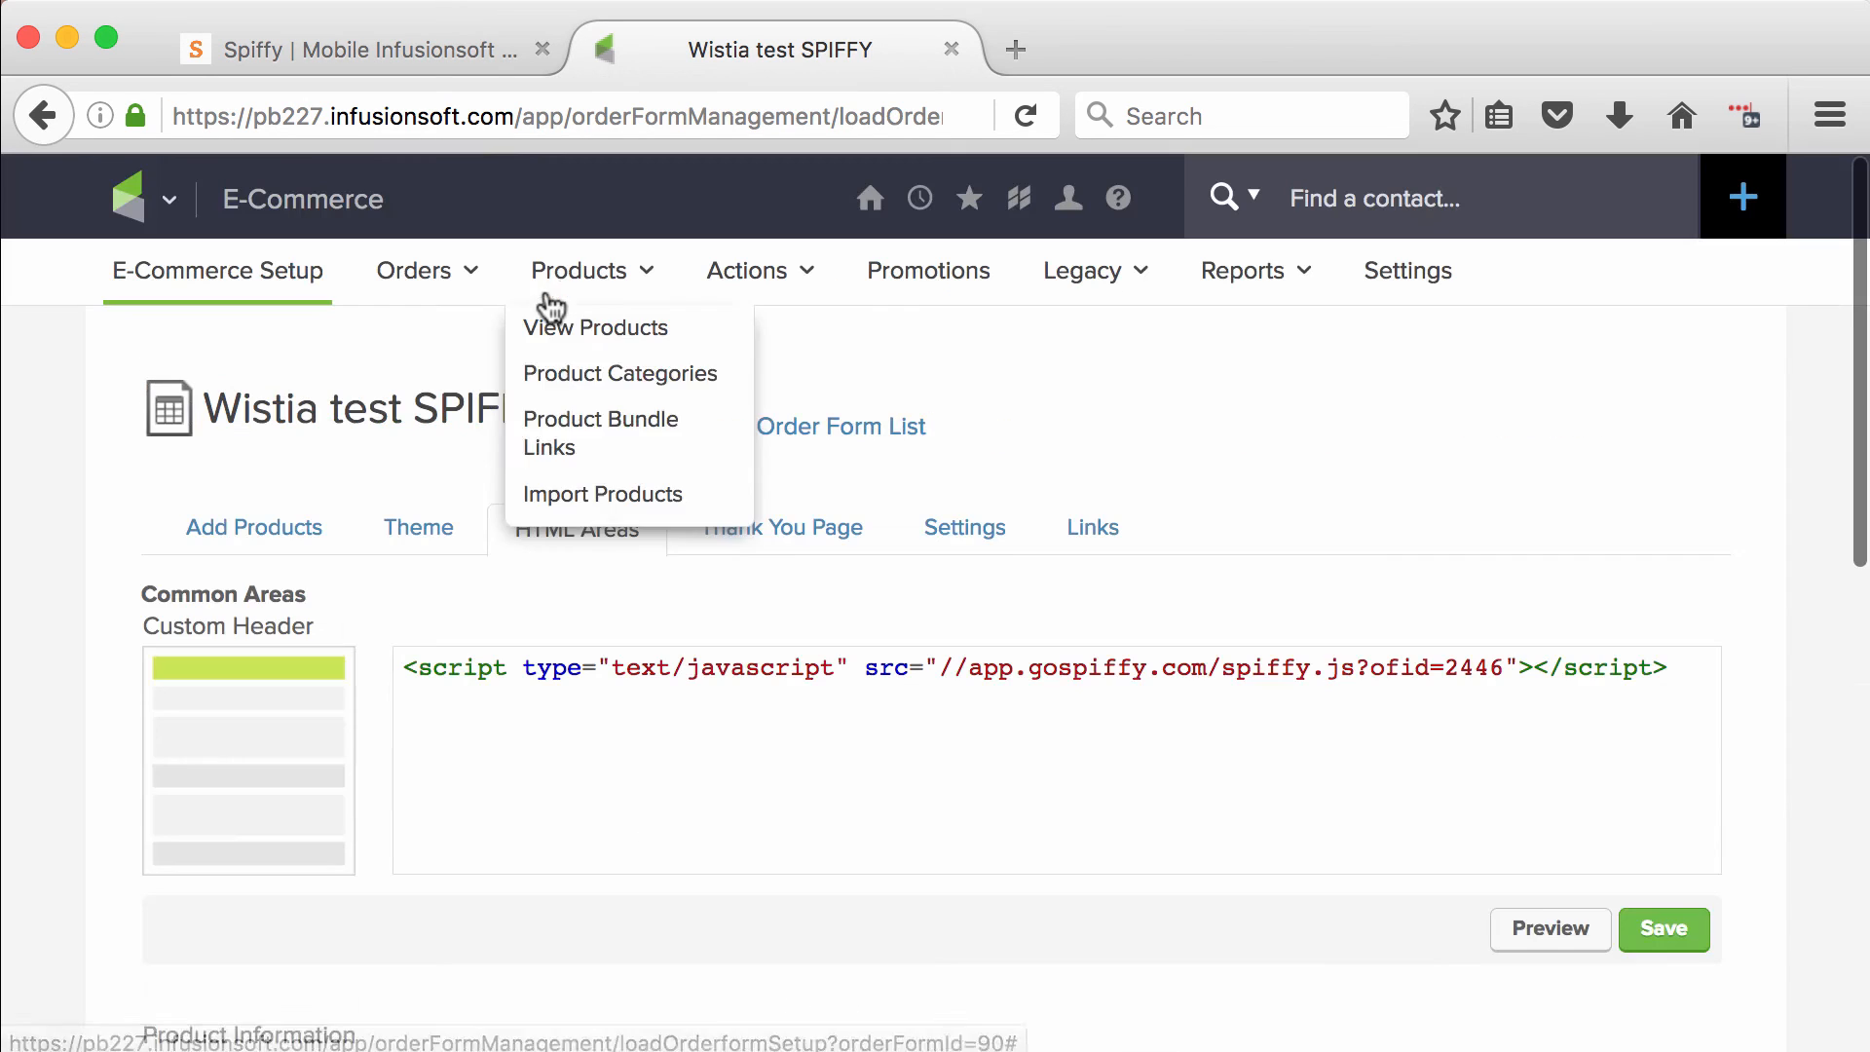
left_click(1001, 788)
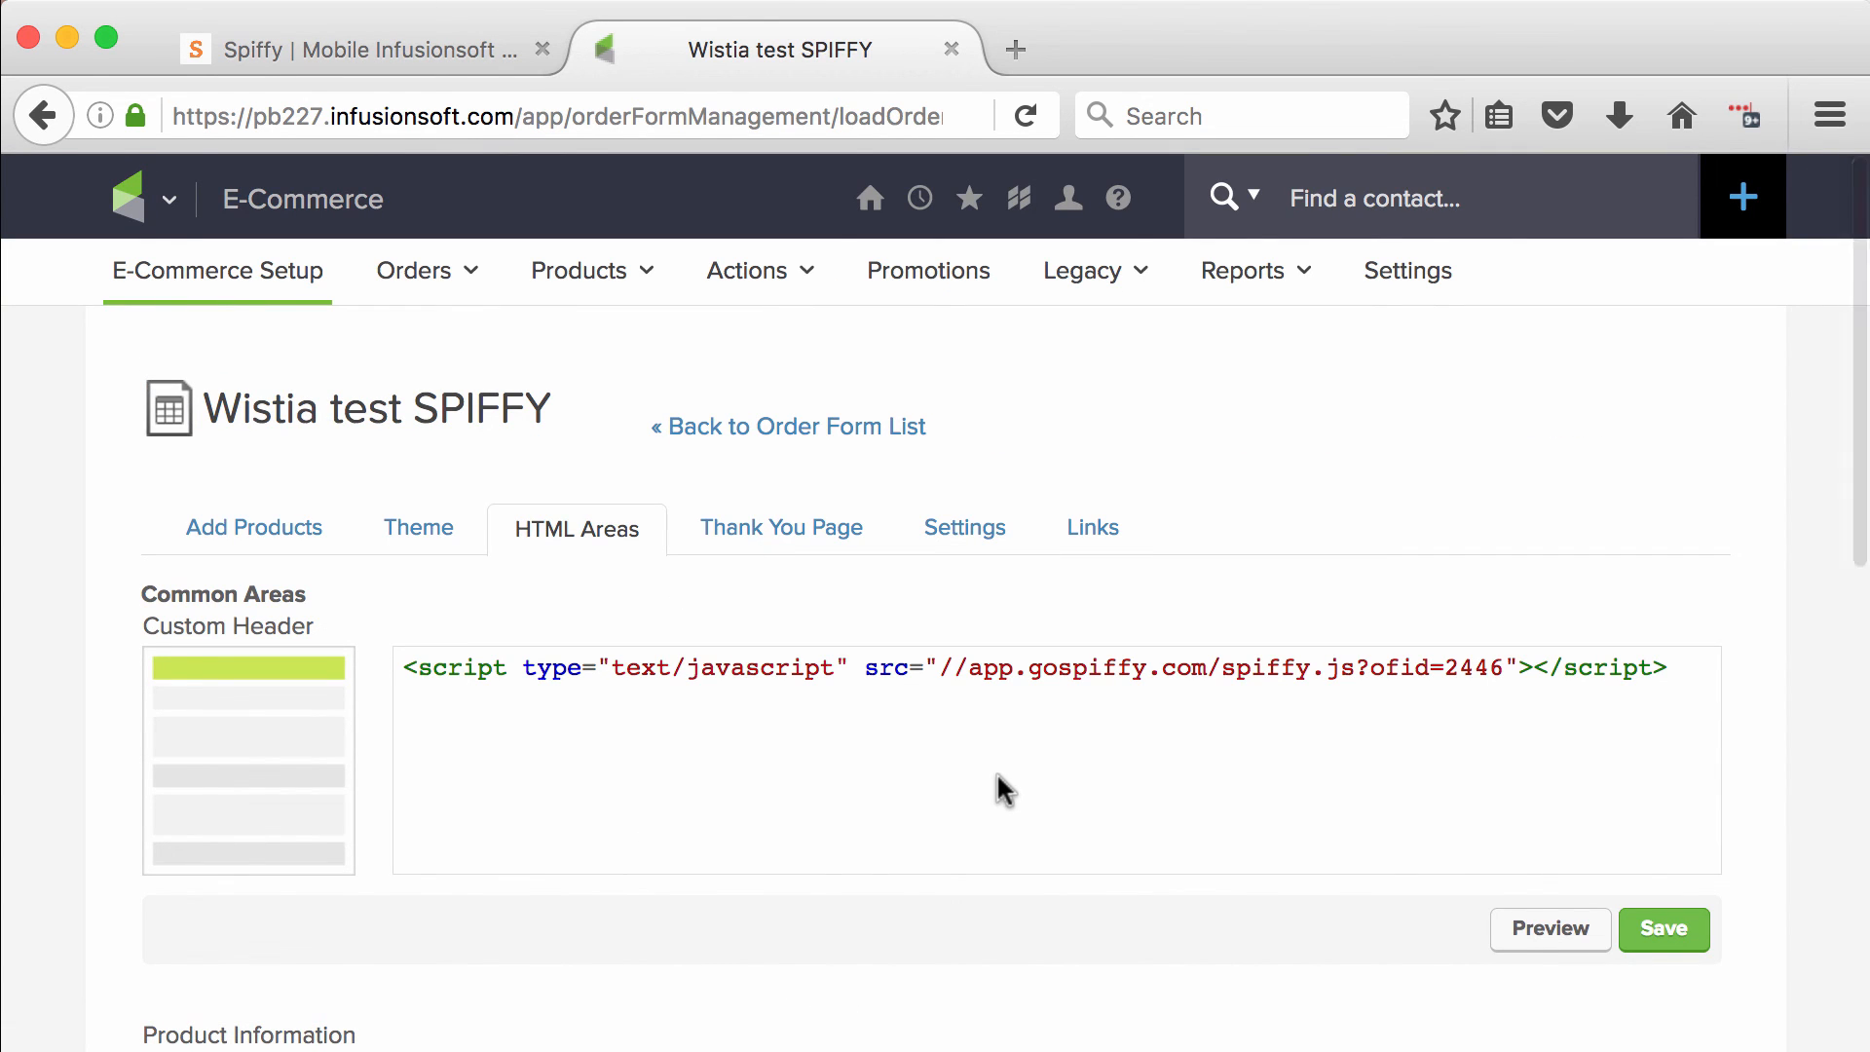